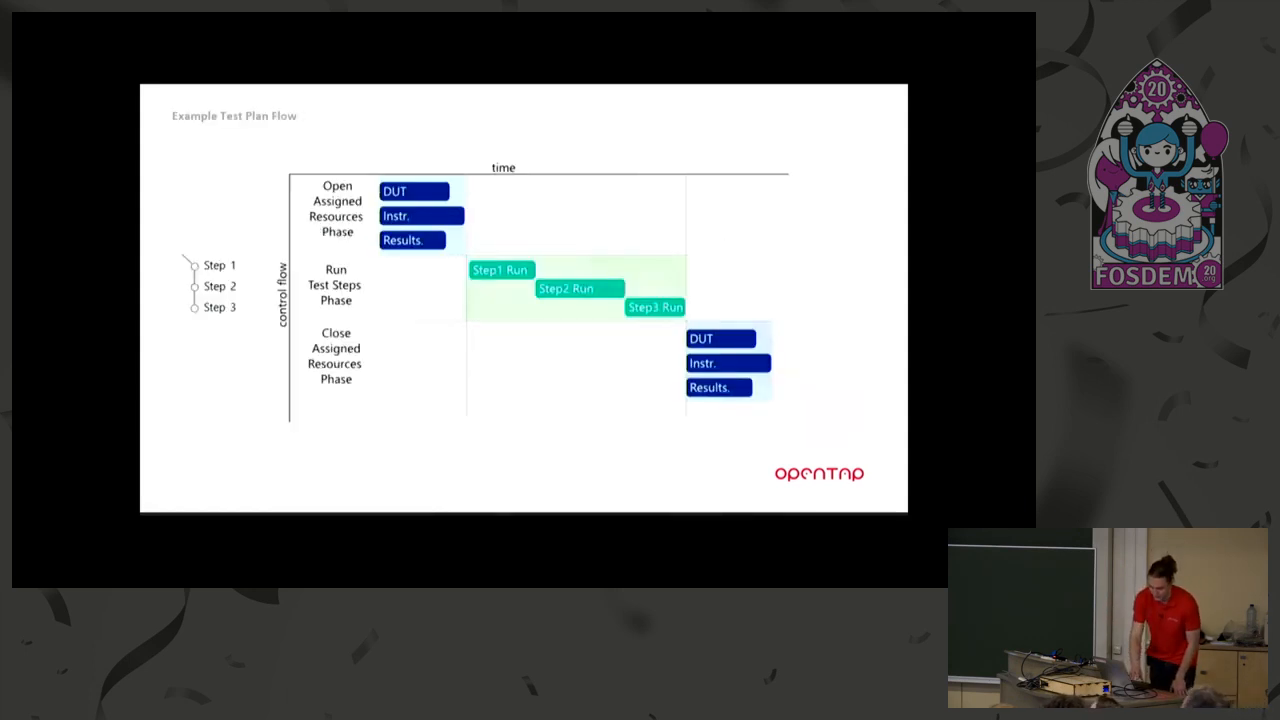
mouse_move(194, 398)
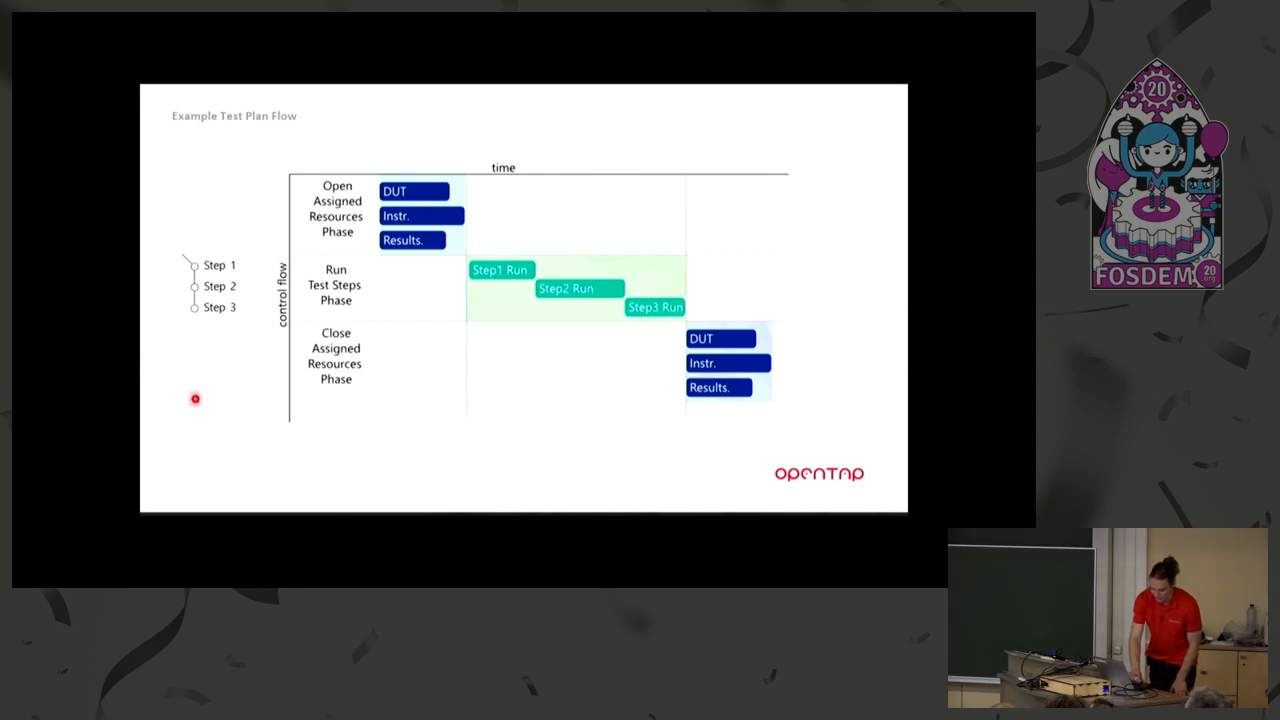
mouse_move(144, 346)
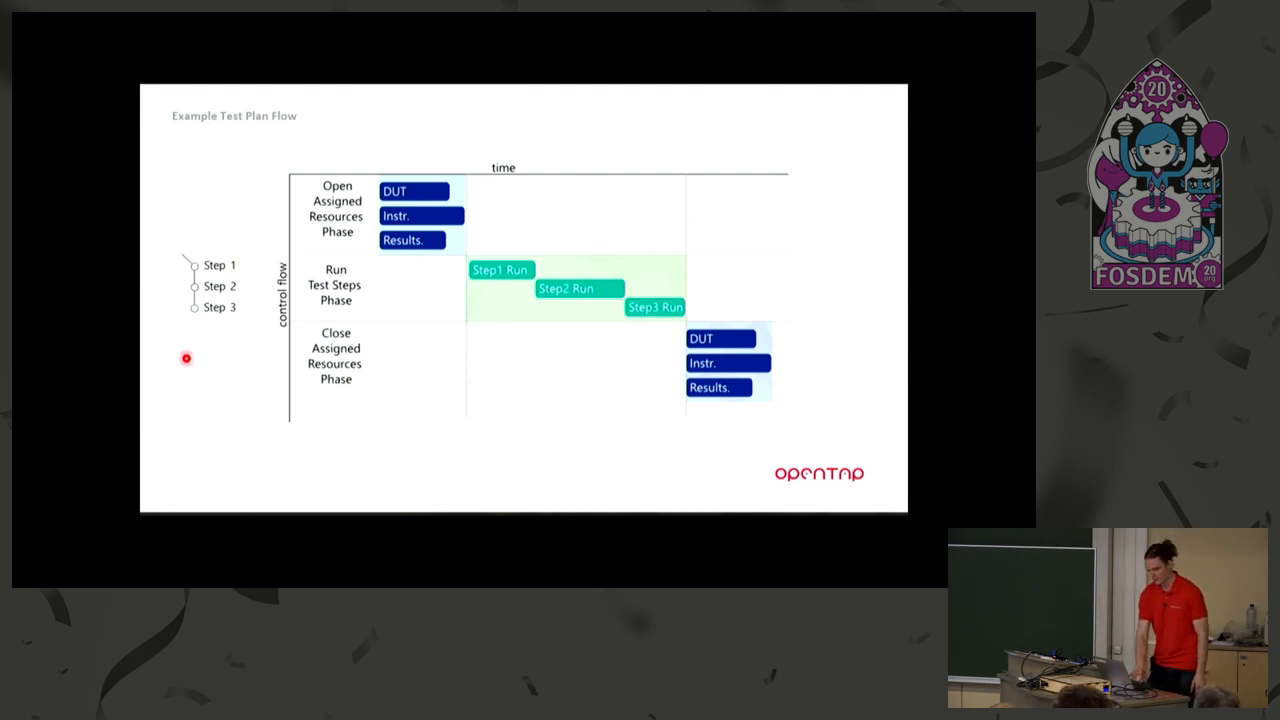
mouse_move(388, 144)
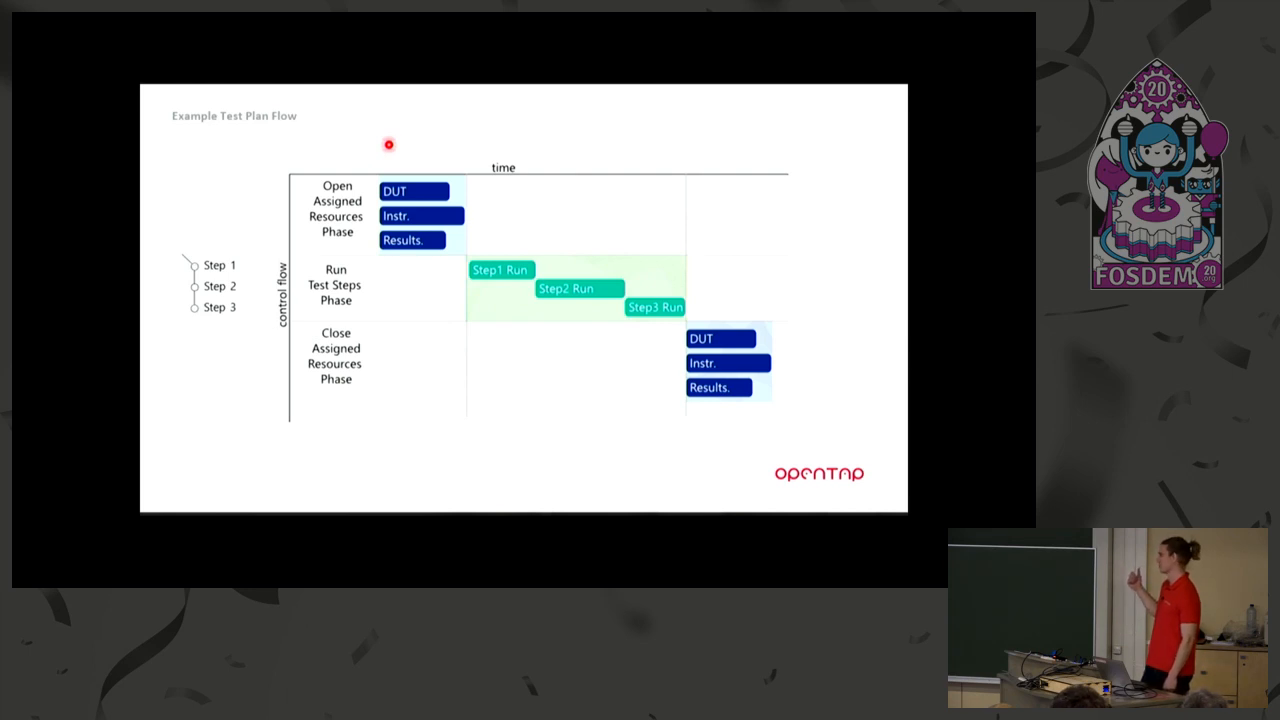
mouse_move(408, 268)
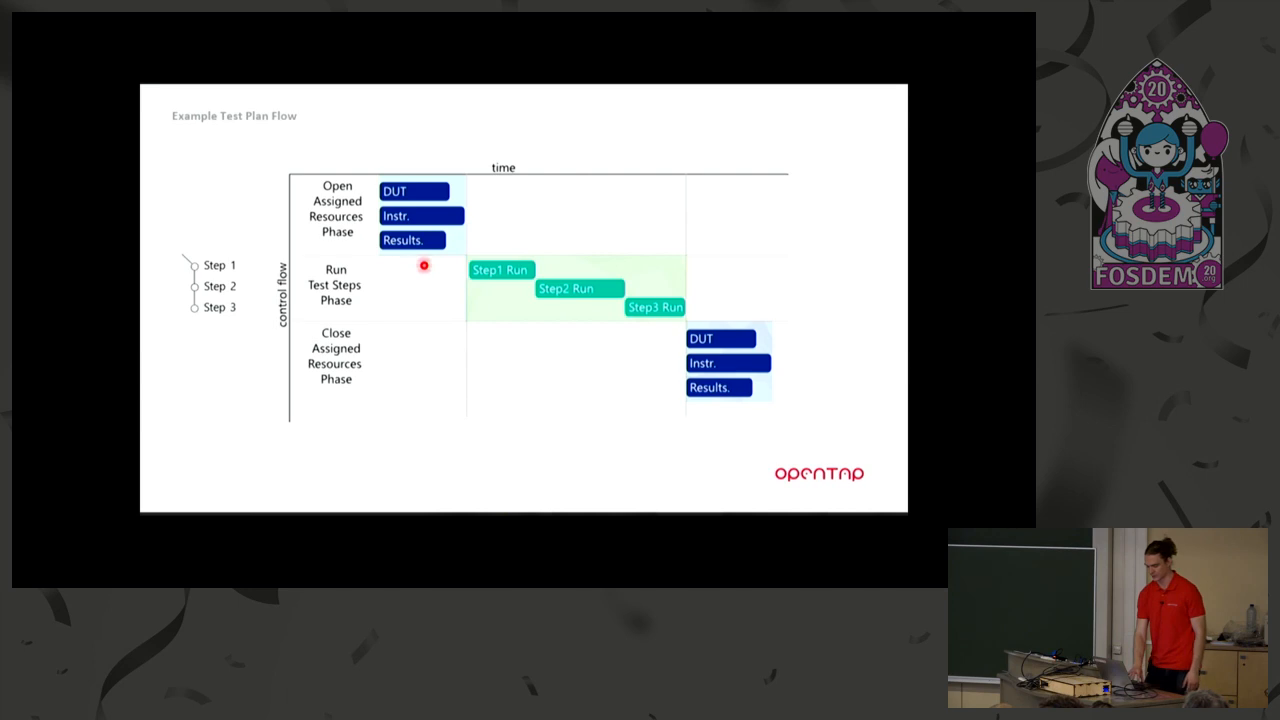
mouse_move(652, 318)
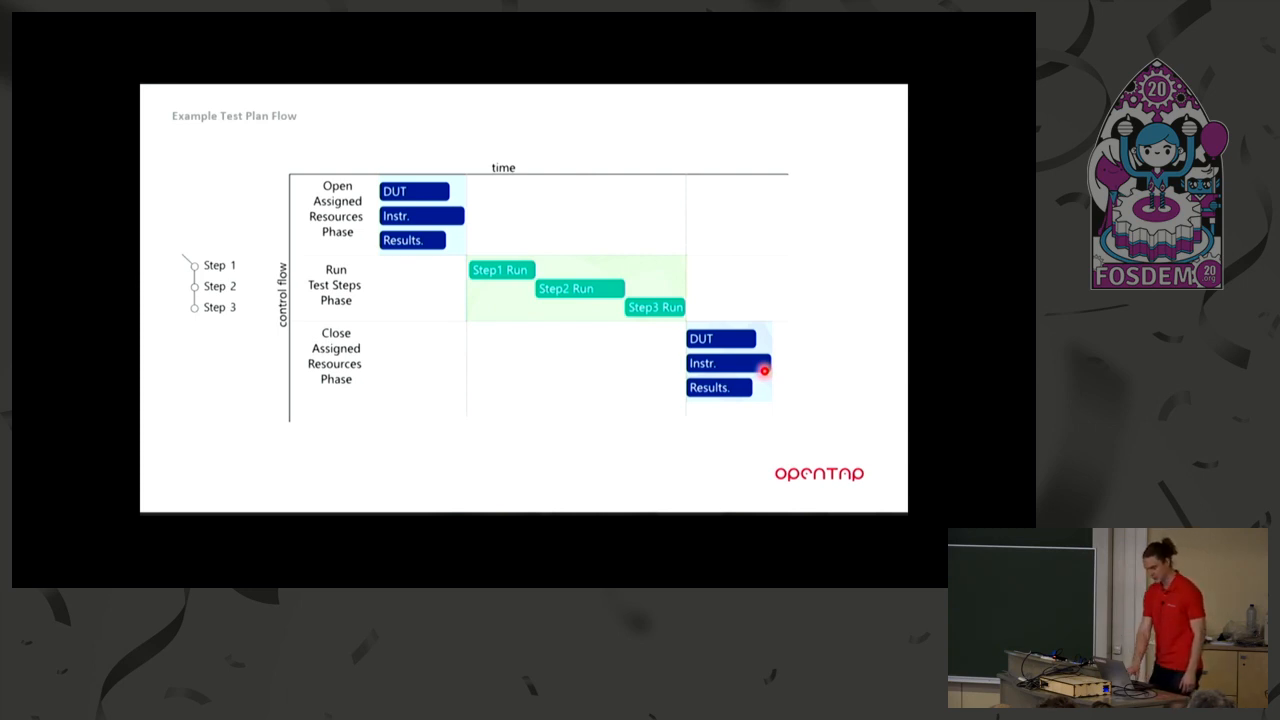
Advance the slide show to the Architecture slide on OpenTAP plugins.
key(right)
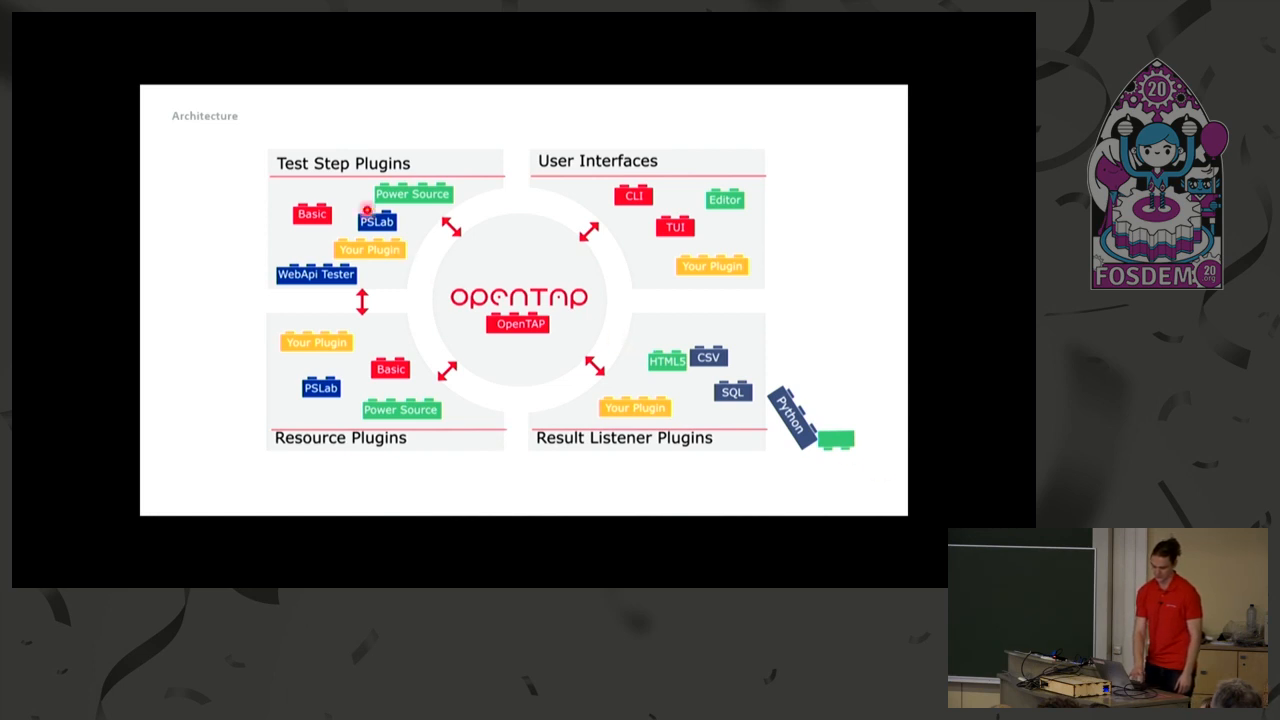
Advance to the Packages slide showing the packages.opentap.io repository.
key(Right)
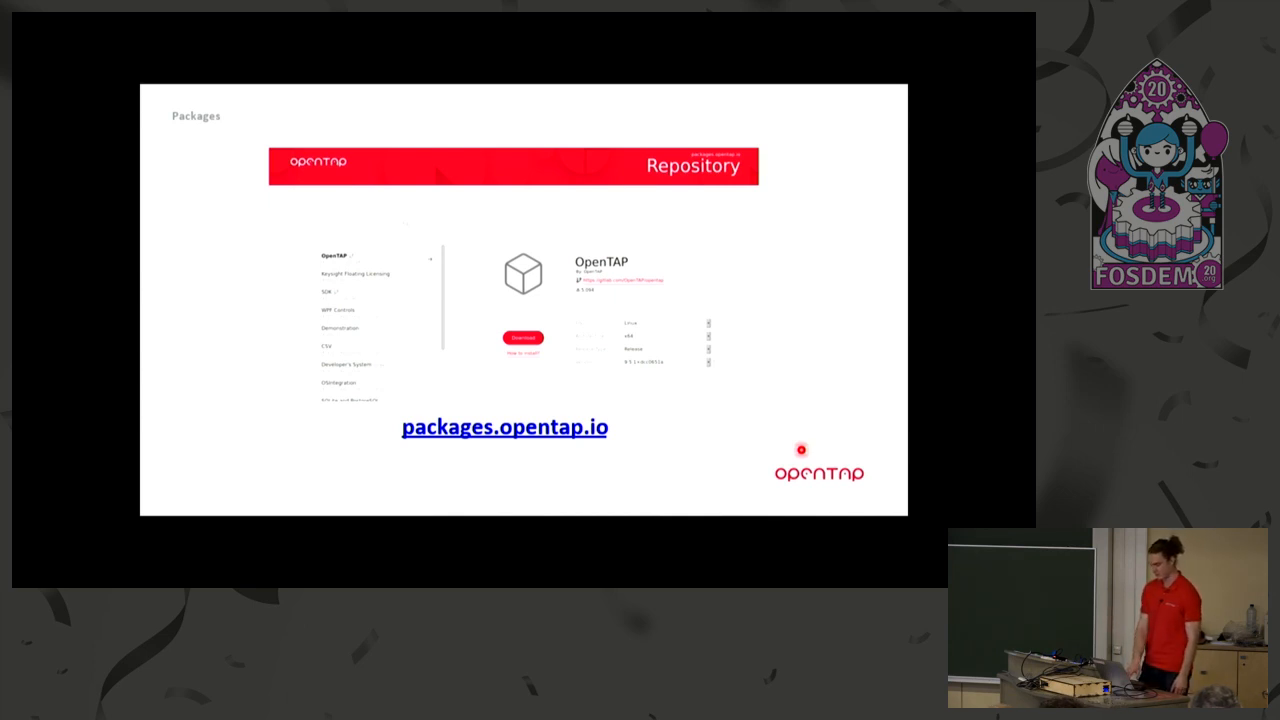
Advance to the TRIANGLE Project 5G SmartPhone Benchmark case-study slide.
key(Right)
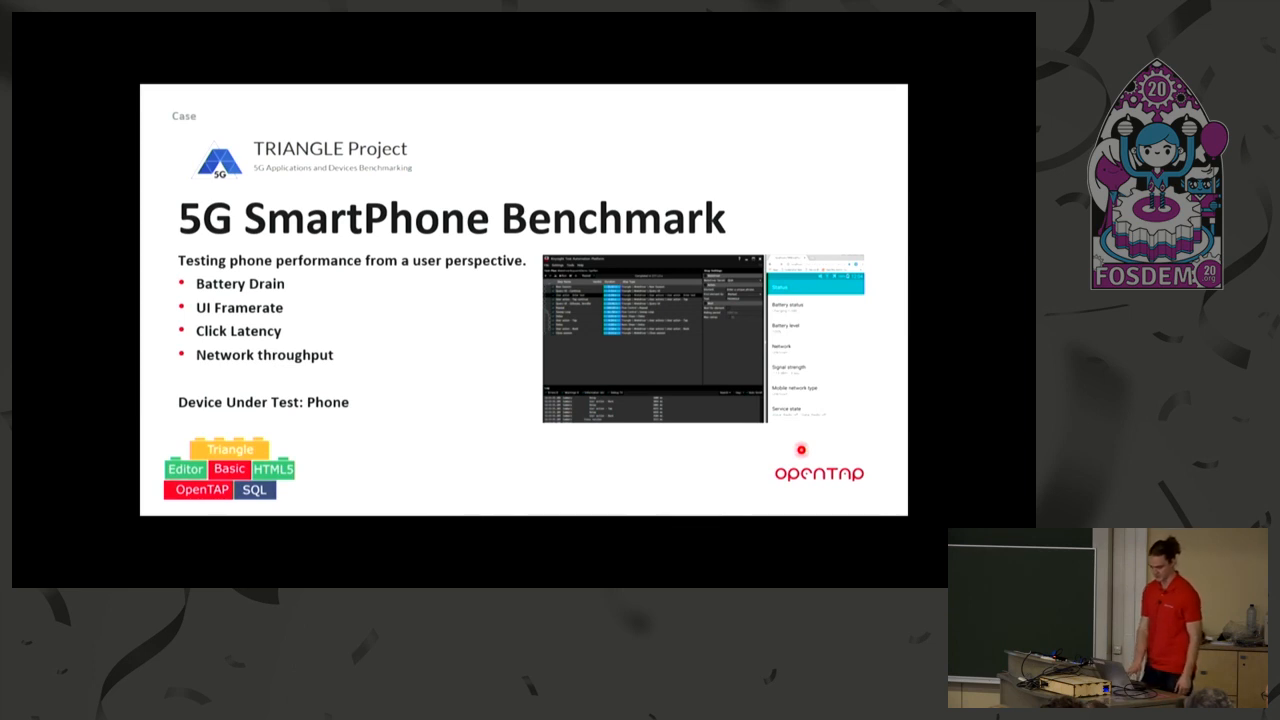
mouse_move(412, 474)
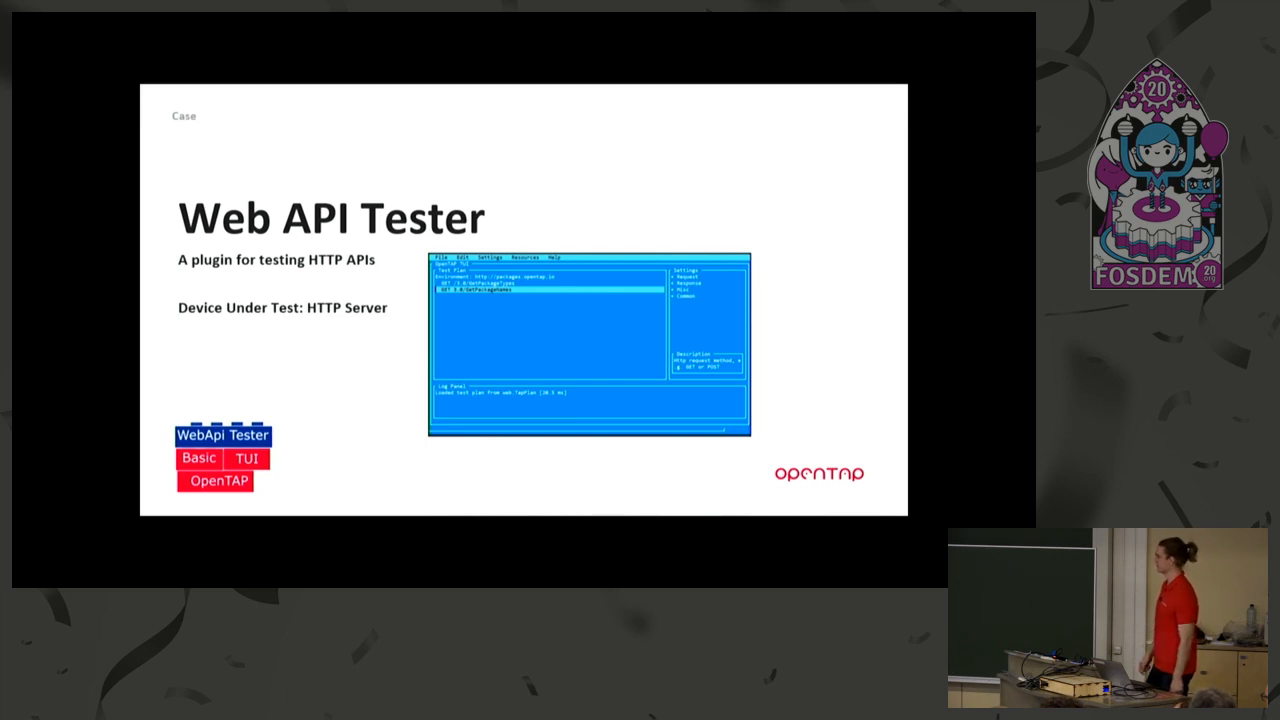
mouse_move(404, 350)
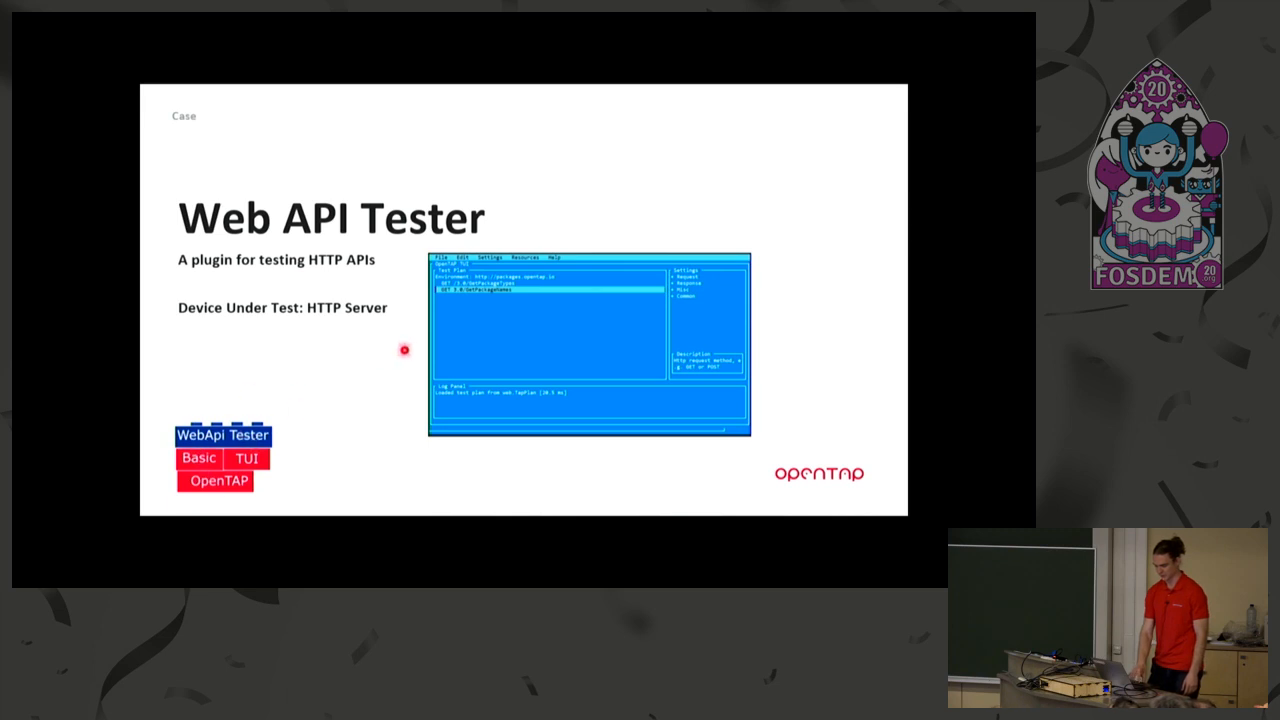
key(Right)
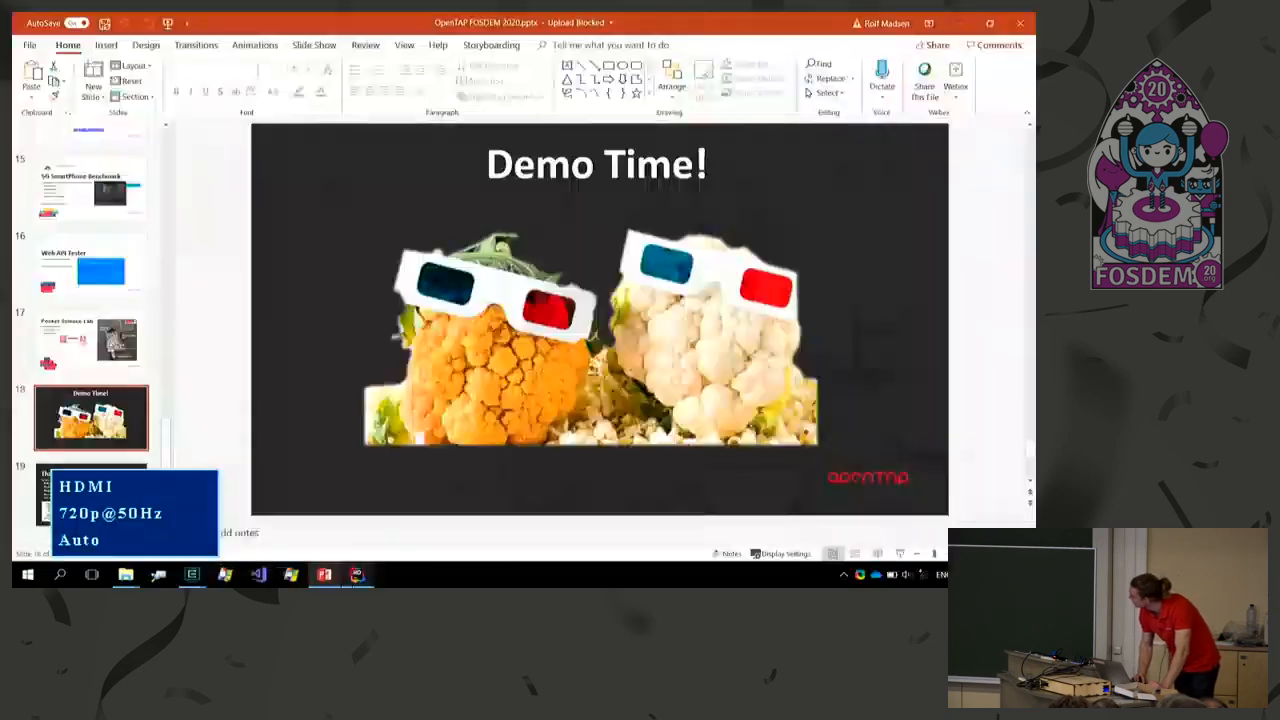
mouse_move(356, 574)
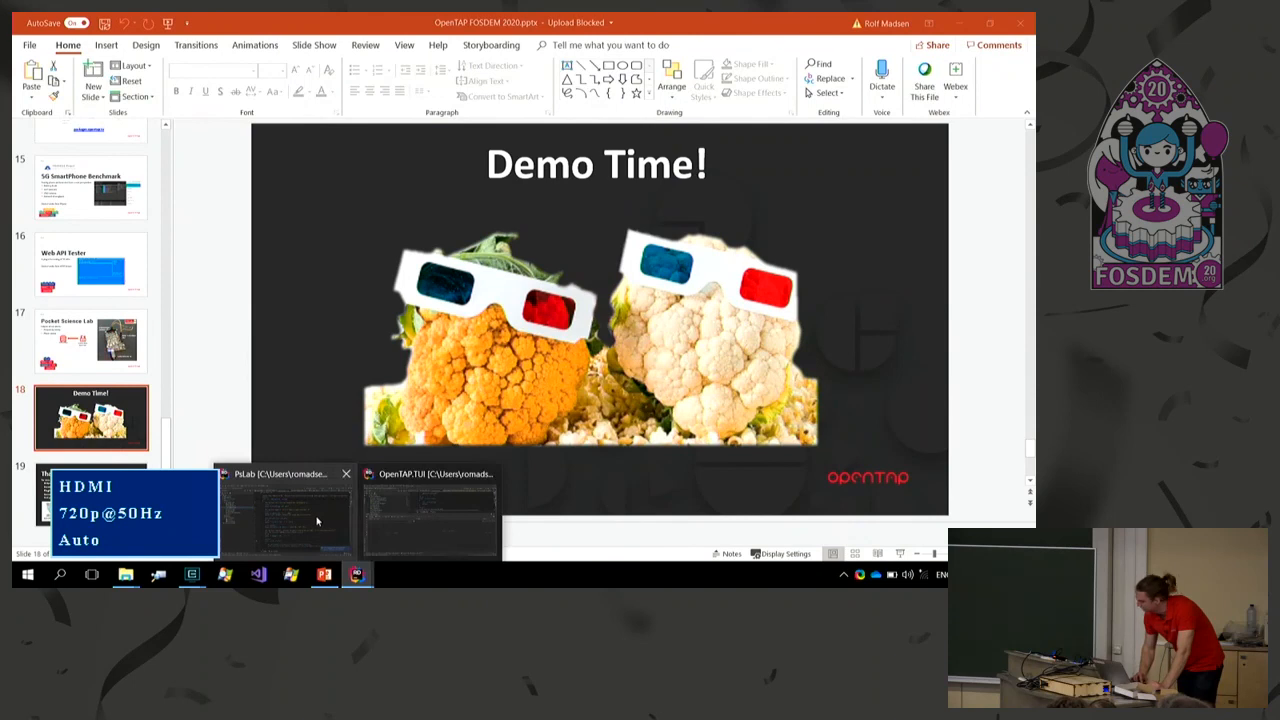
Bring the PsLab plugin project's Cmder terminal in front of PowerPoint.
click(284, 510)
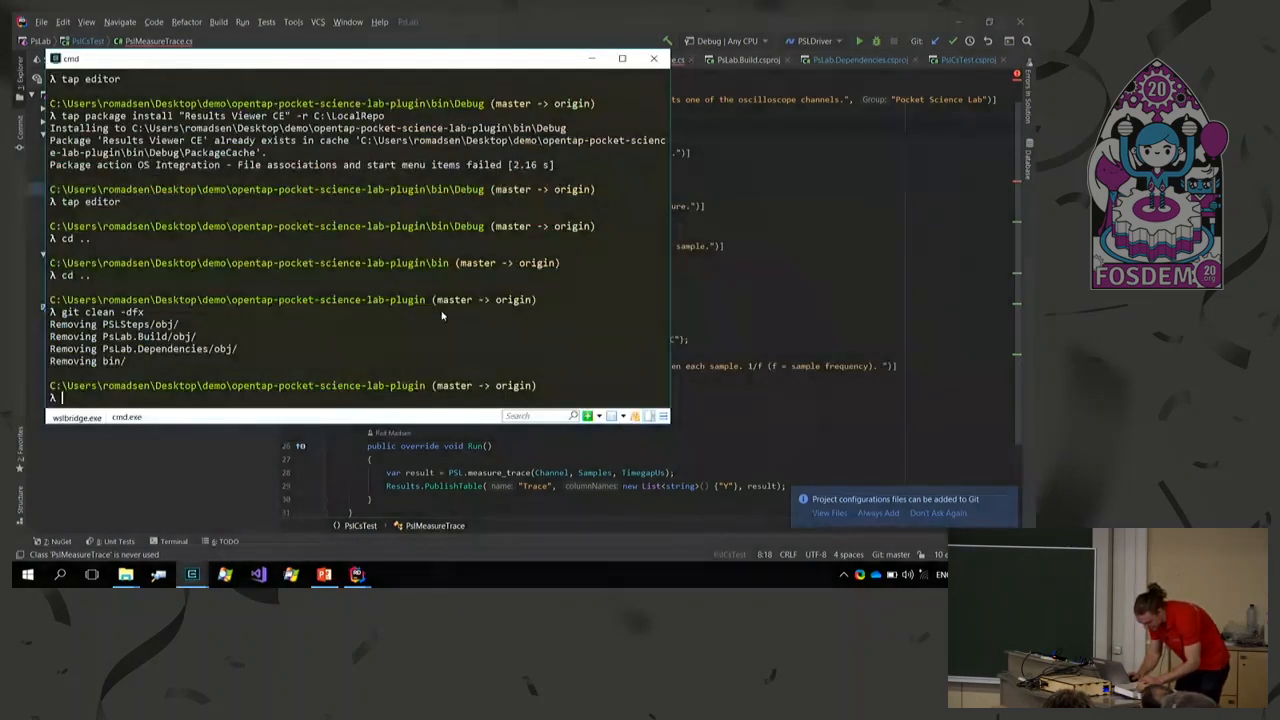
Run dotnet build on the plugin project, succeeding with 0 warnings and 0 errors.
text(dot)
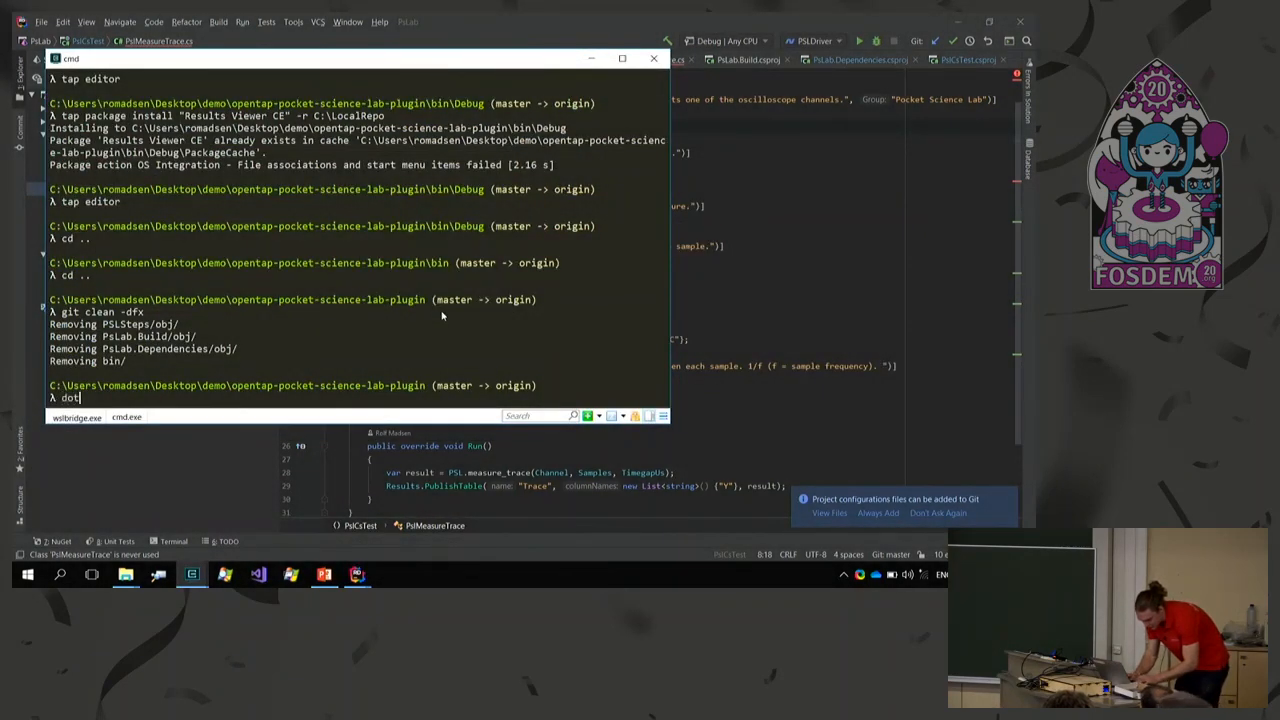
text(net build)
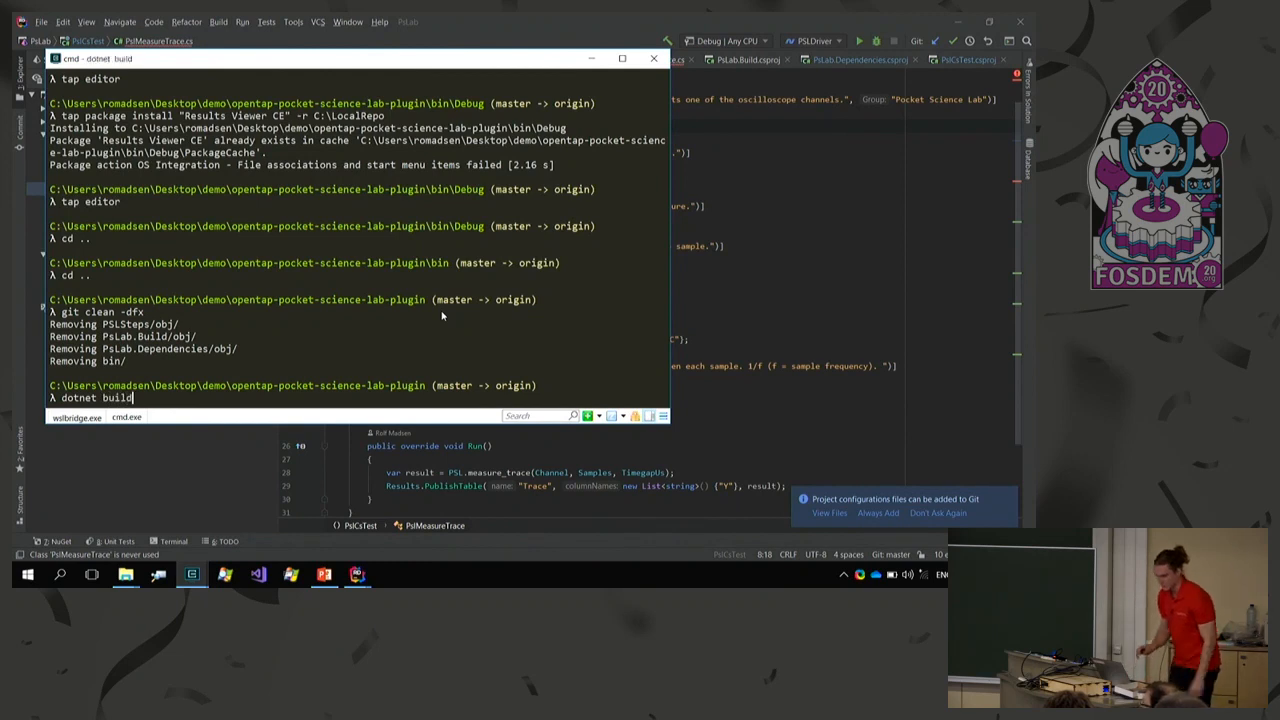
key(Return)
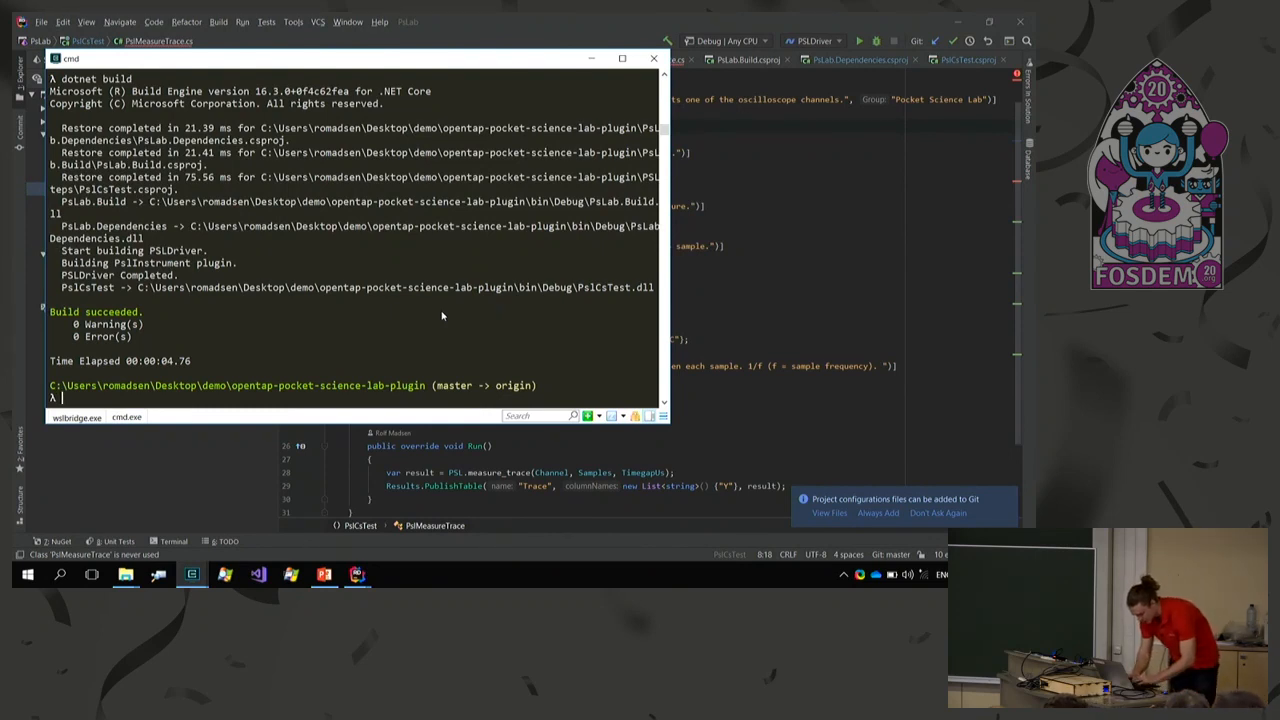
text(cd bin\Debug\)
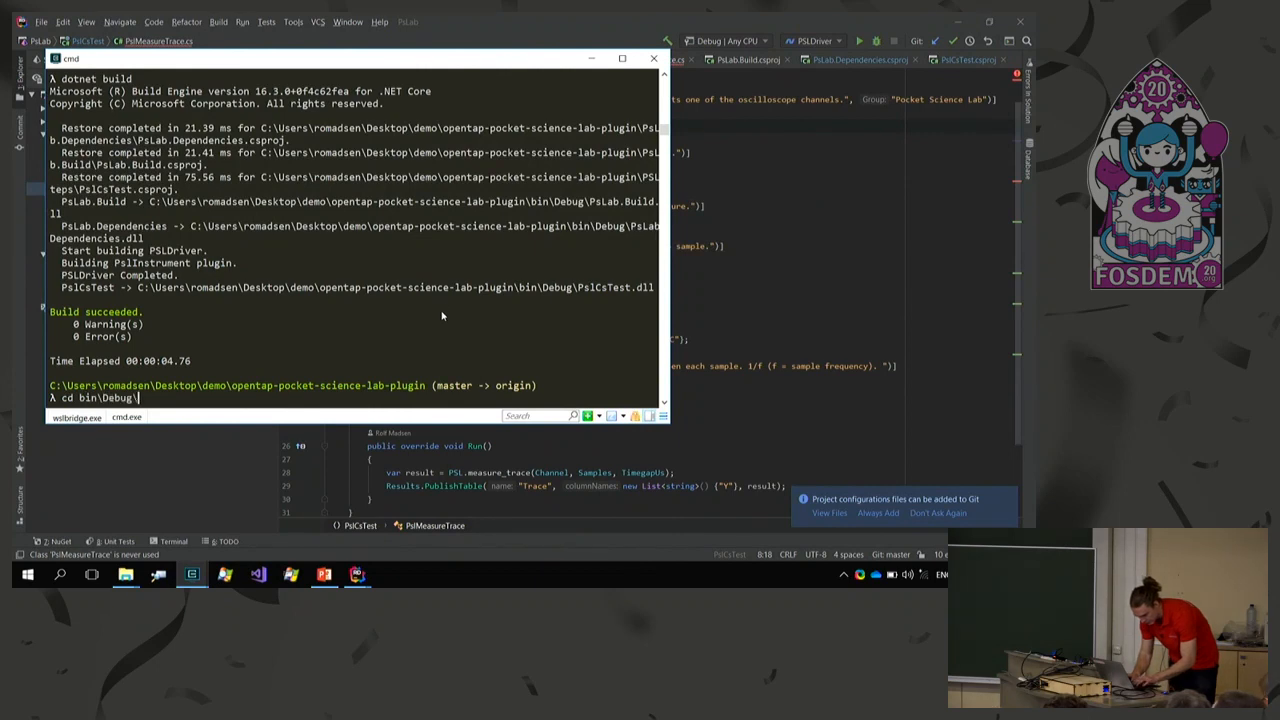
Enter bin\Debug and list its contents showing the PsLab DLLs, OpenTap.dll and tap.exe.
key(Return)
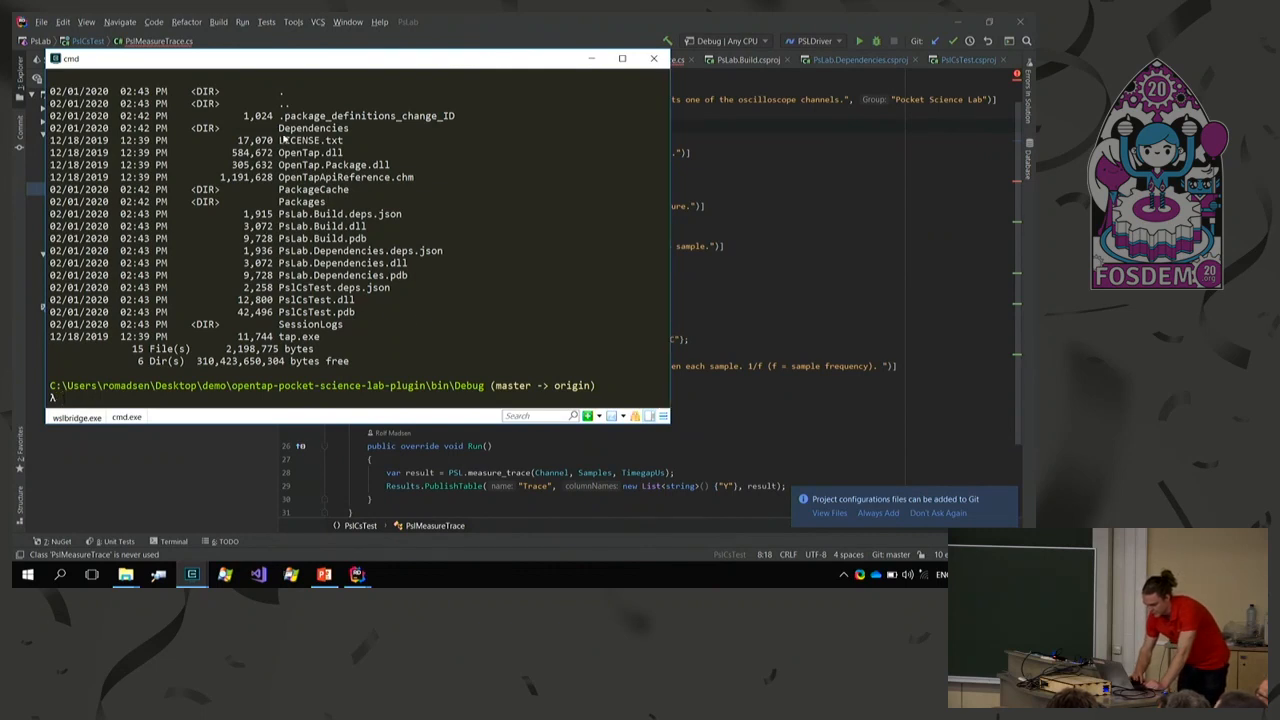
mouse_move(290, 338)
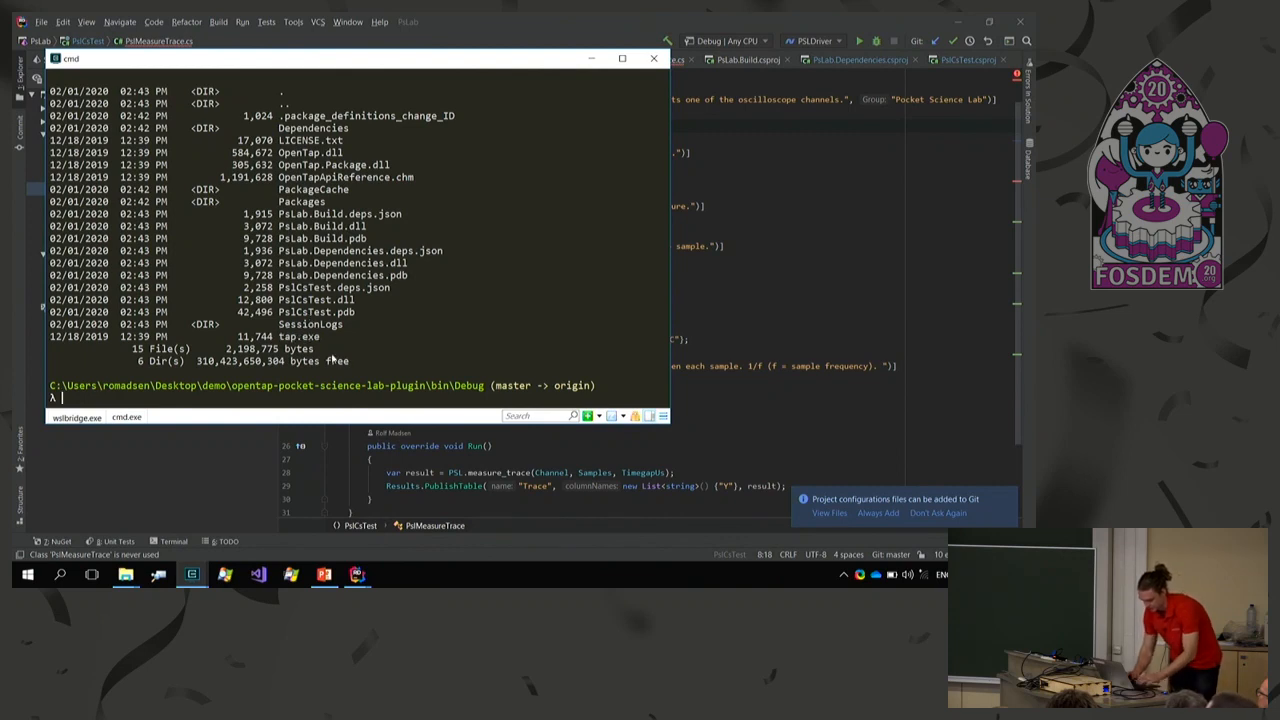
mouse_move(362, 354)
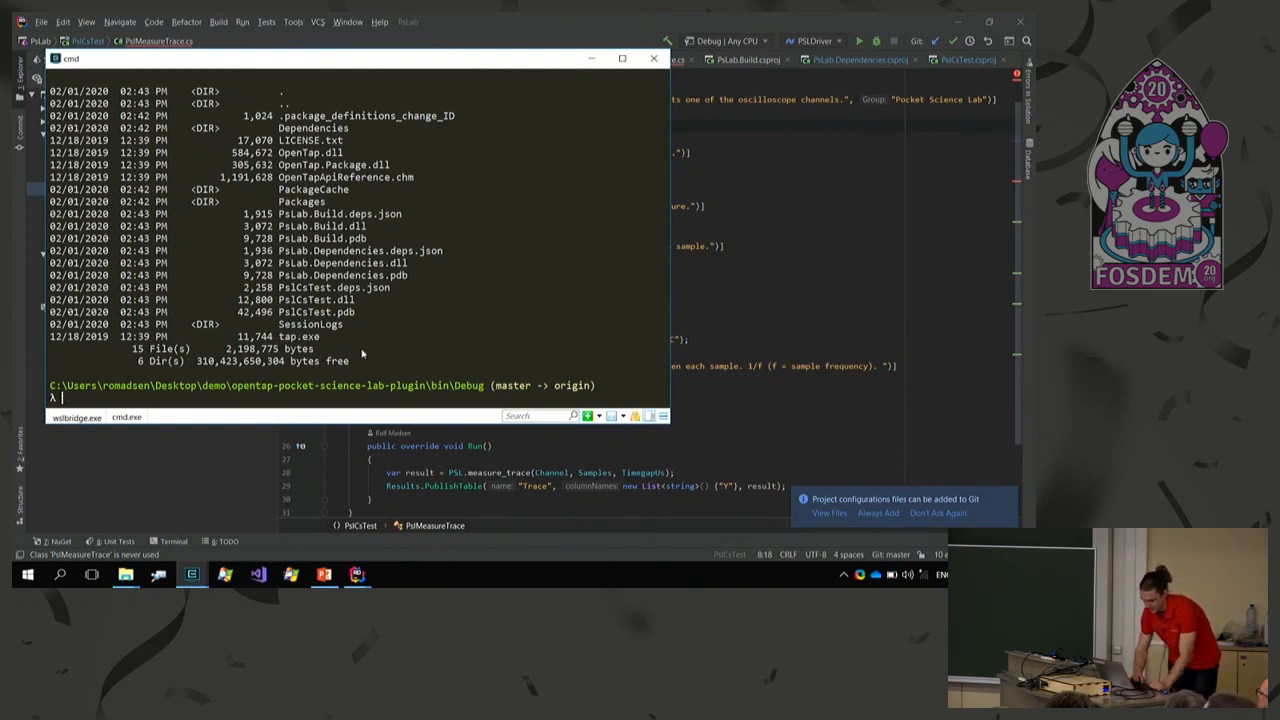
double_click(316, 300)
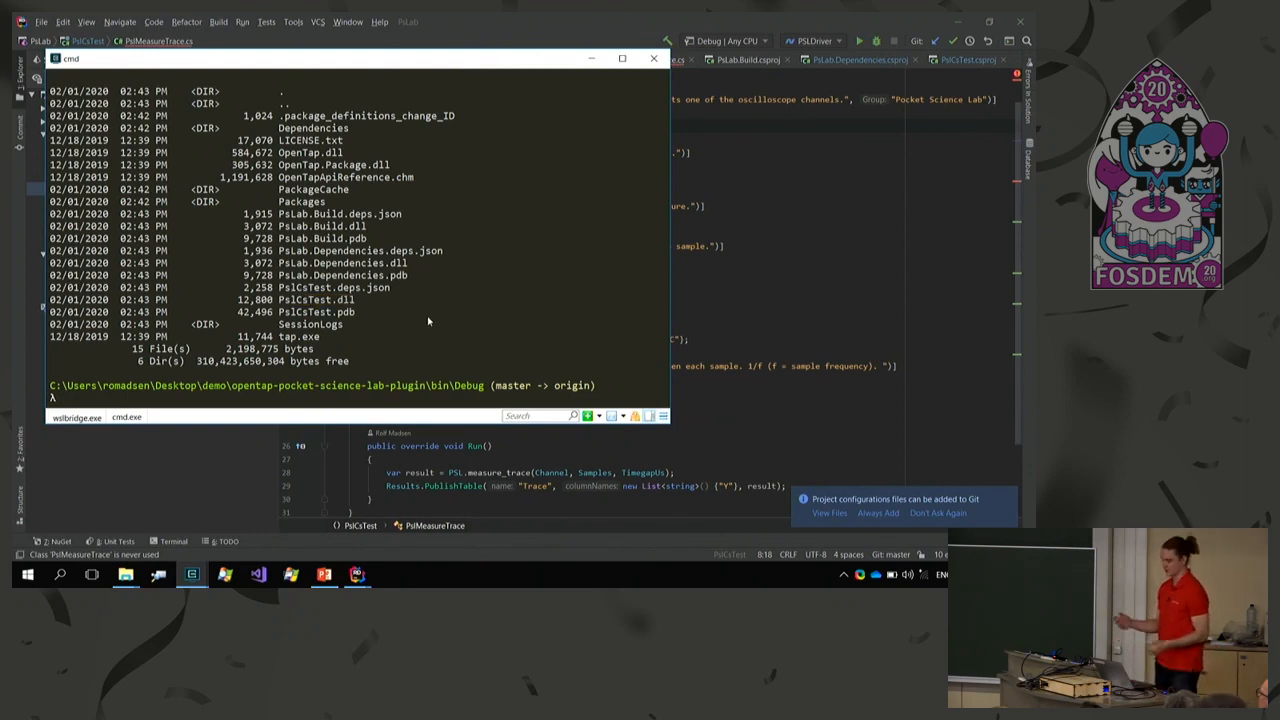
Install the TUI package from the local repository with tap package install.
text(ta)
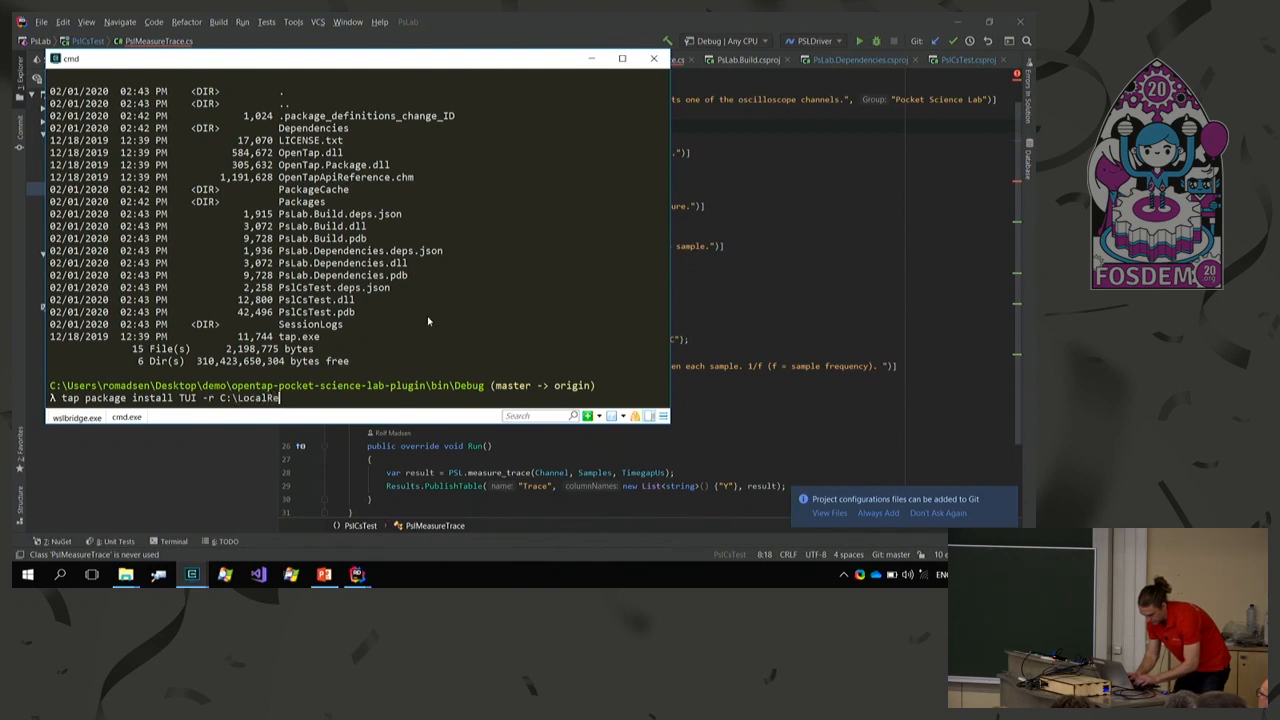
text(--version any)
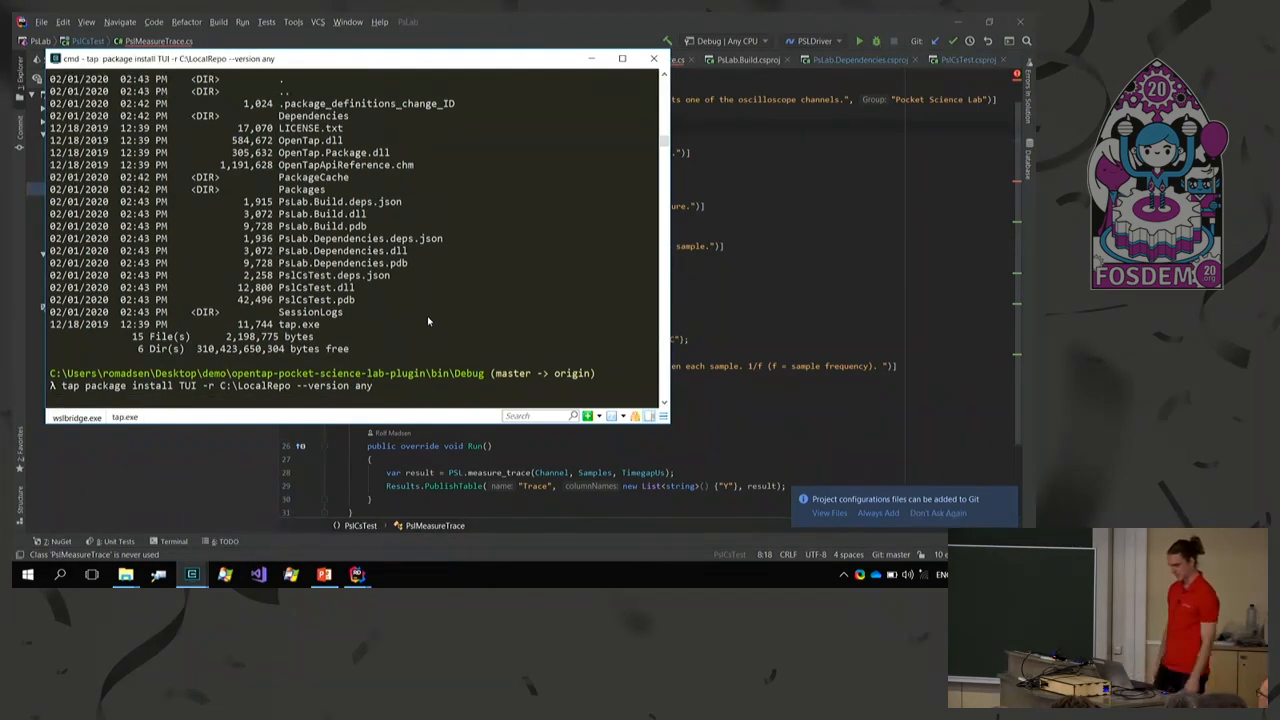
key(Return)
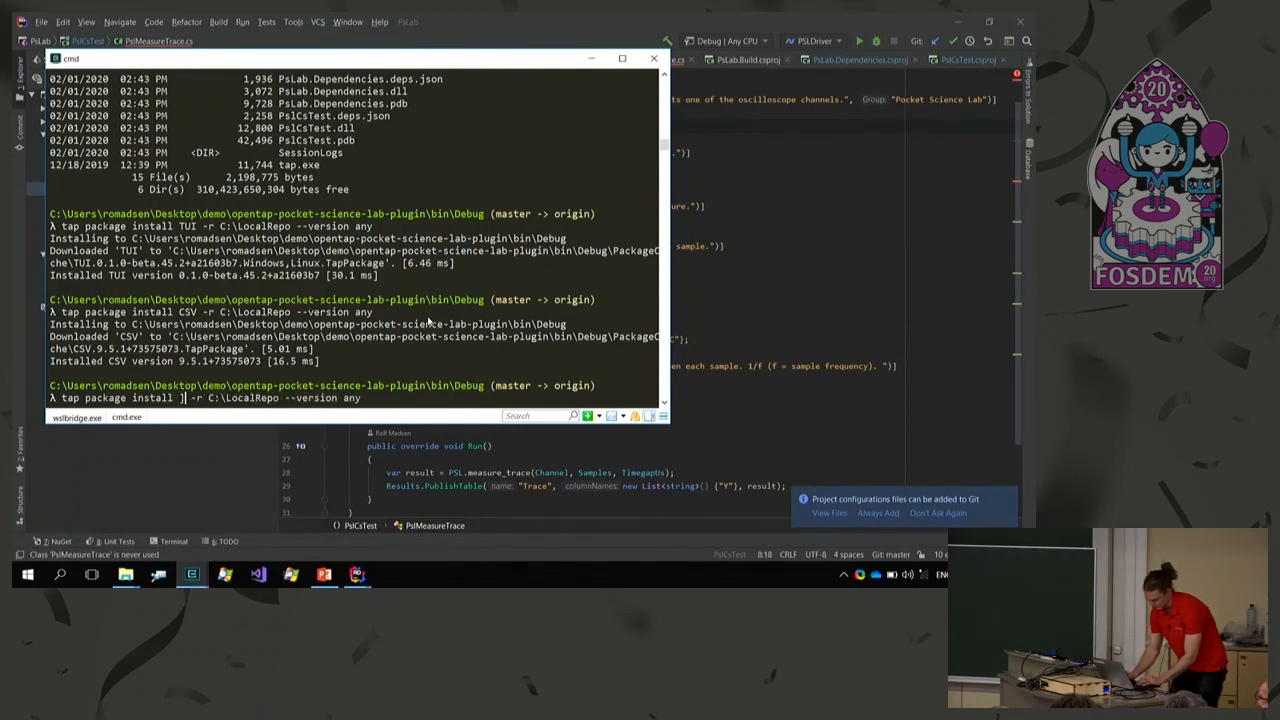
Install the "SQLite and PostgreSQL" package and launch the OpenTAP TUI test plan editor.
text("SQLite a)
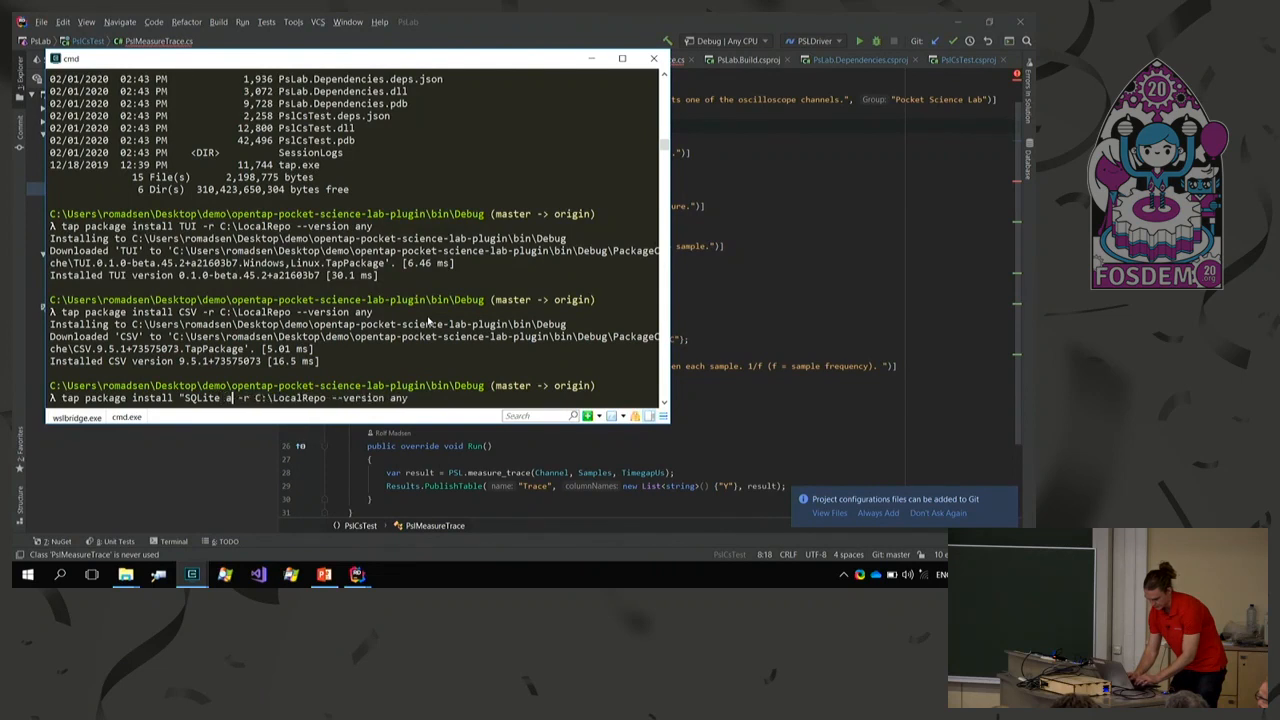
text(nd Postg)
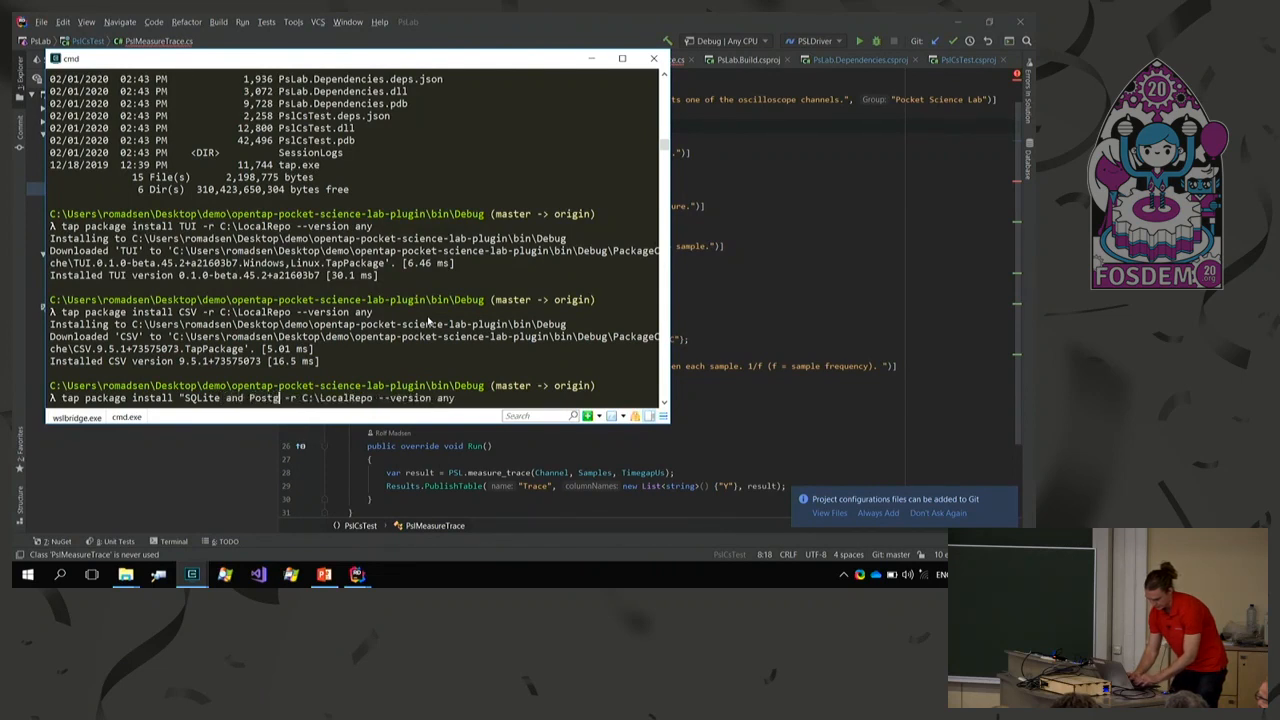
text(reSQL)
text(tap tu)
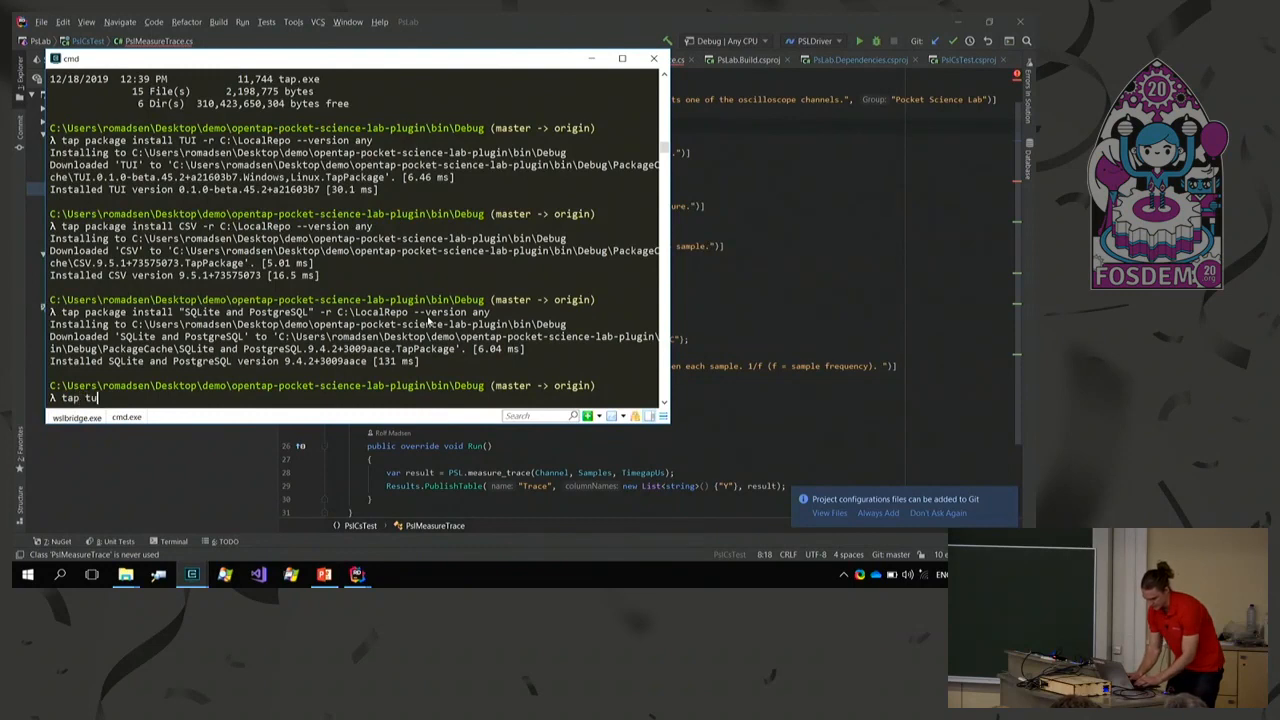
key(Return)
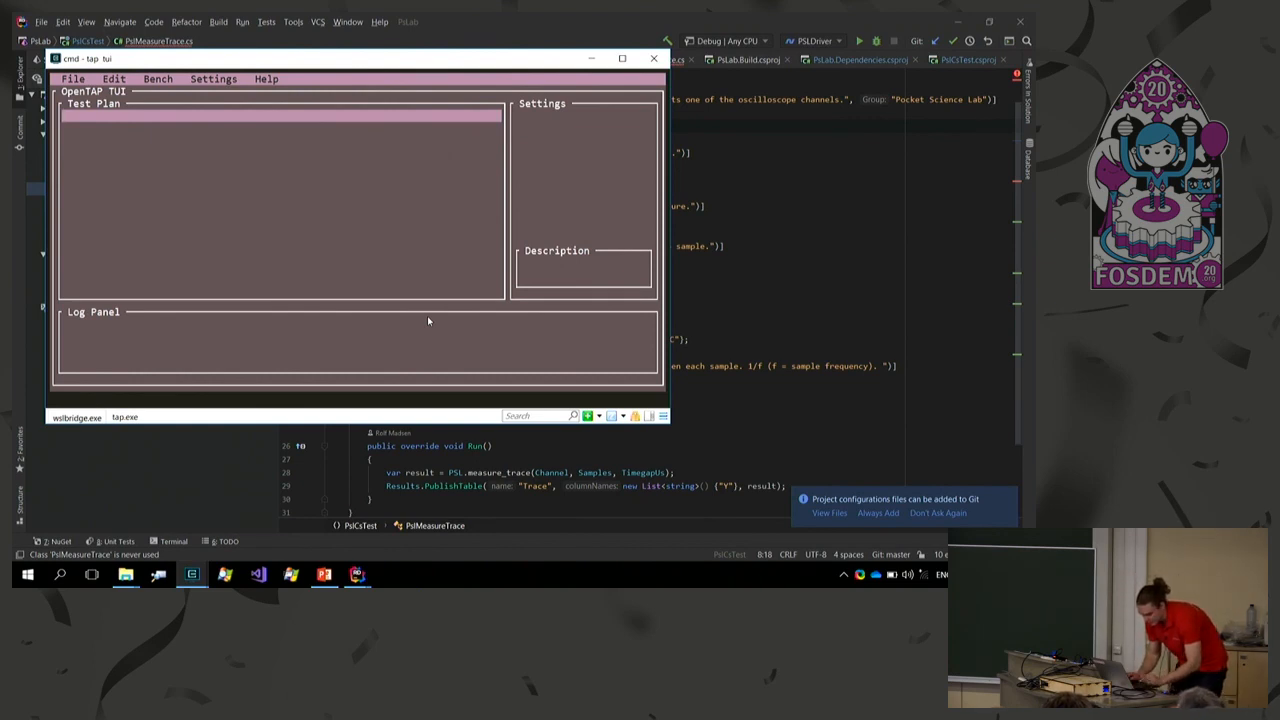
Add a Setup Sine Generator step to the plan with PSLab as its instrument.
click(112, 80)
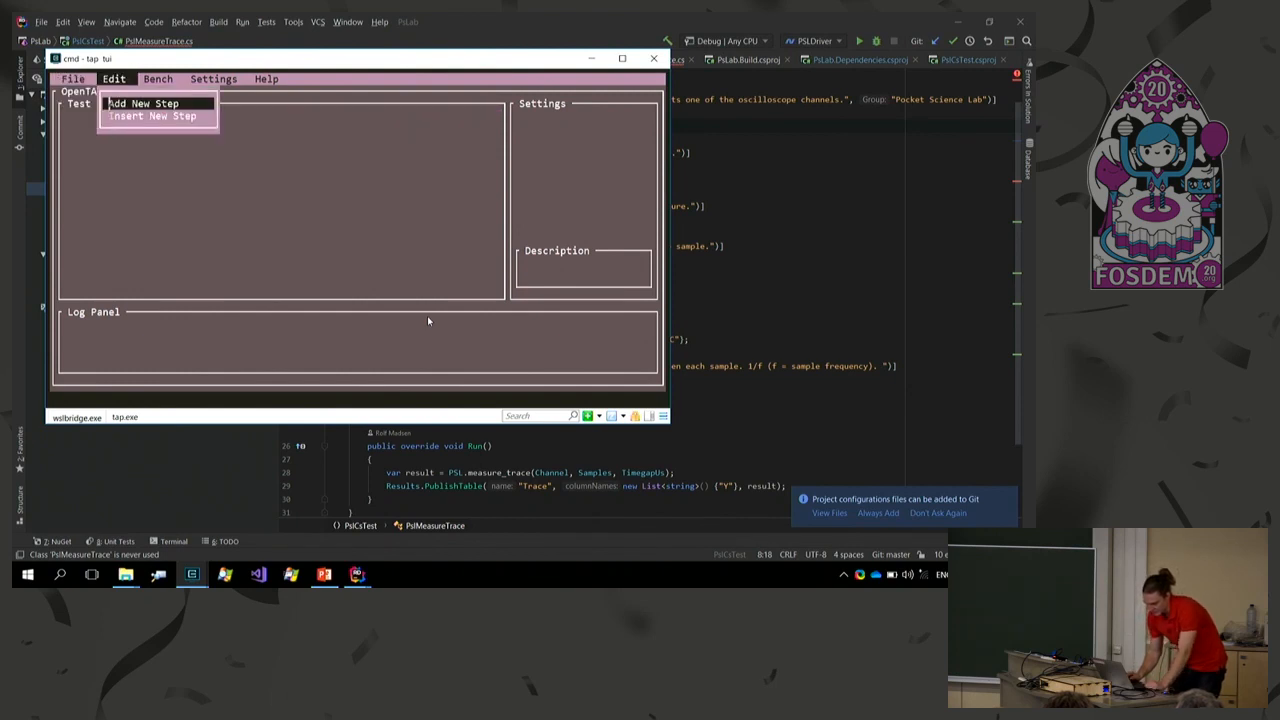
click(144, 104)
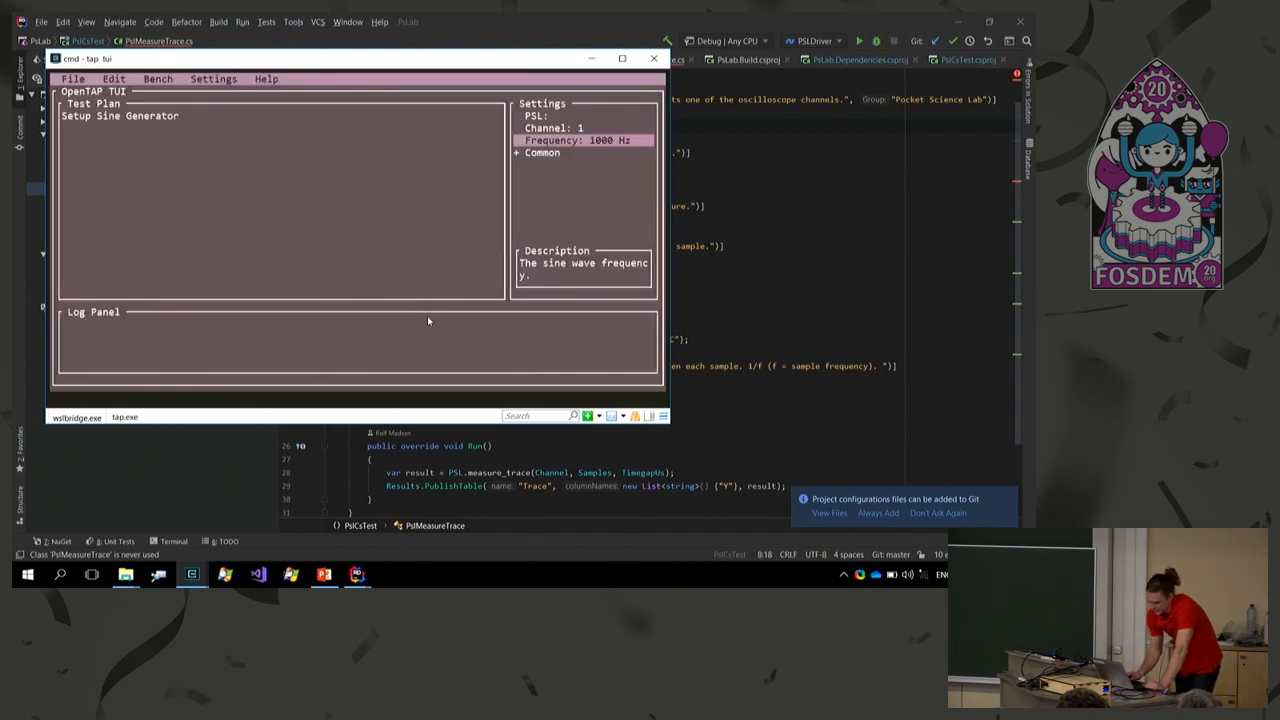
click(212, 80)
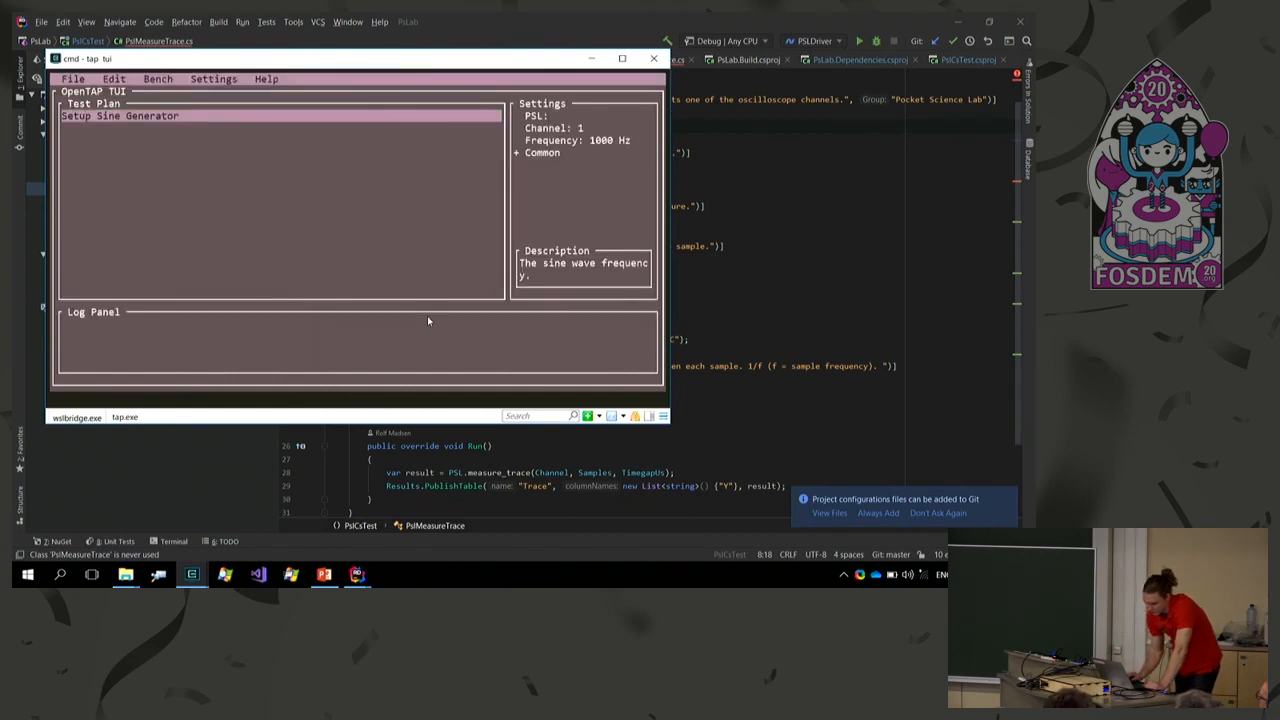
click(212, 78)
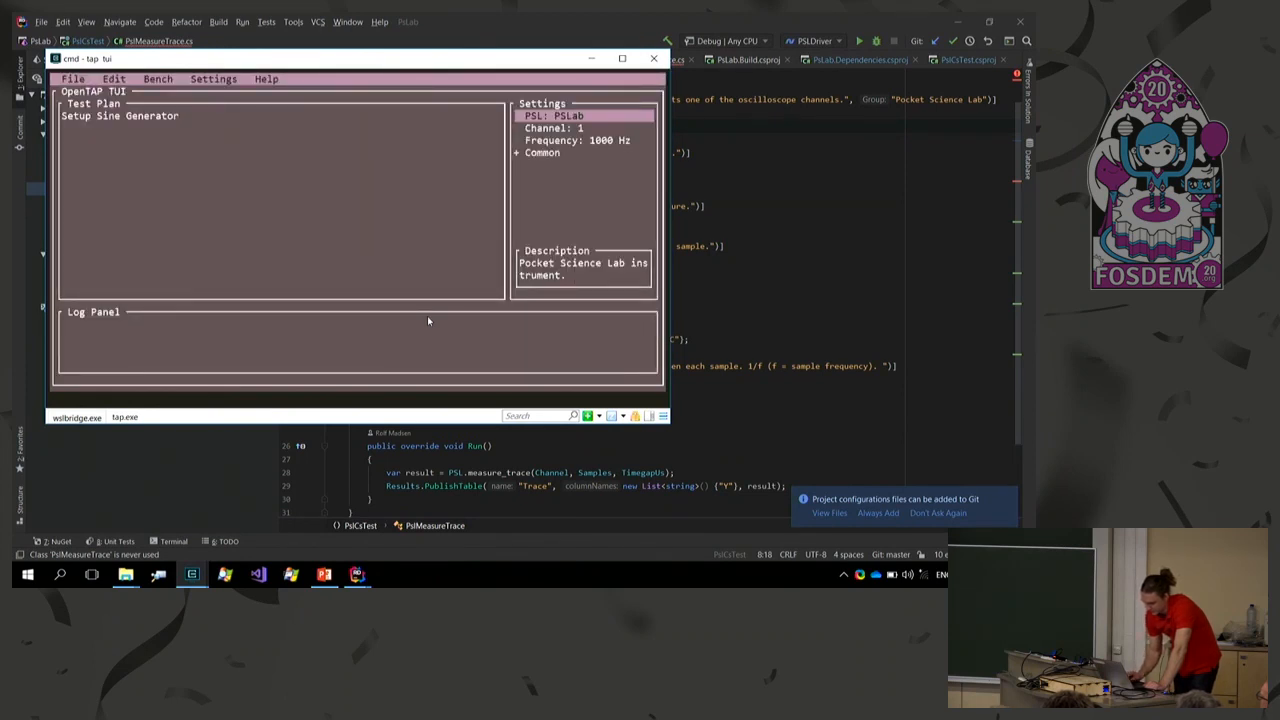
Add a Measure Samples step after the sine generator step.
click(114, 80)
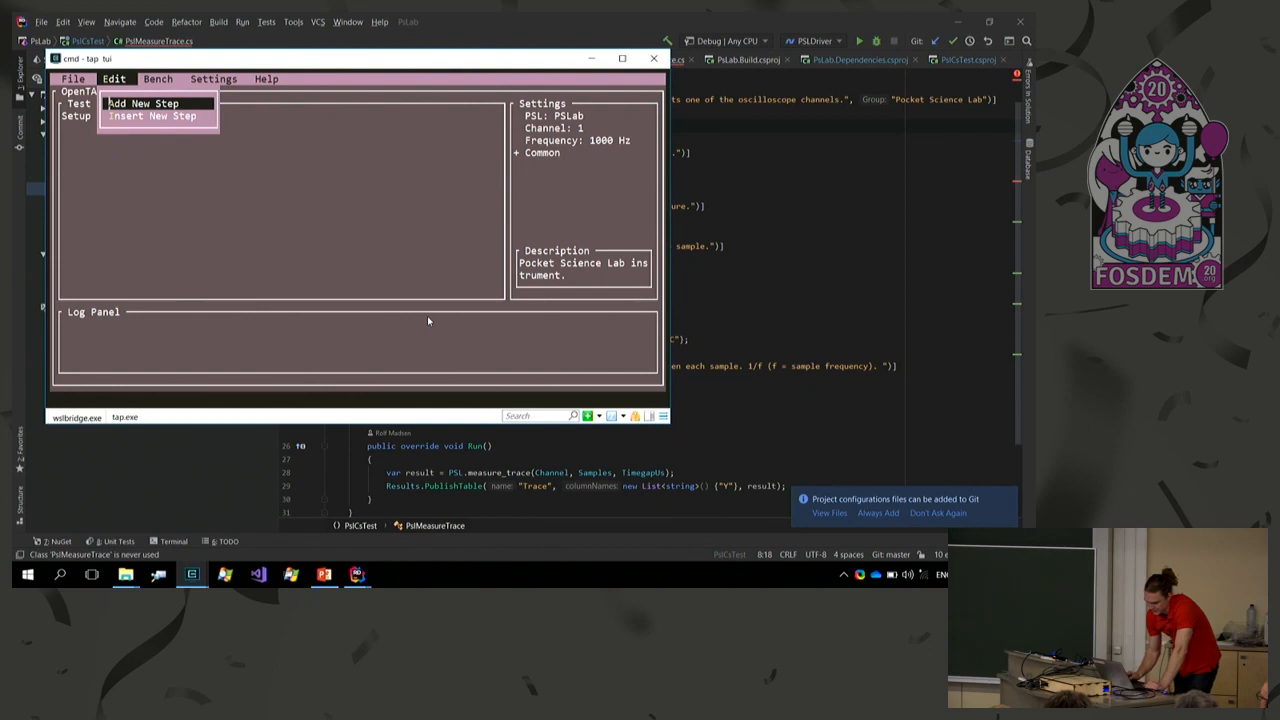
click(144, 104)
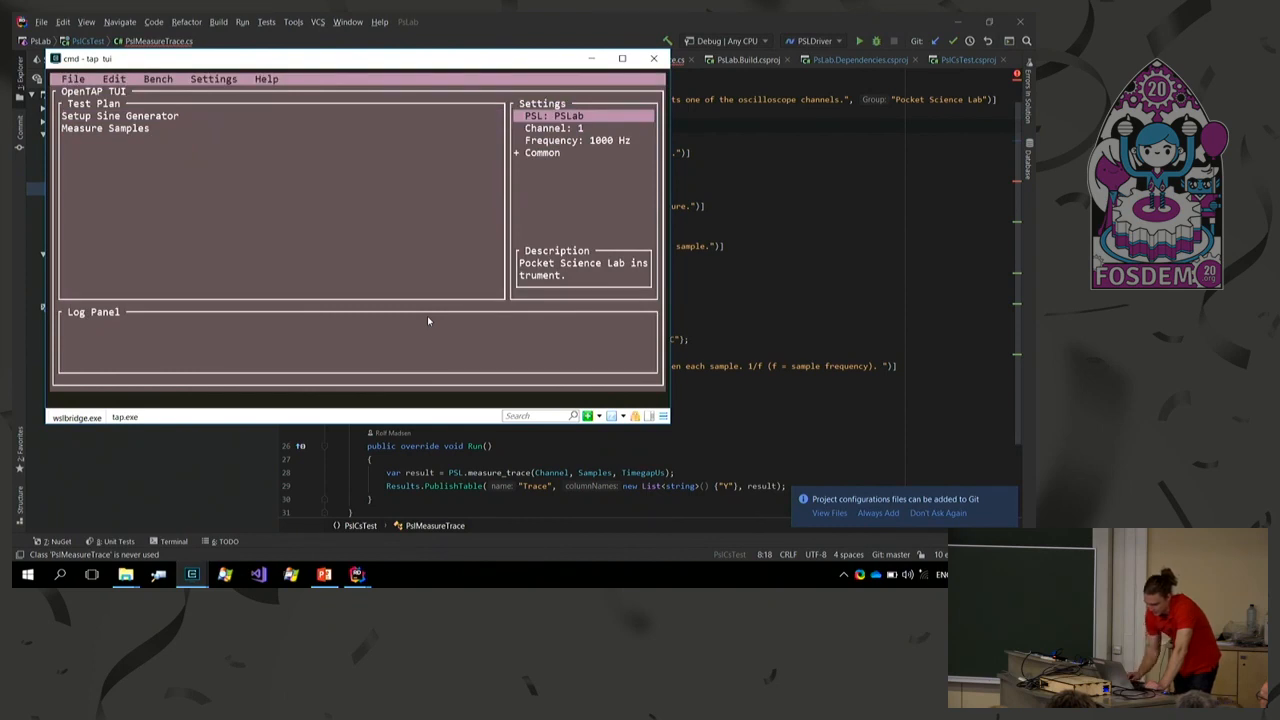
Save the test plan as simple.TapPlan and quit the TUI back to the Cmder prompt.
click(104, 128)
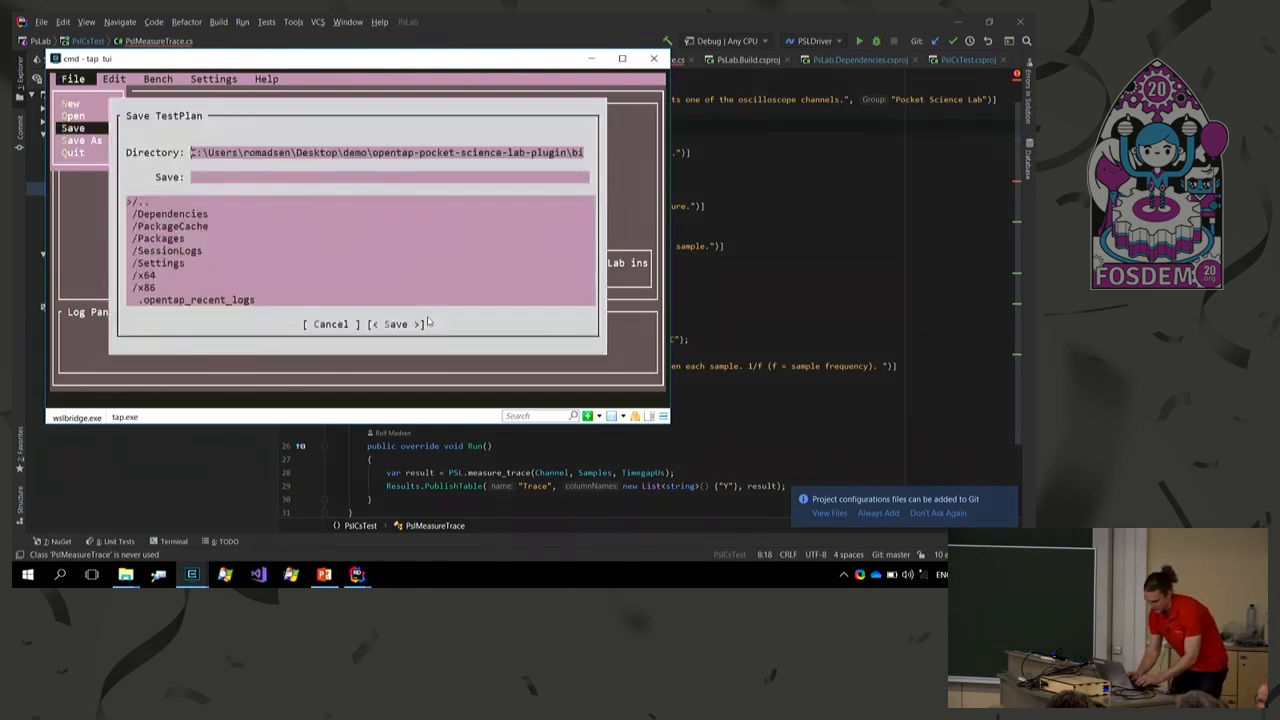
text(simple.)
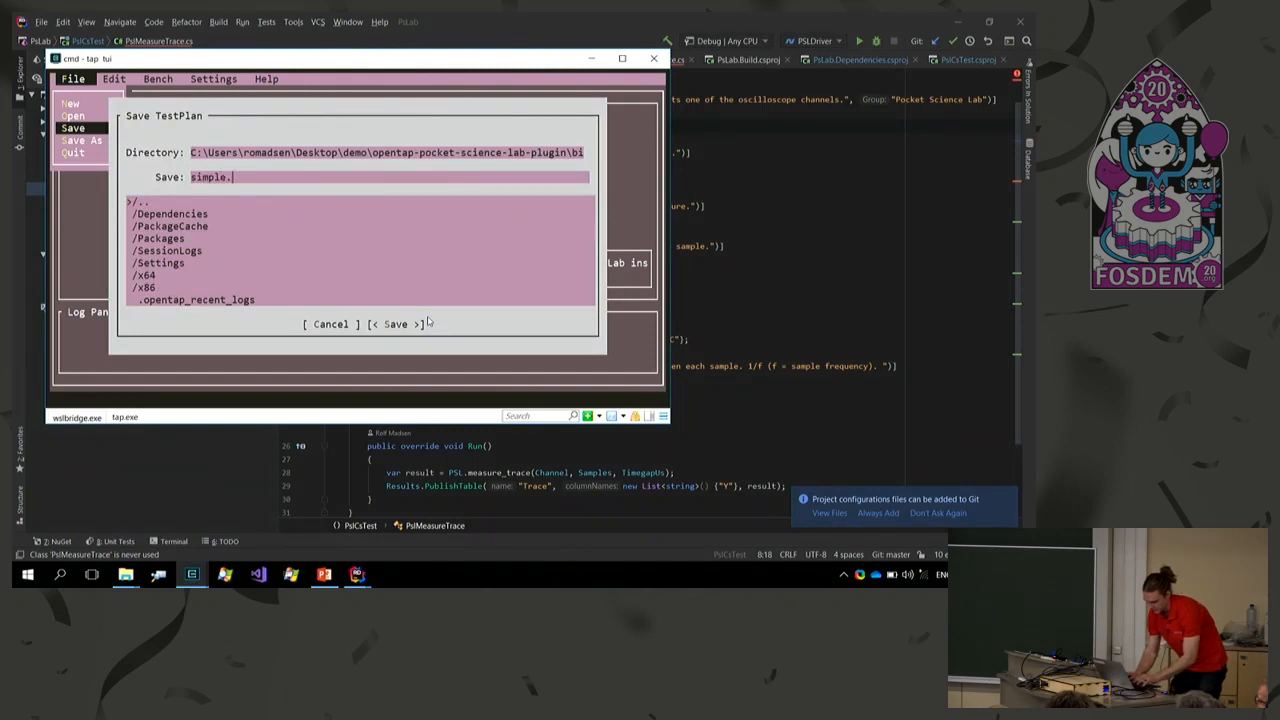
text(TapPlan)
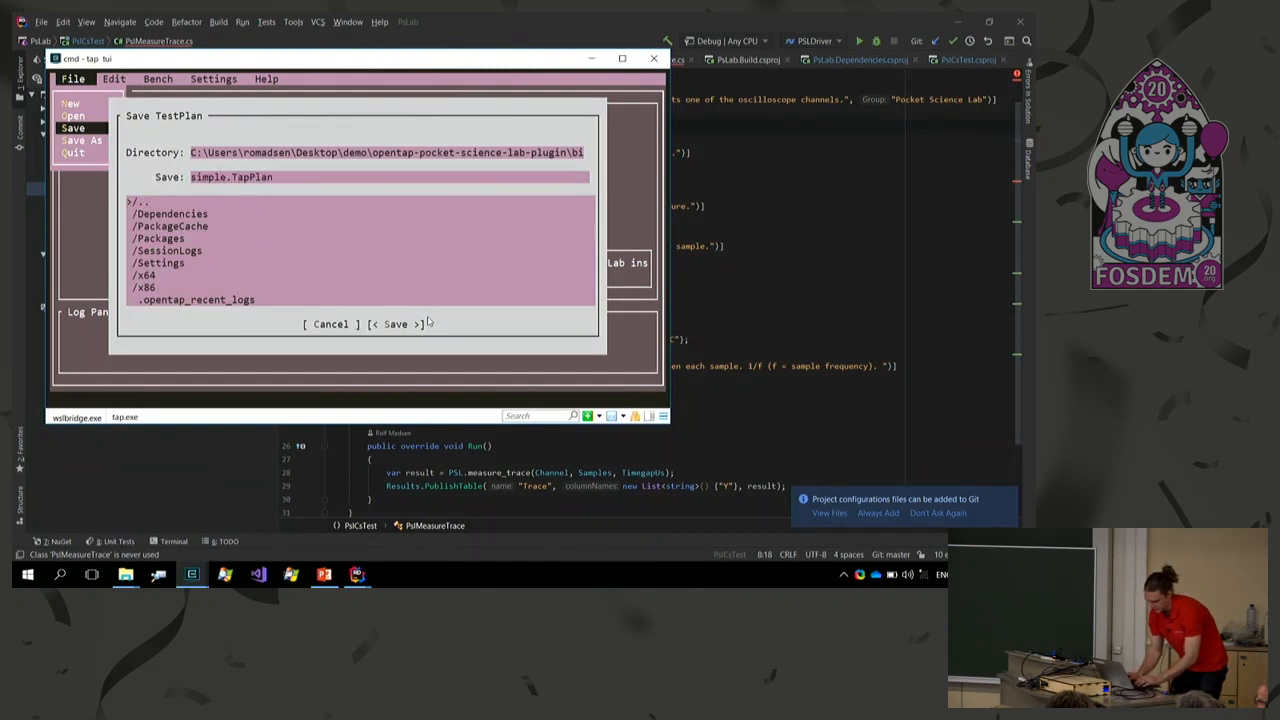
click(396, 324)
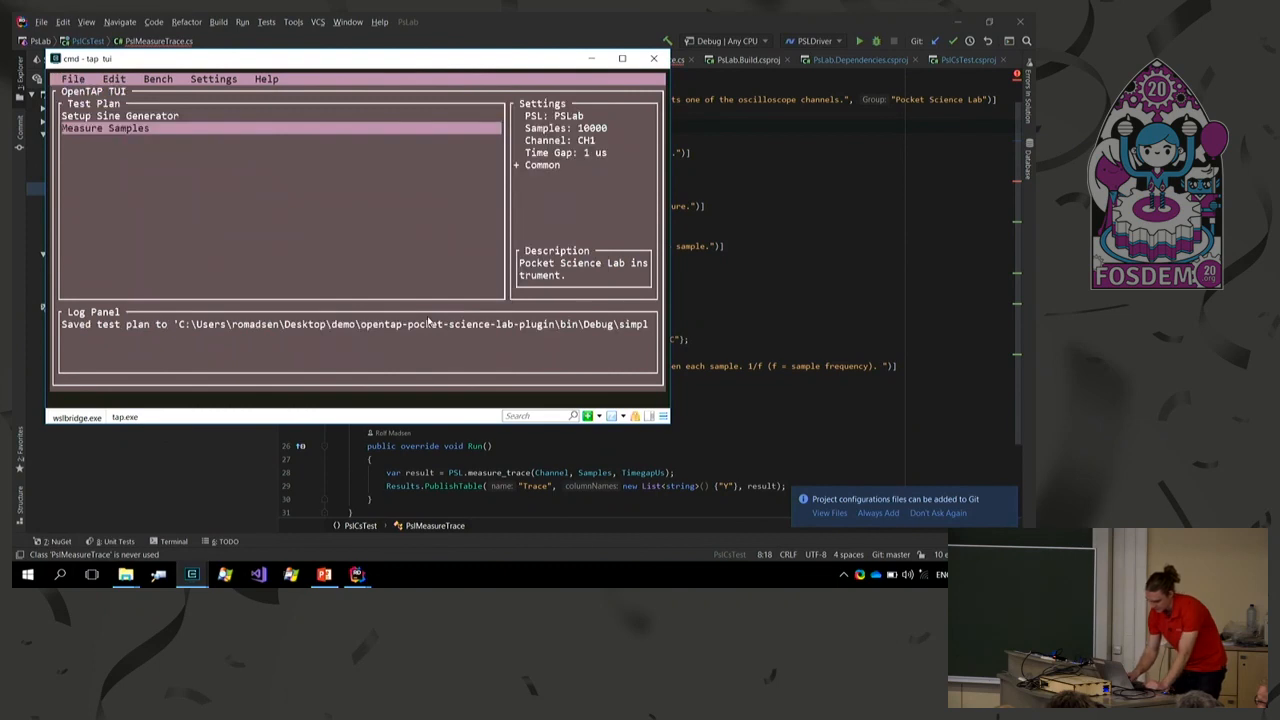
click(72, 78)
text(tap run)
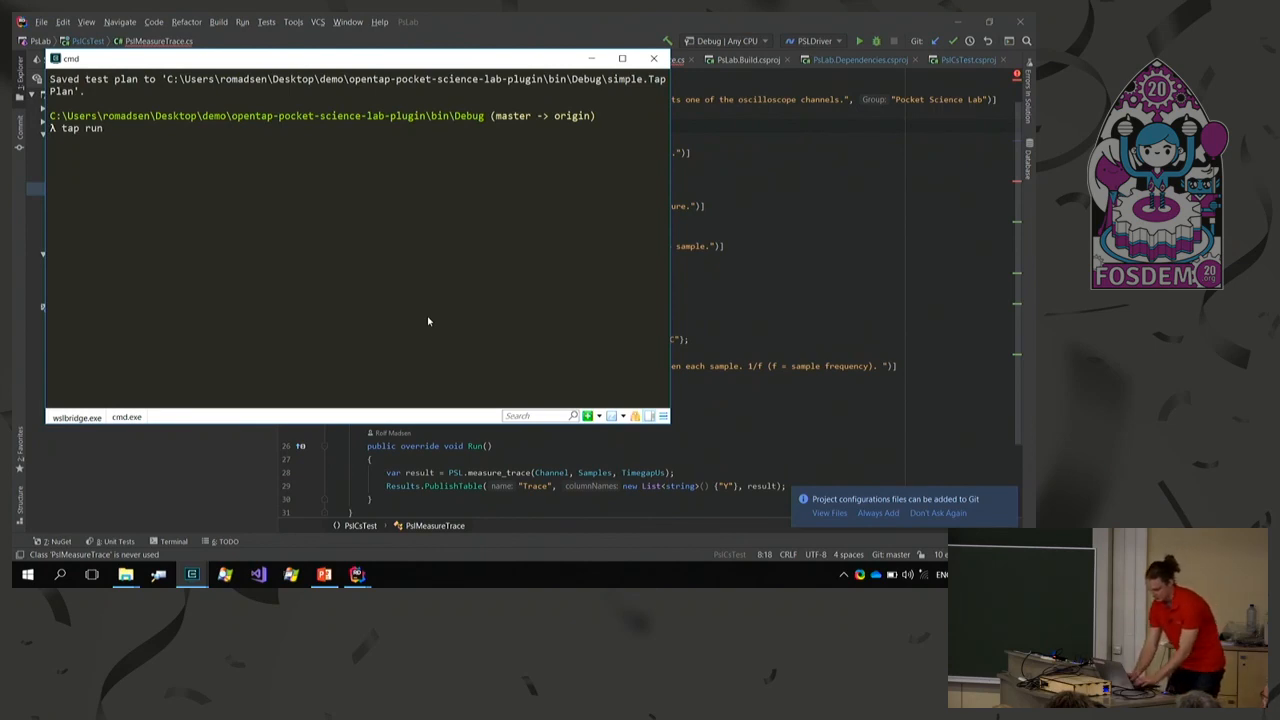
Run simple.TapPlan with tap run and open the generated Results\Trace CSV in Excel.
text(simple.TapPlan)
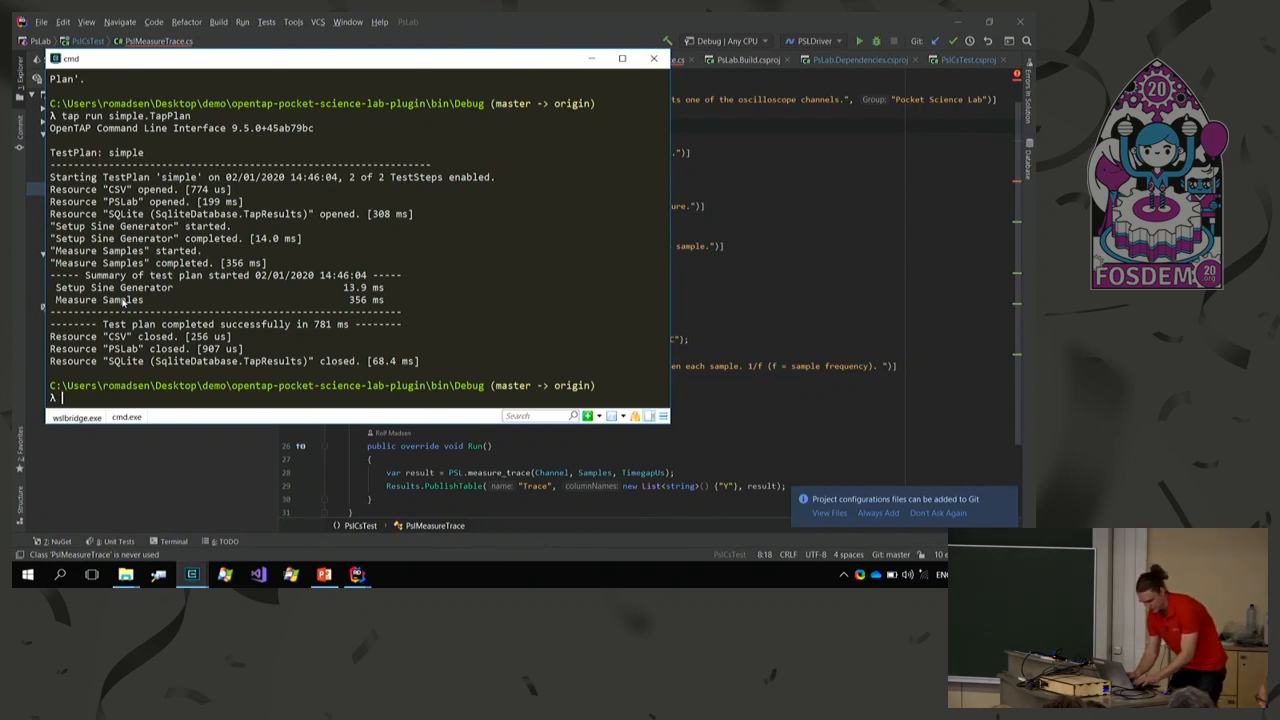
text("Results\Trace-20)
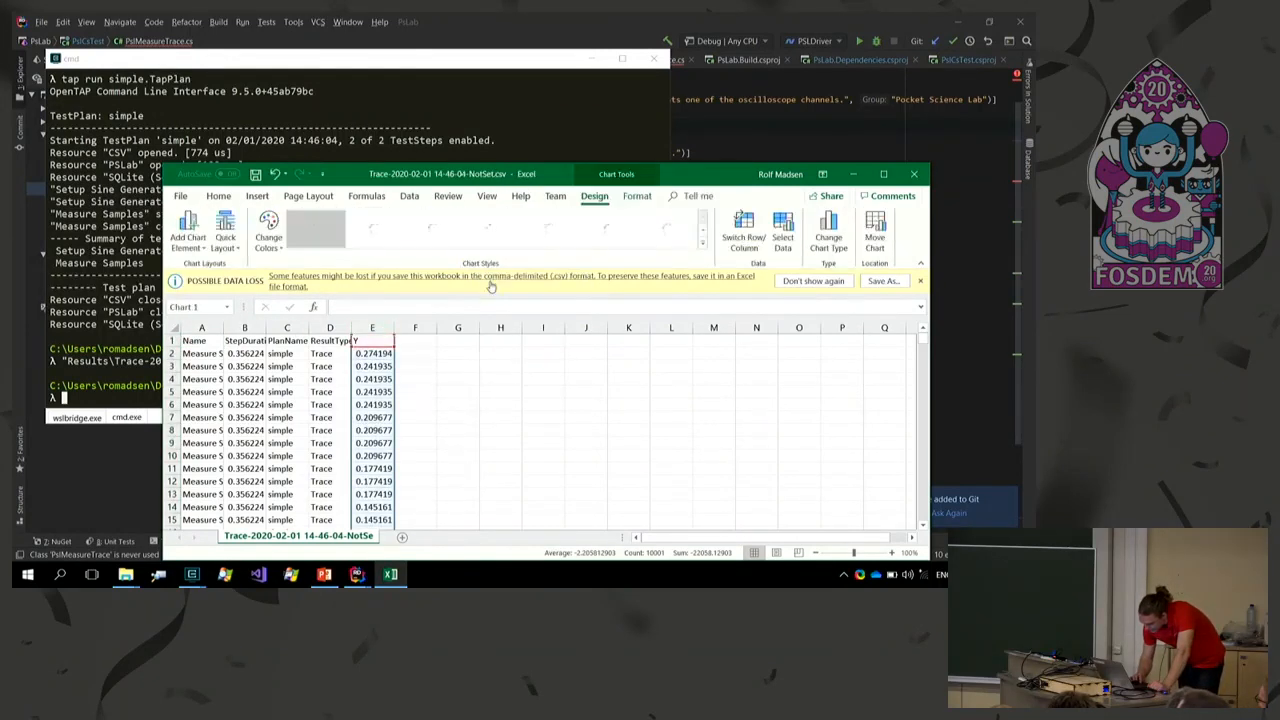
Chart the Result column as a sine-wave line plot, then close Excel.
click(316, 230)
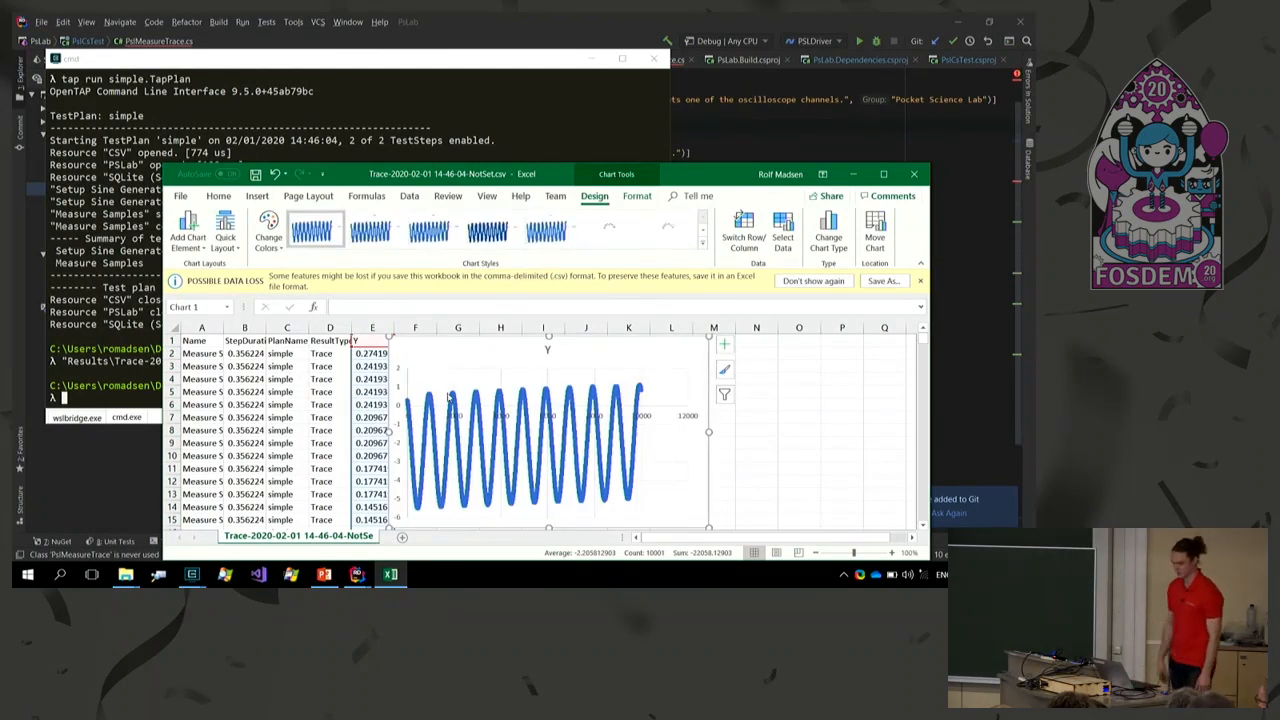
click(608, 230)
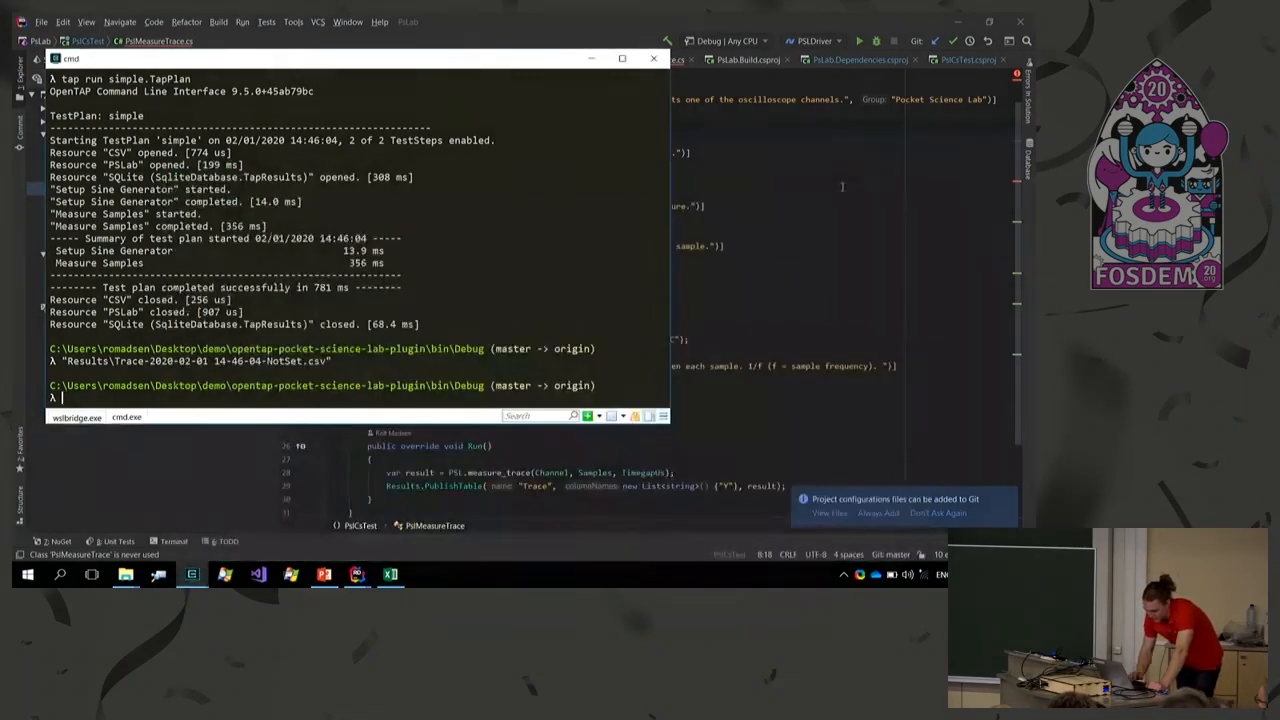
Reopen simple.TapPlan in the TUI and add a Sweep Loop step after Measure Samples.
text(tap run simple.TapPlan)
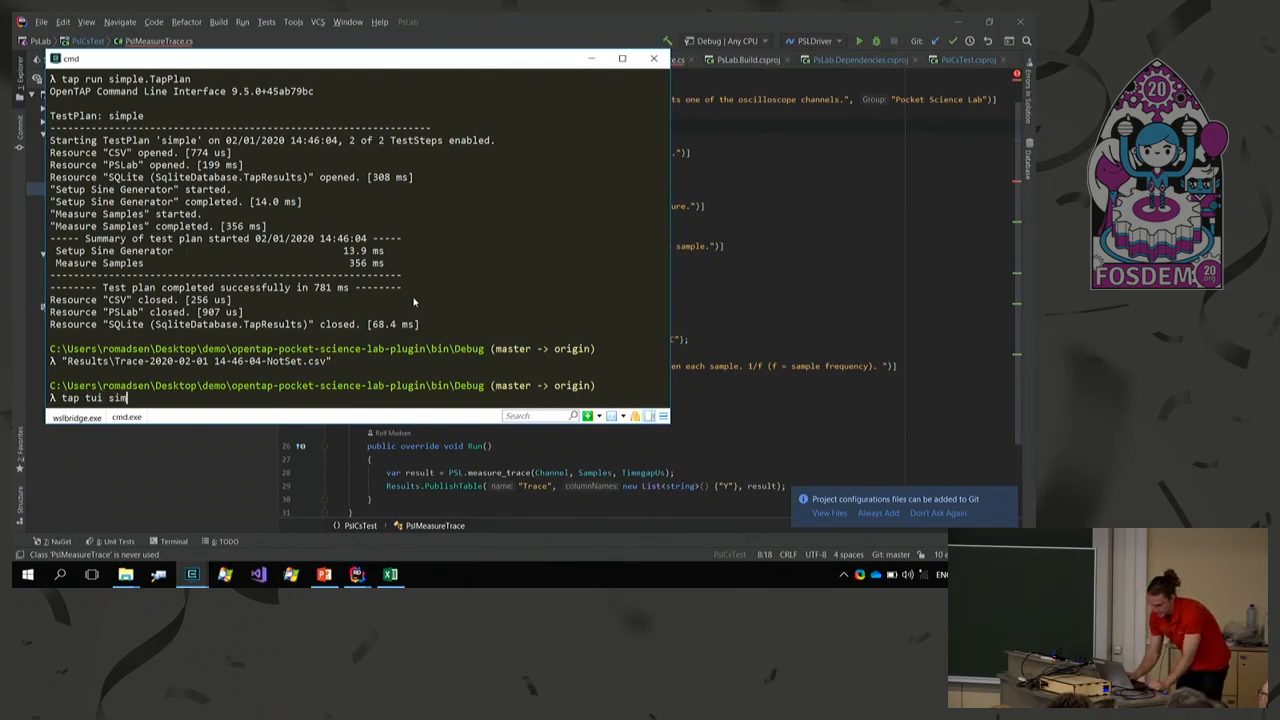
key(Return)
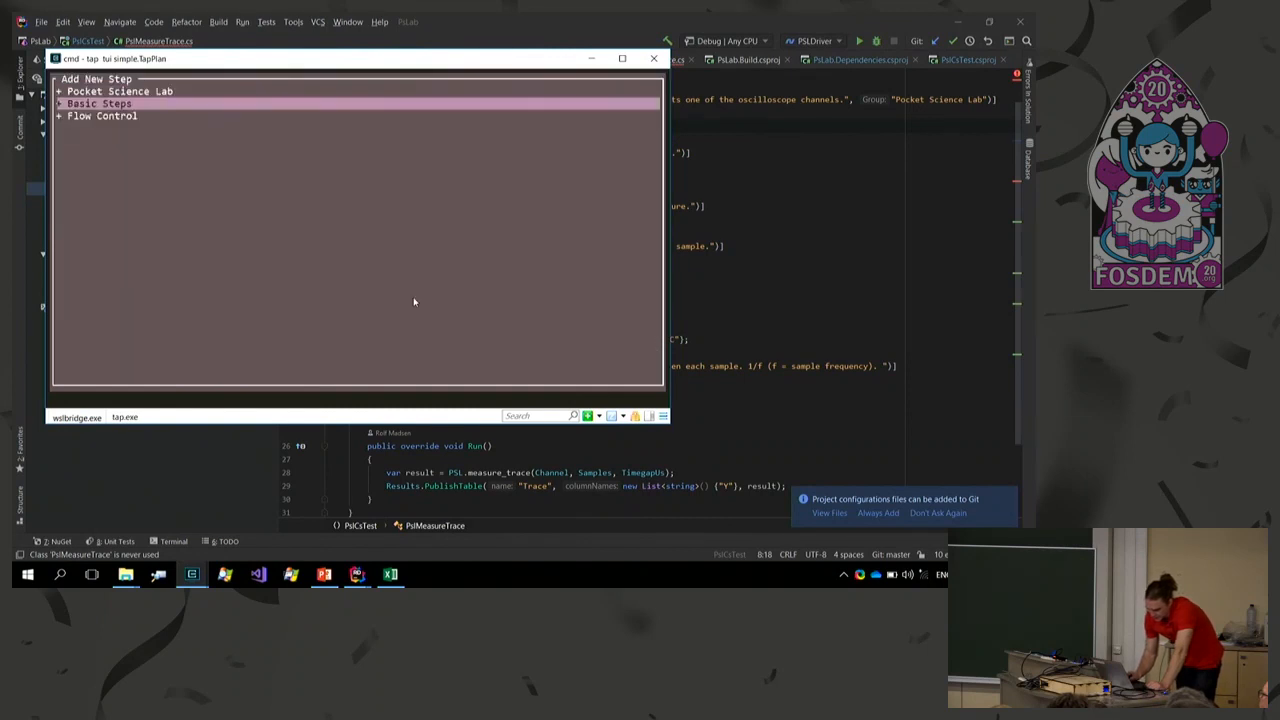
click(62, 114)
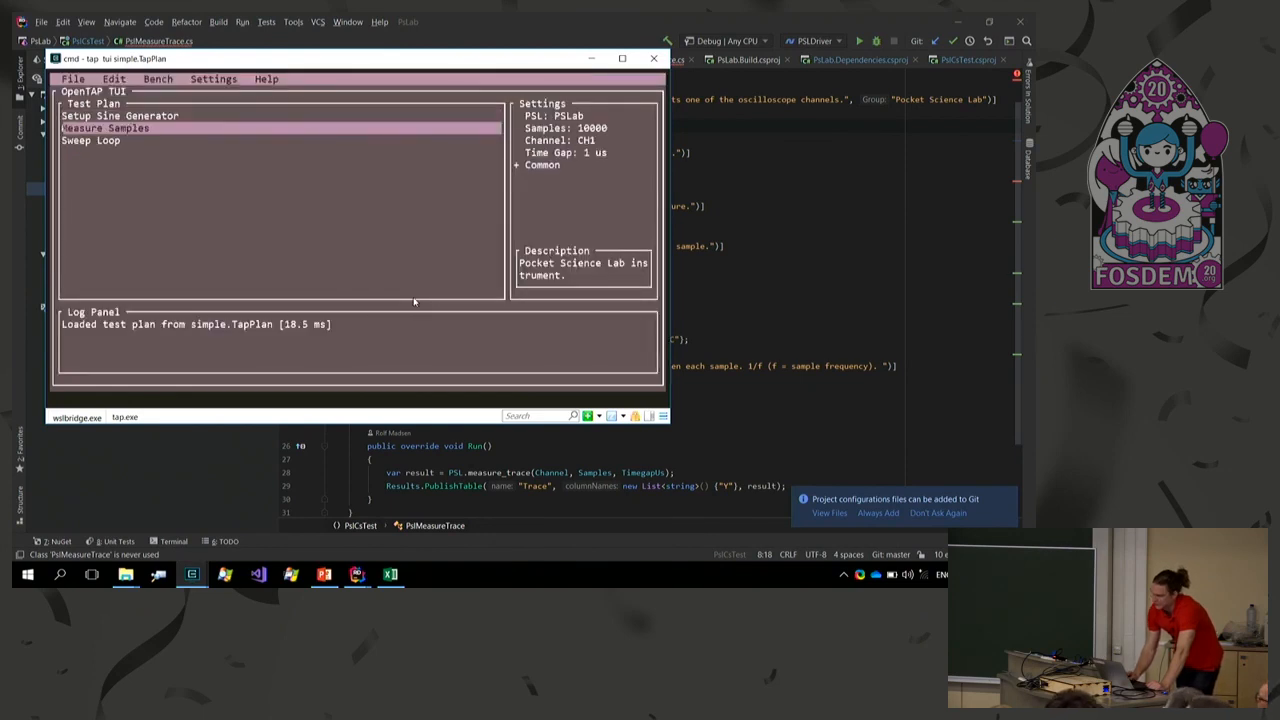
click(120, 114)
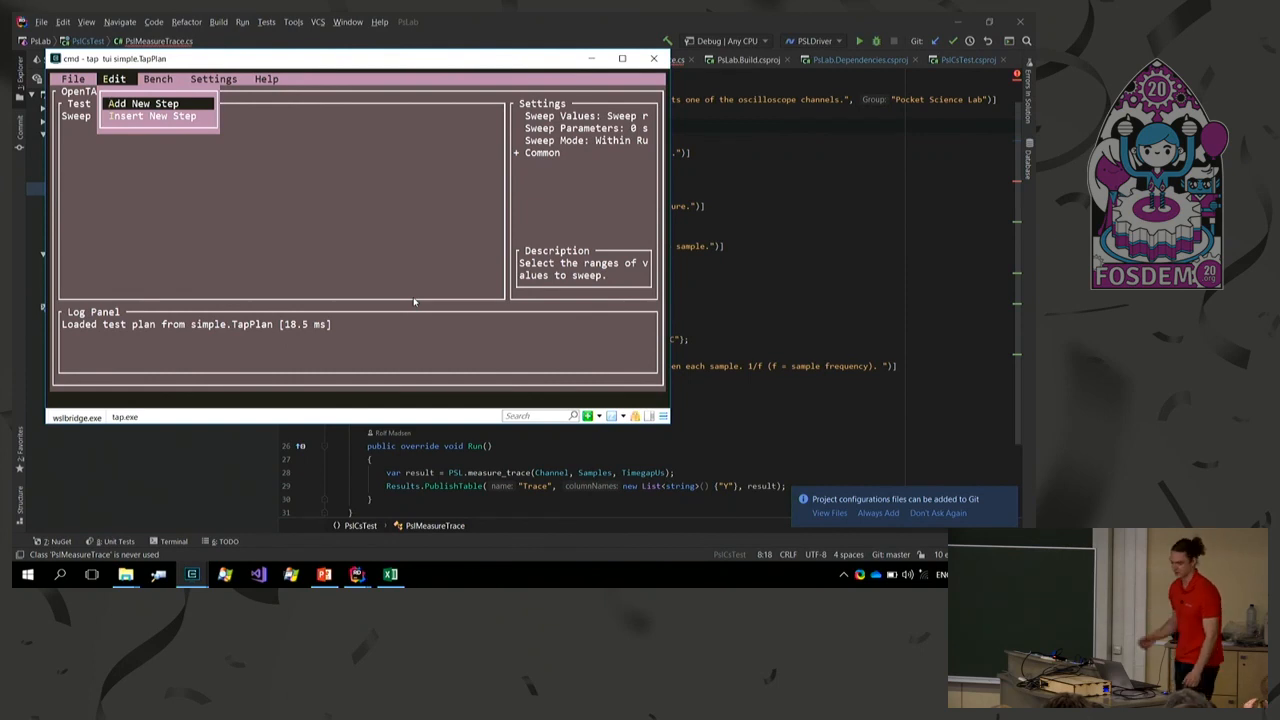
Set the Sweep Loop over Measure RMS Voltage to Start 100, Stop 10000, Step Size 100.
click(144, 104)
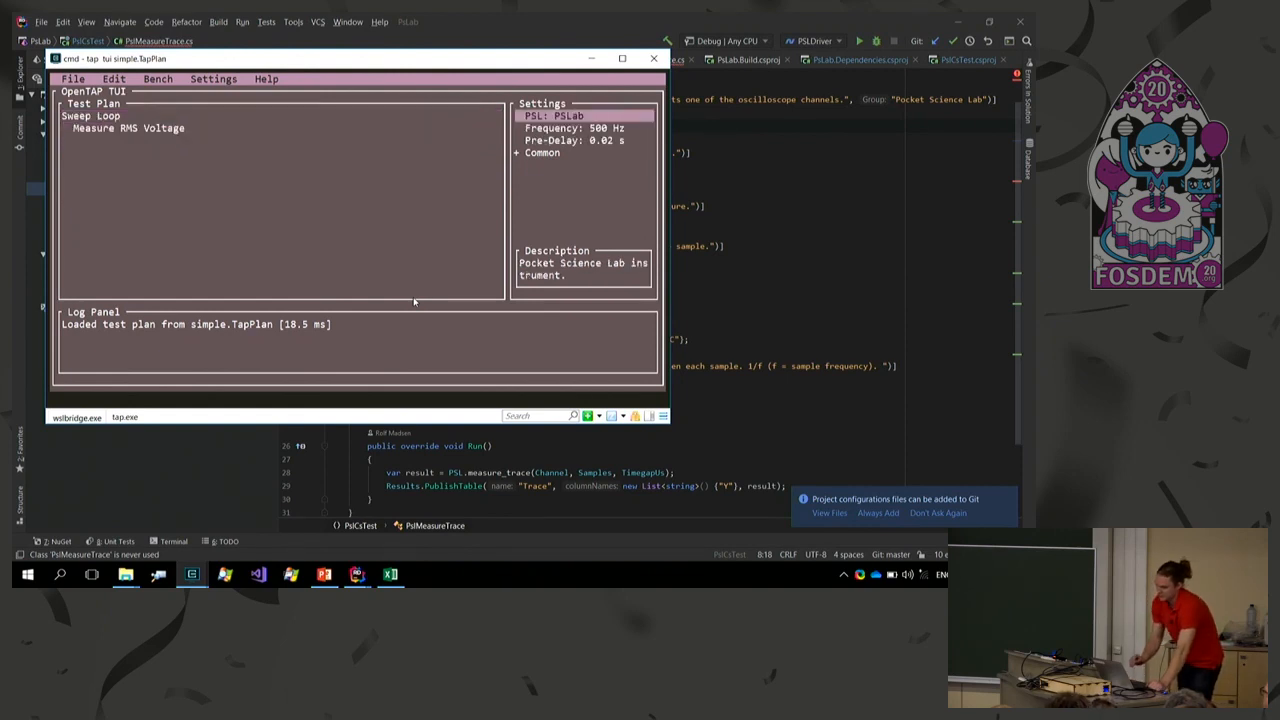
click(570, 128)
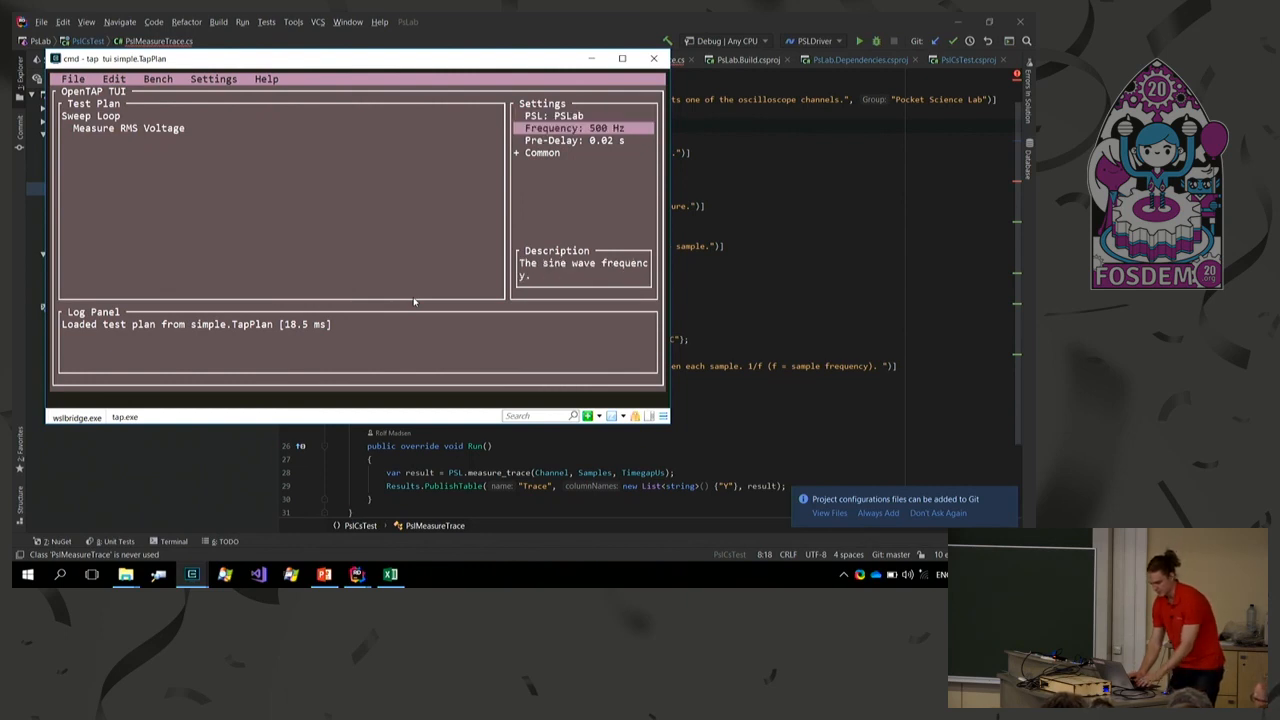
click(90, 114)
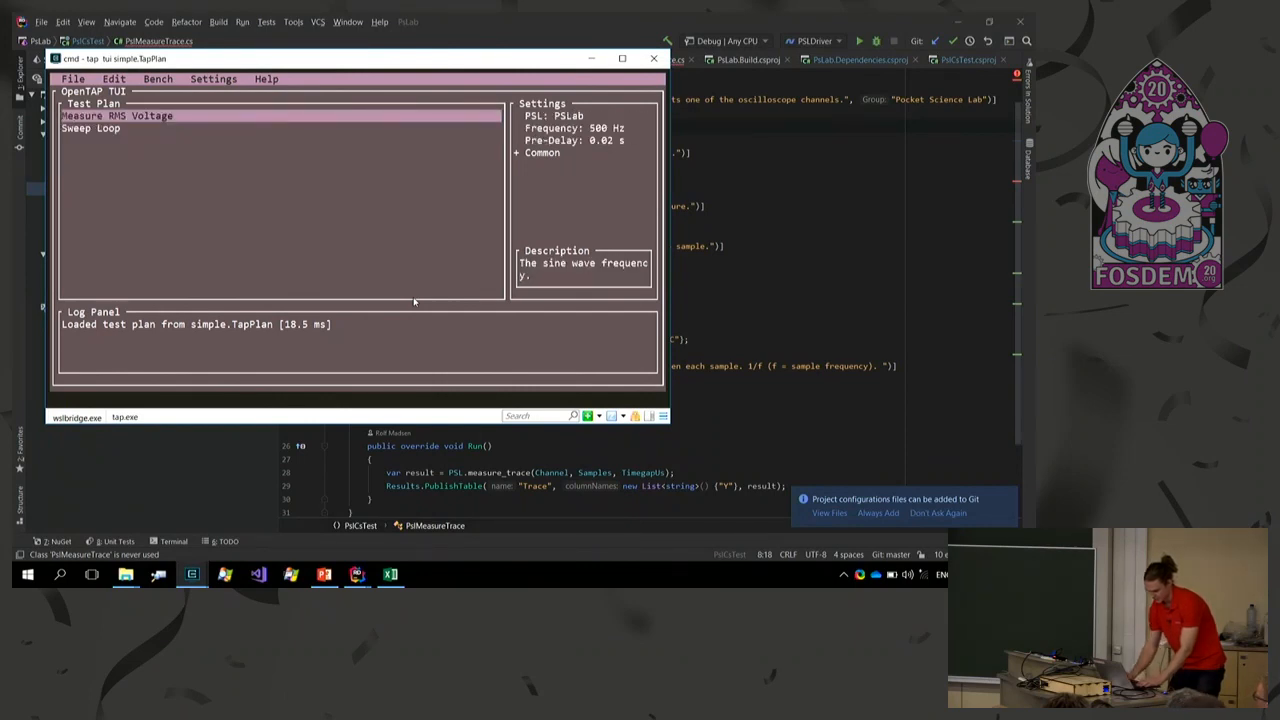
click(112, 80)
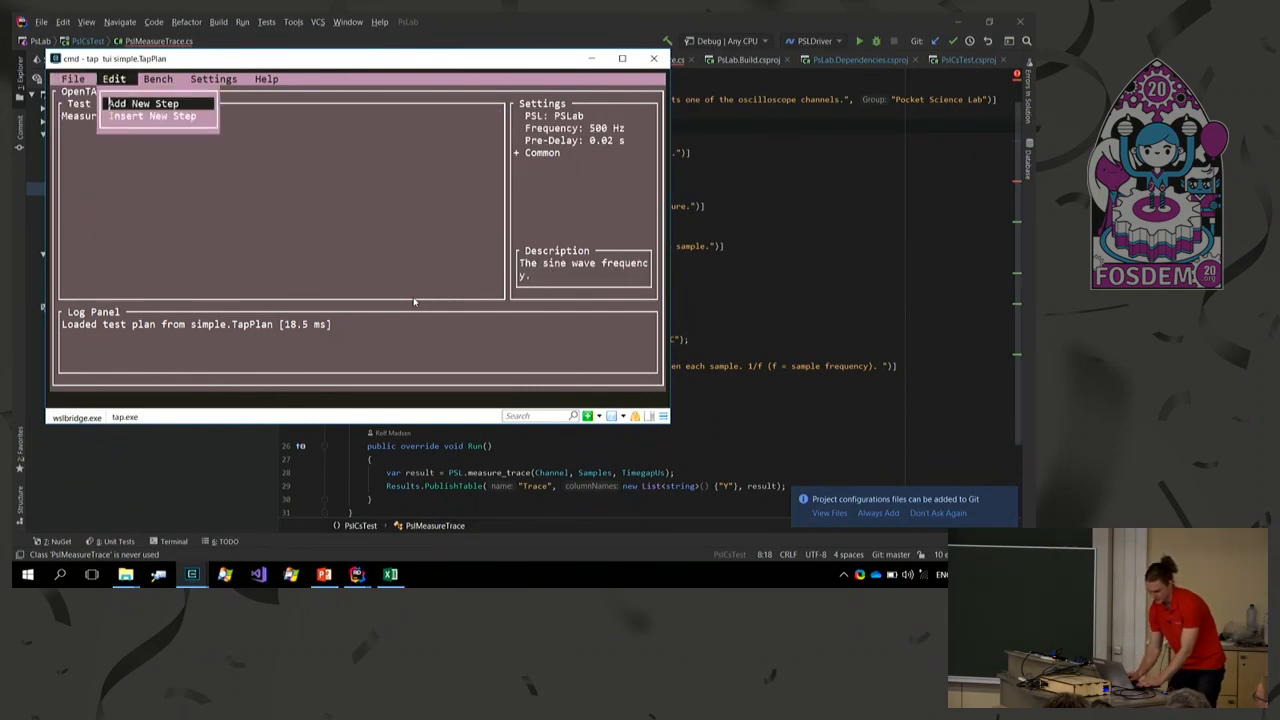
click(144, 104)
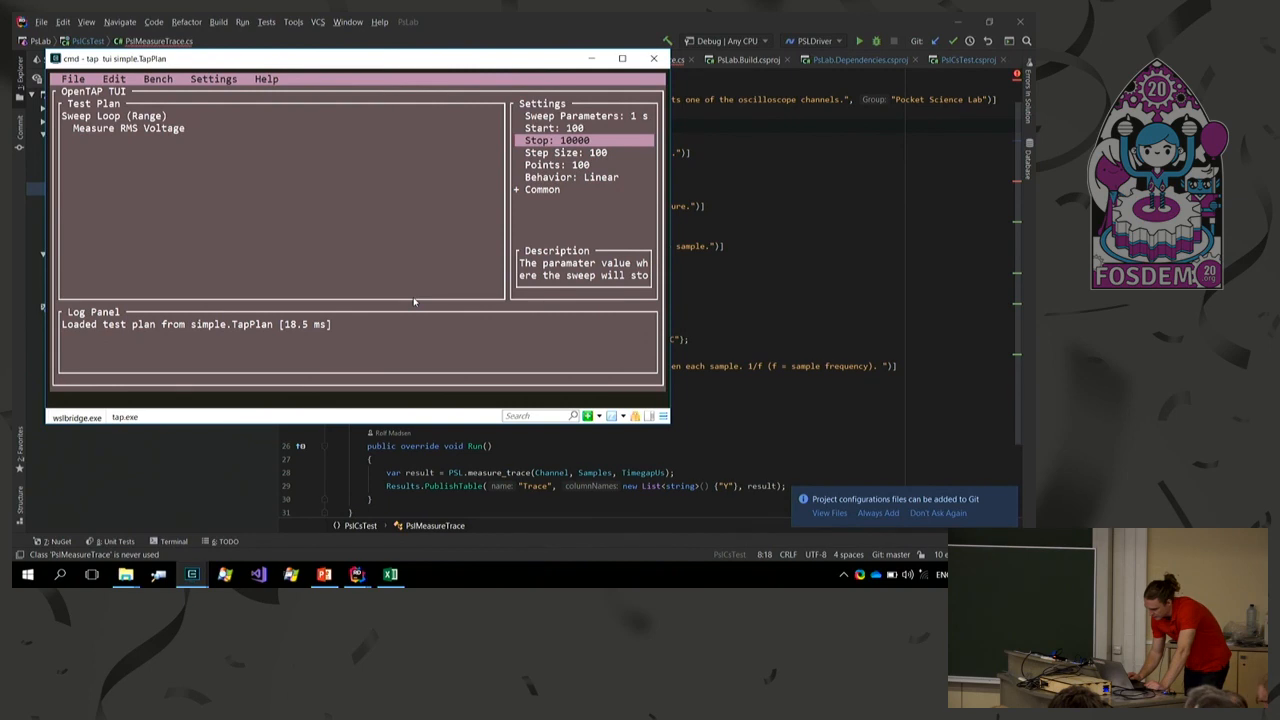
Save the test plan via File > Save.
click(112, 114)
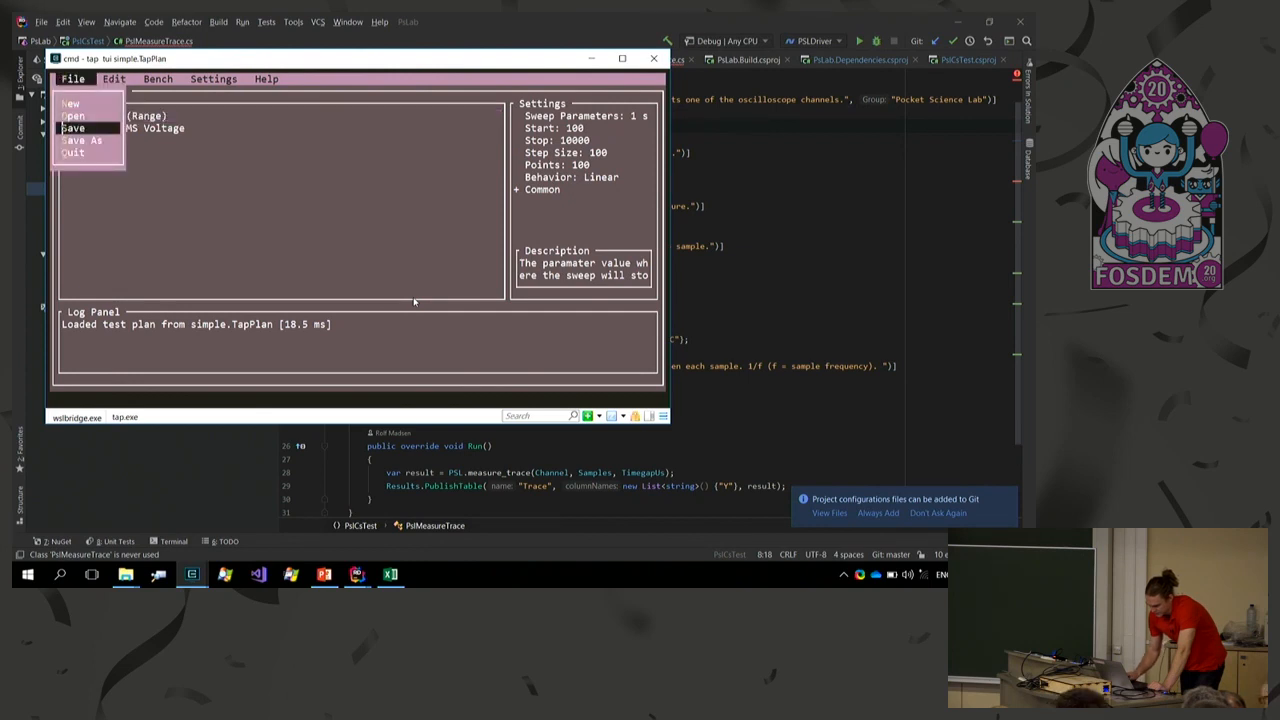
click(72, 128)
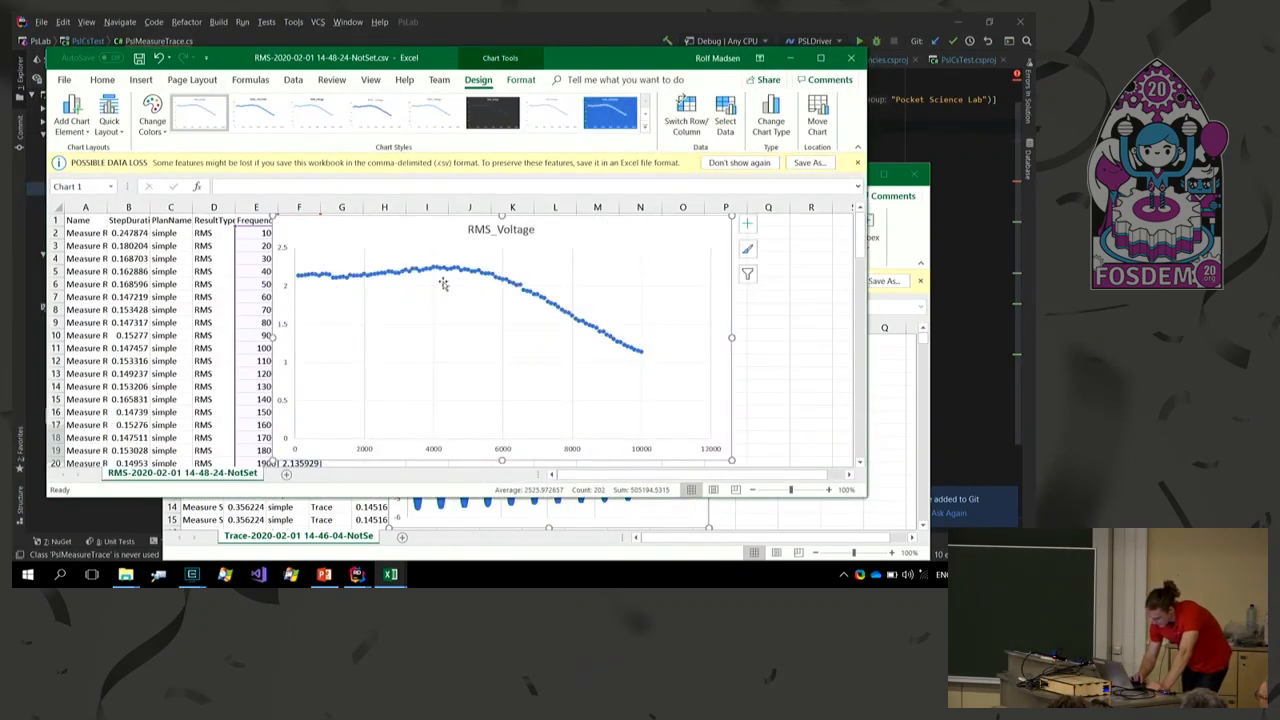
mouse_move(480, 272)
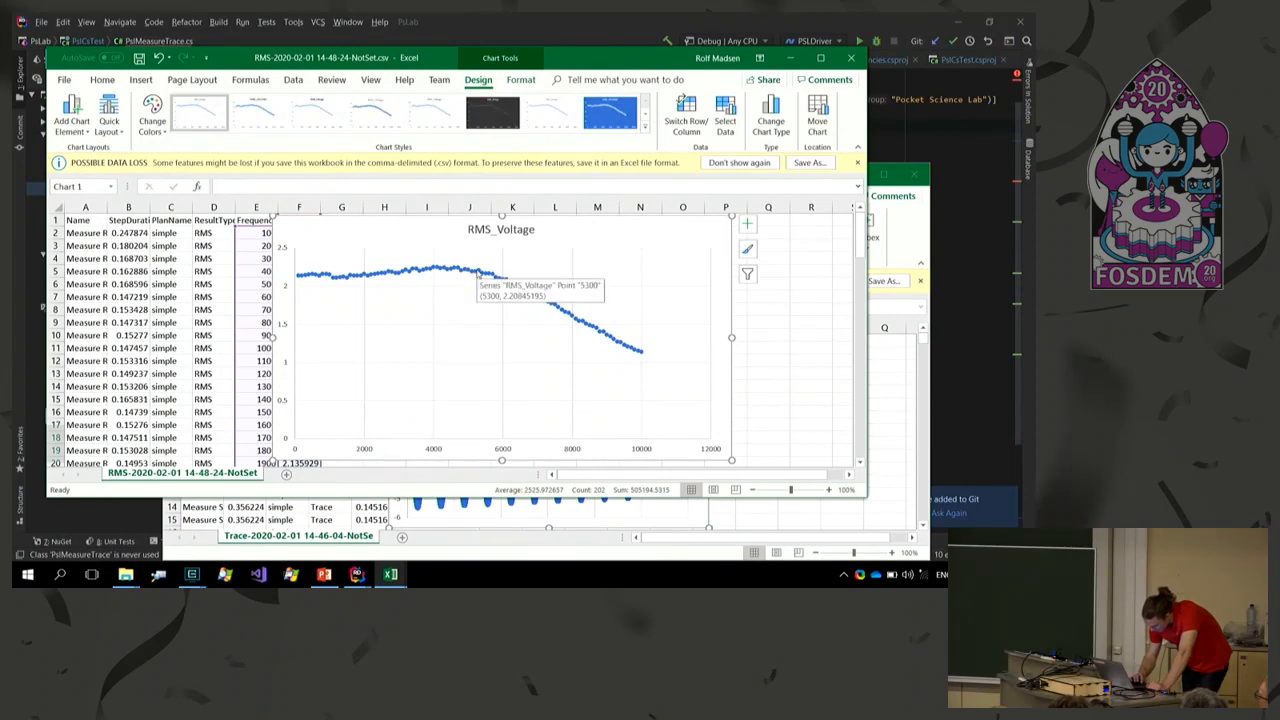
mouse_move(464, 276)
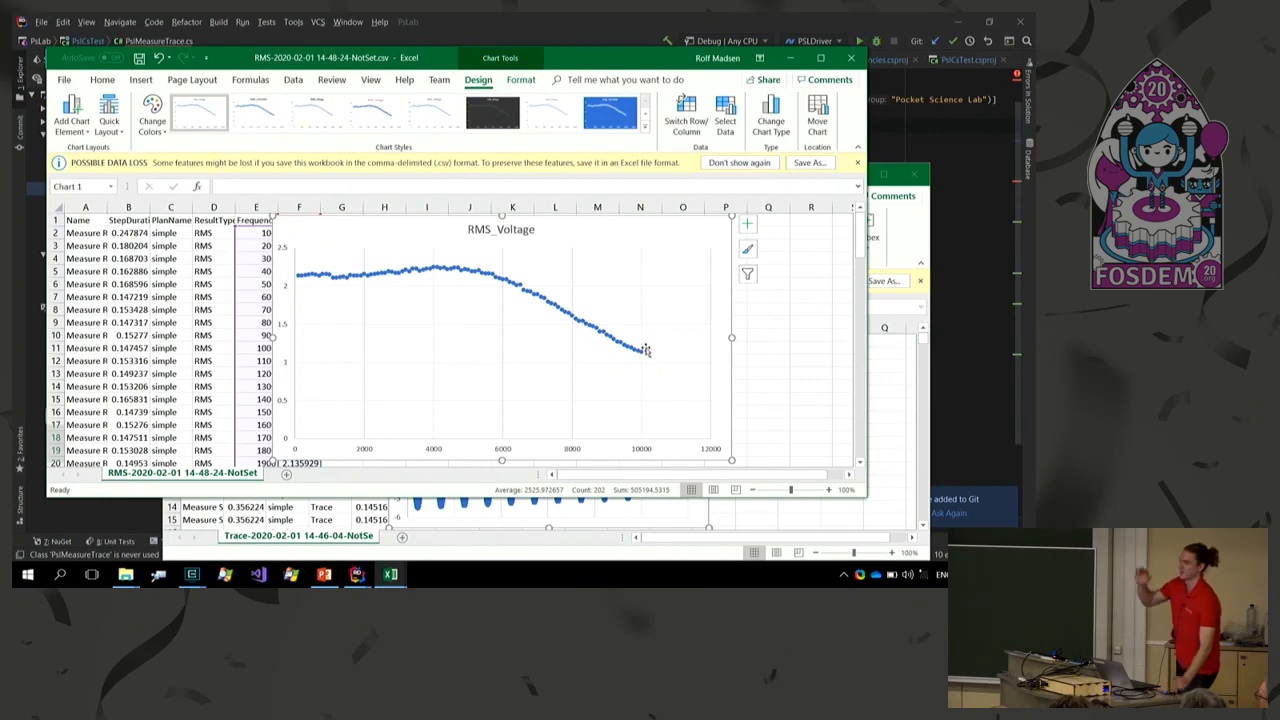
mouse_move(646, 350)
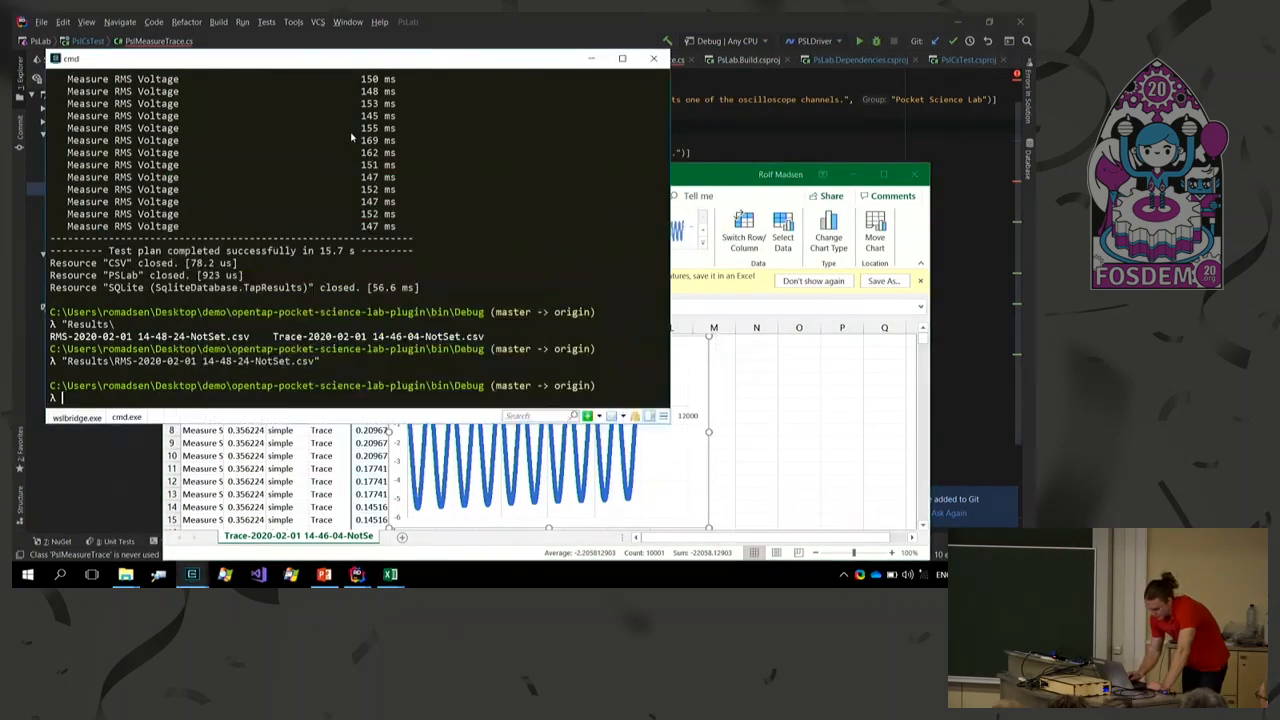
Run 'tap tui simple.TapPlan' and replace its steps with a Voltage Phase Difference step.
text(tap tui simple.TapPlan)
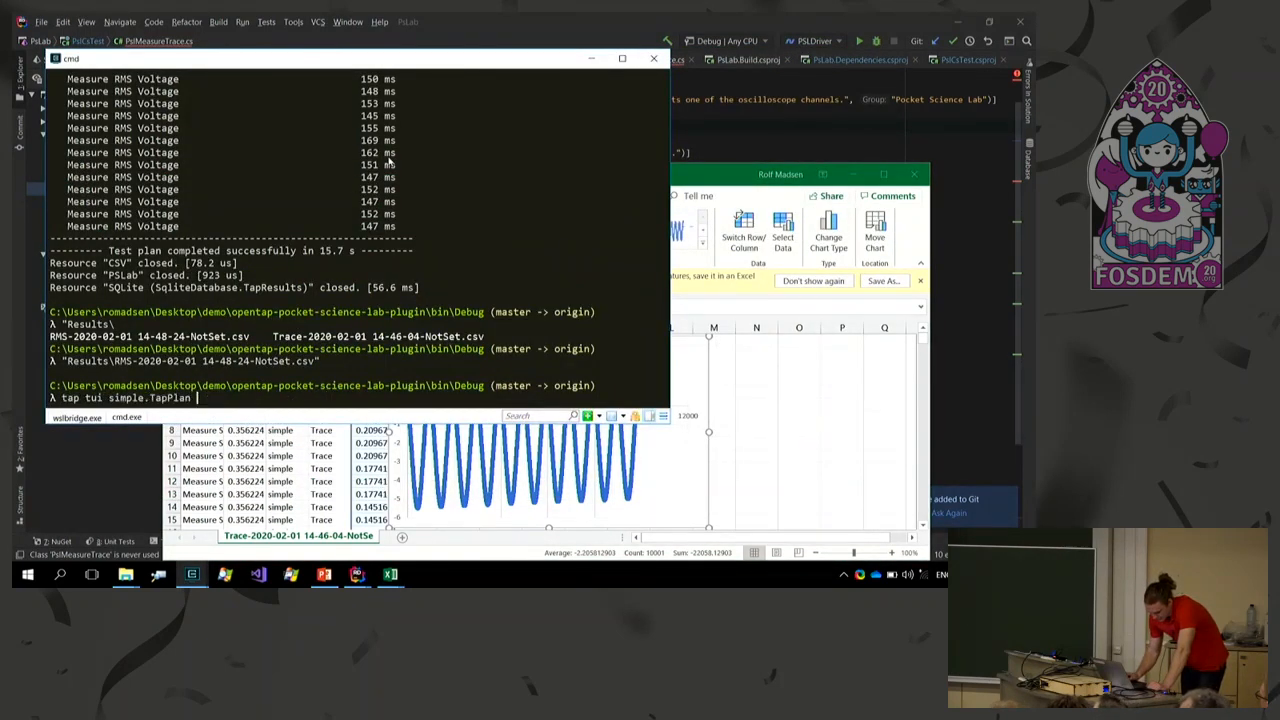
key(Return)
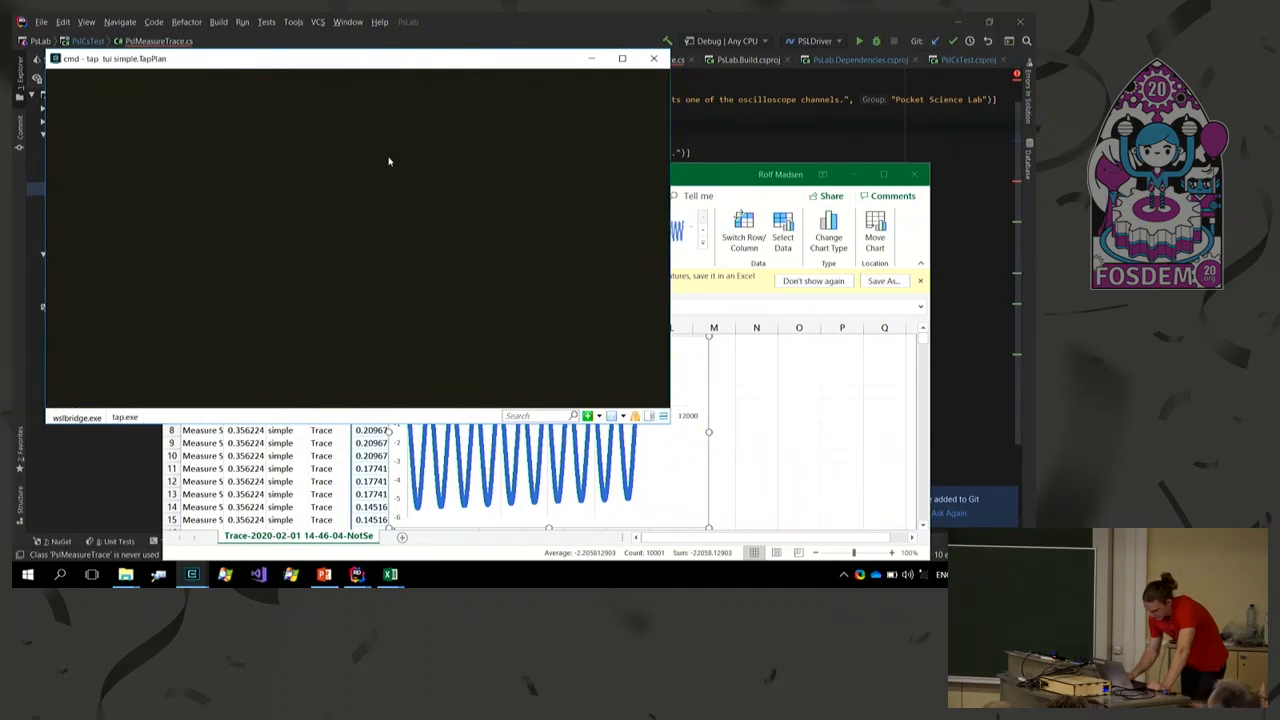
click(72, 78)
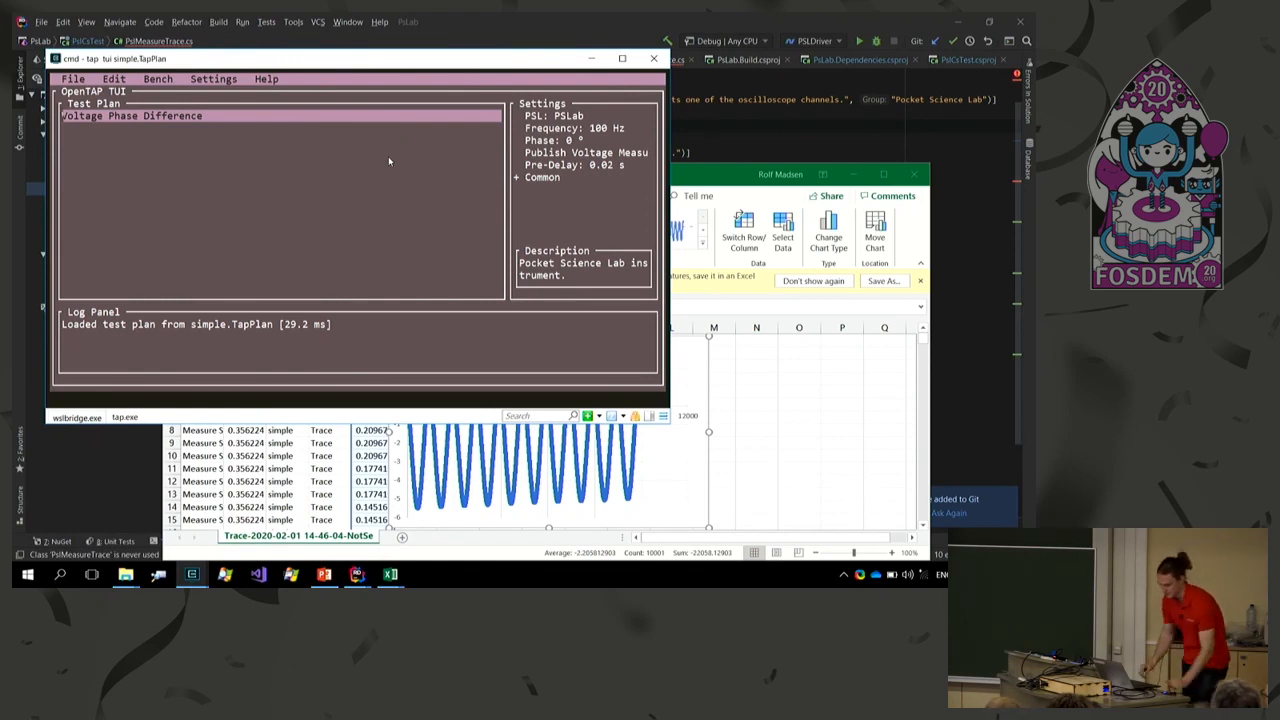
Wrap Voltage Phase Difference in a Sweep Loop from 0 to 360 with 13 points.
click(112, 80)
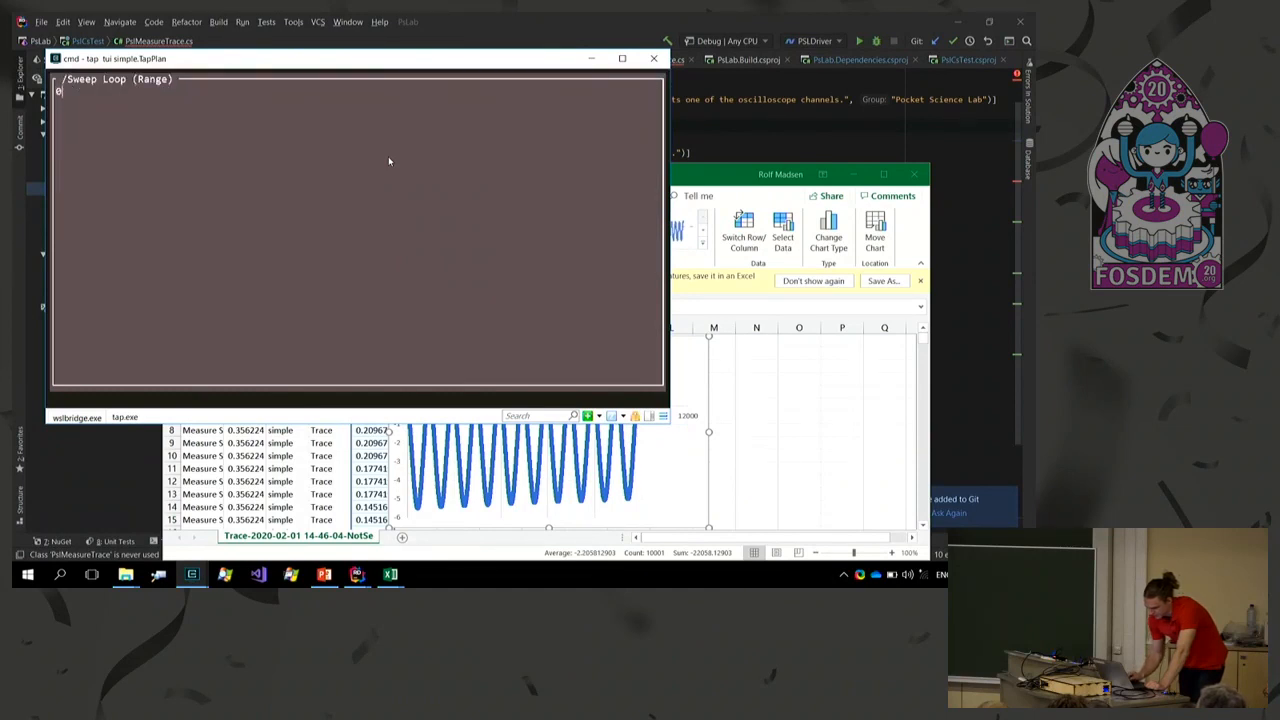
text(3100)
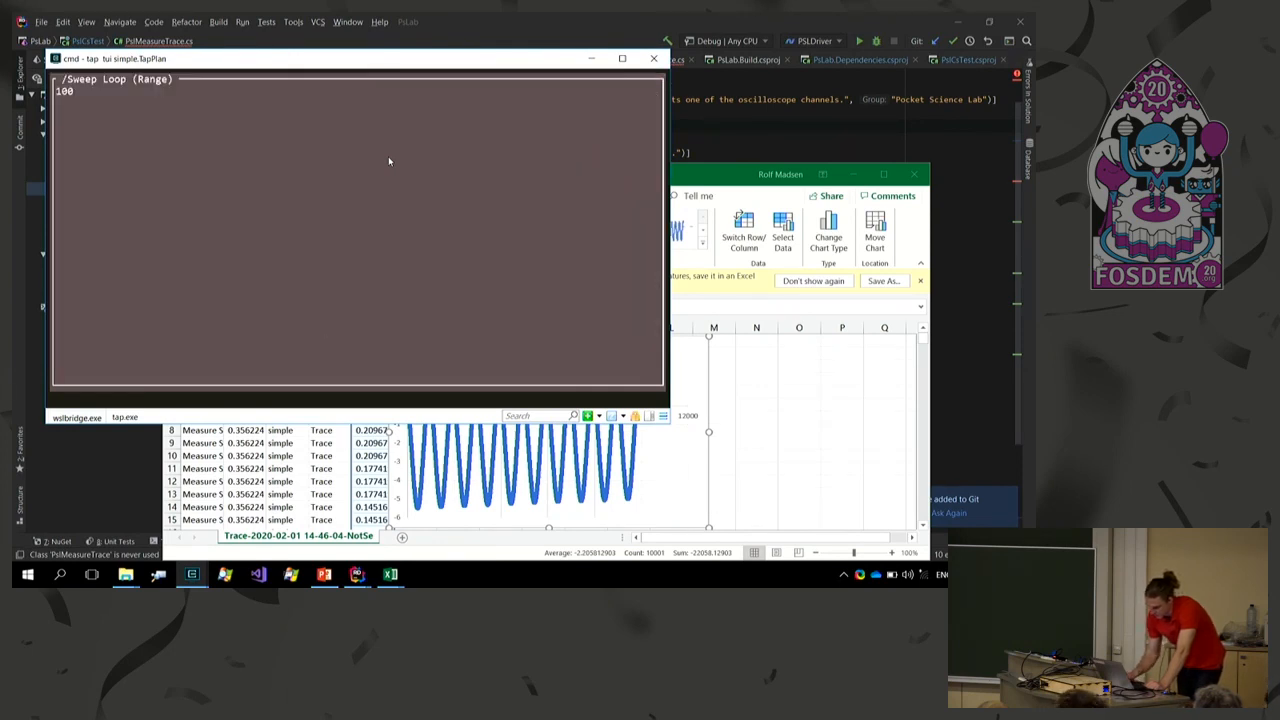
text(13)
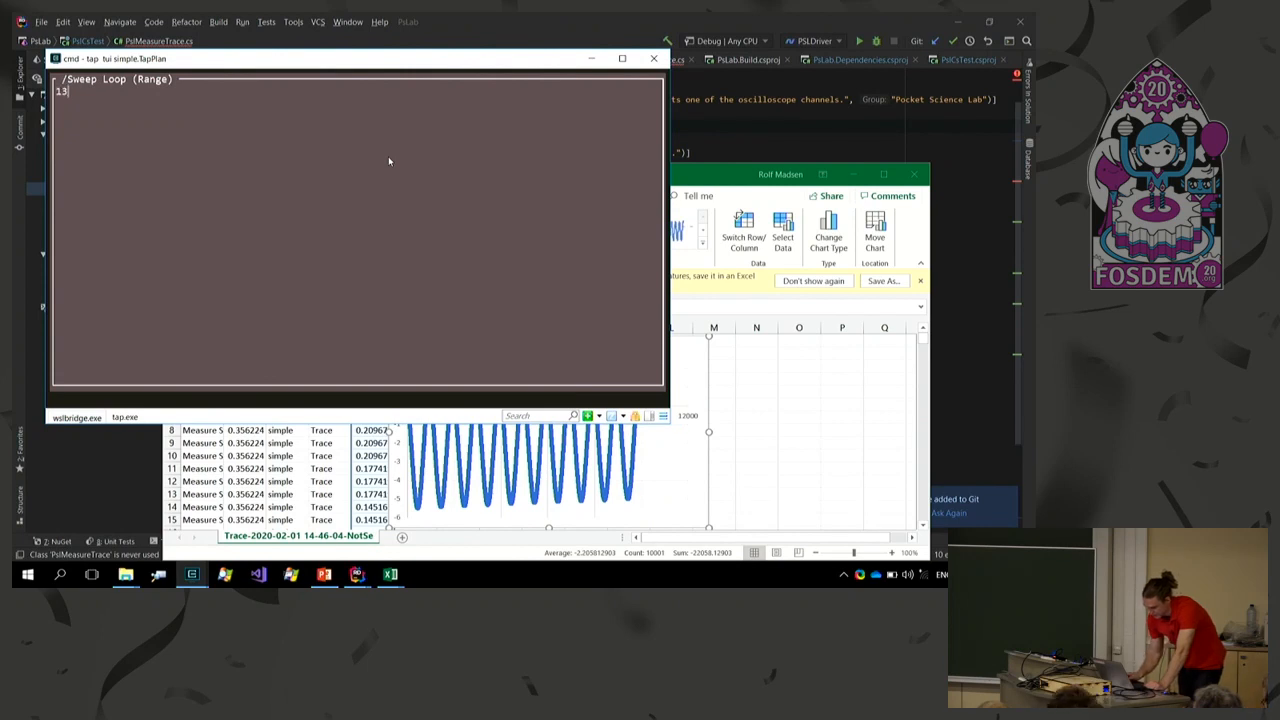
key(Return)
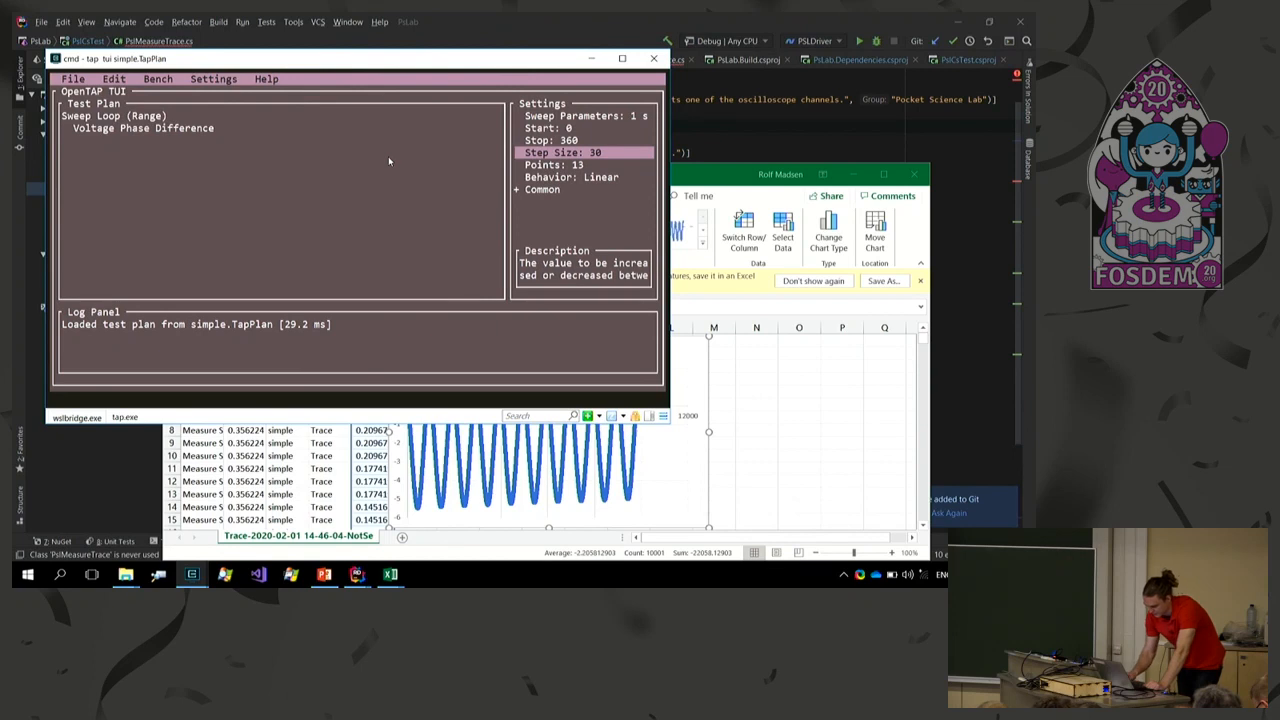
Save simple.TapPlan via File > Save and exit the TUI.
click(72, 80)
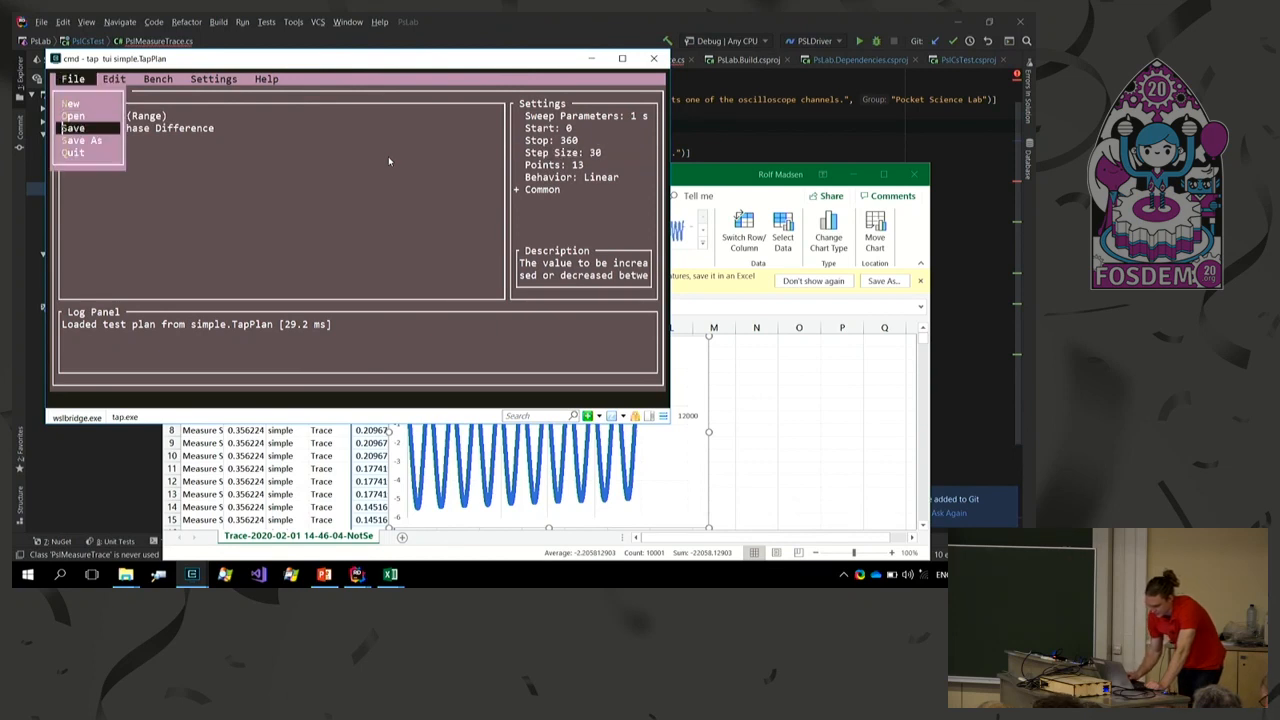
click(72, 128)
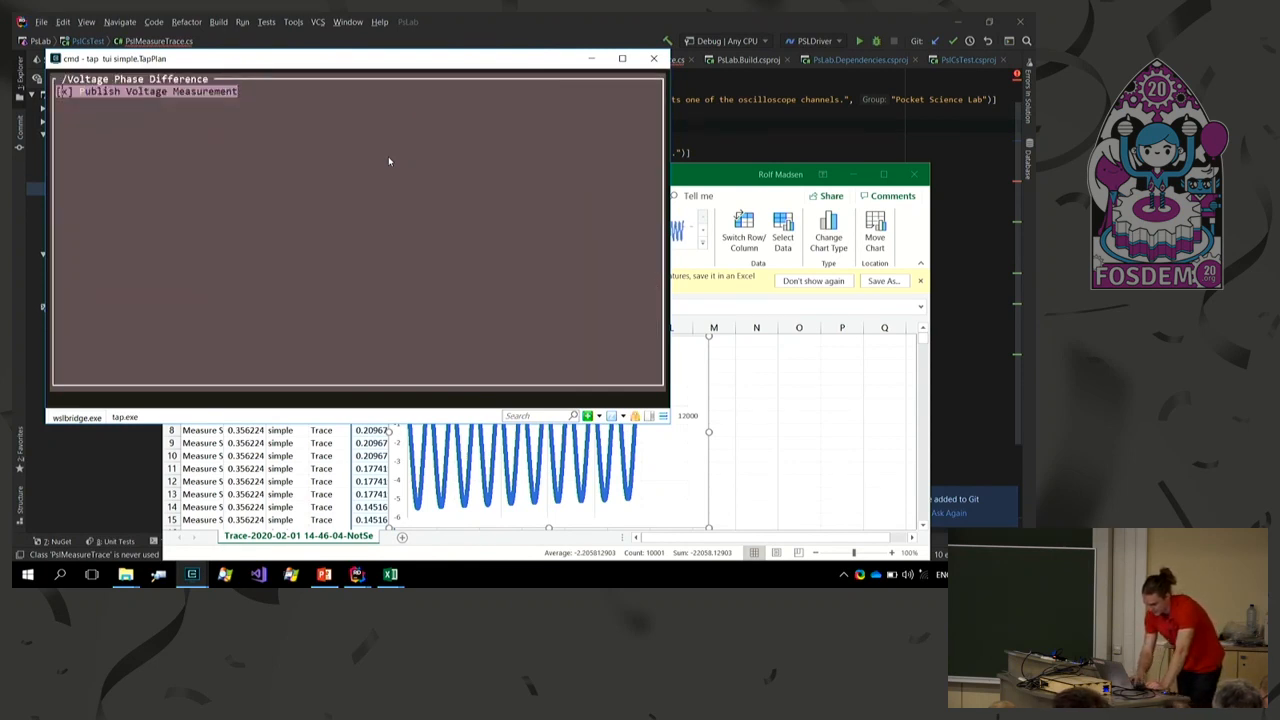
click(72, 80)
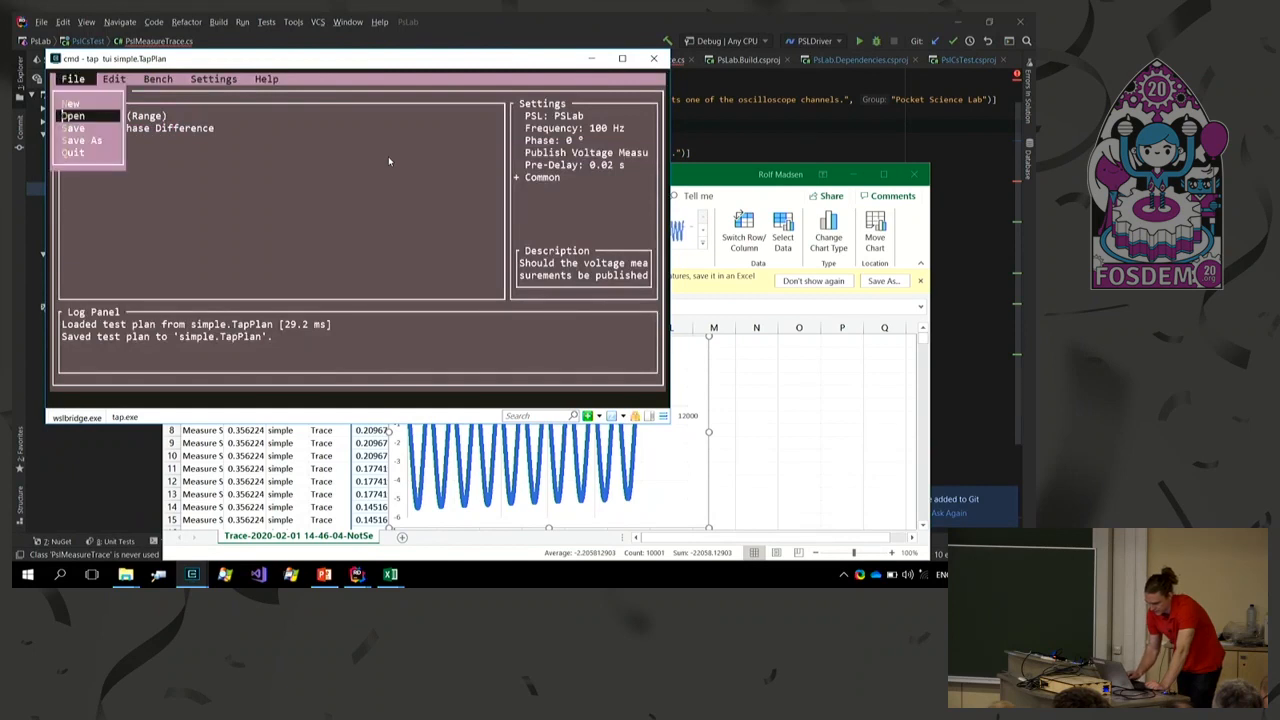
click(72, 128)
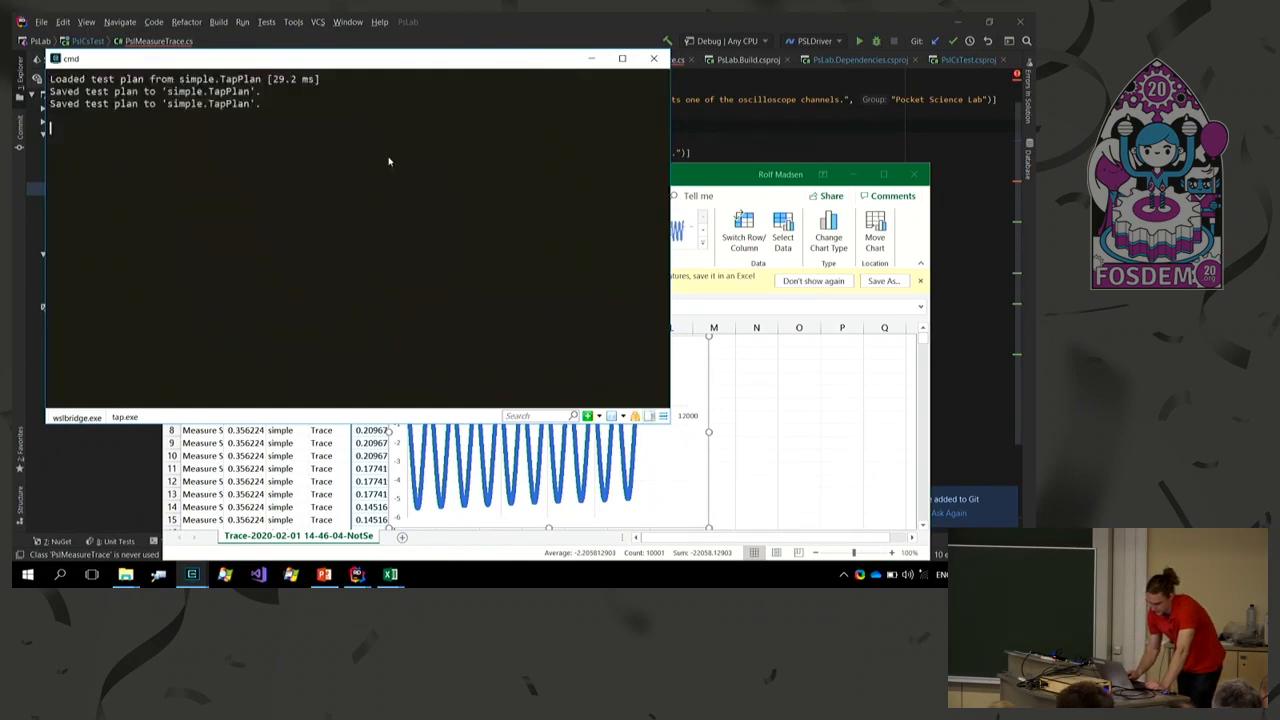
Run the phase-sweep plan with tap run and open the Difference RMS CSV results.
text(tap tui simple.TapPlan)
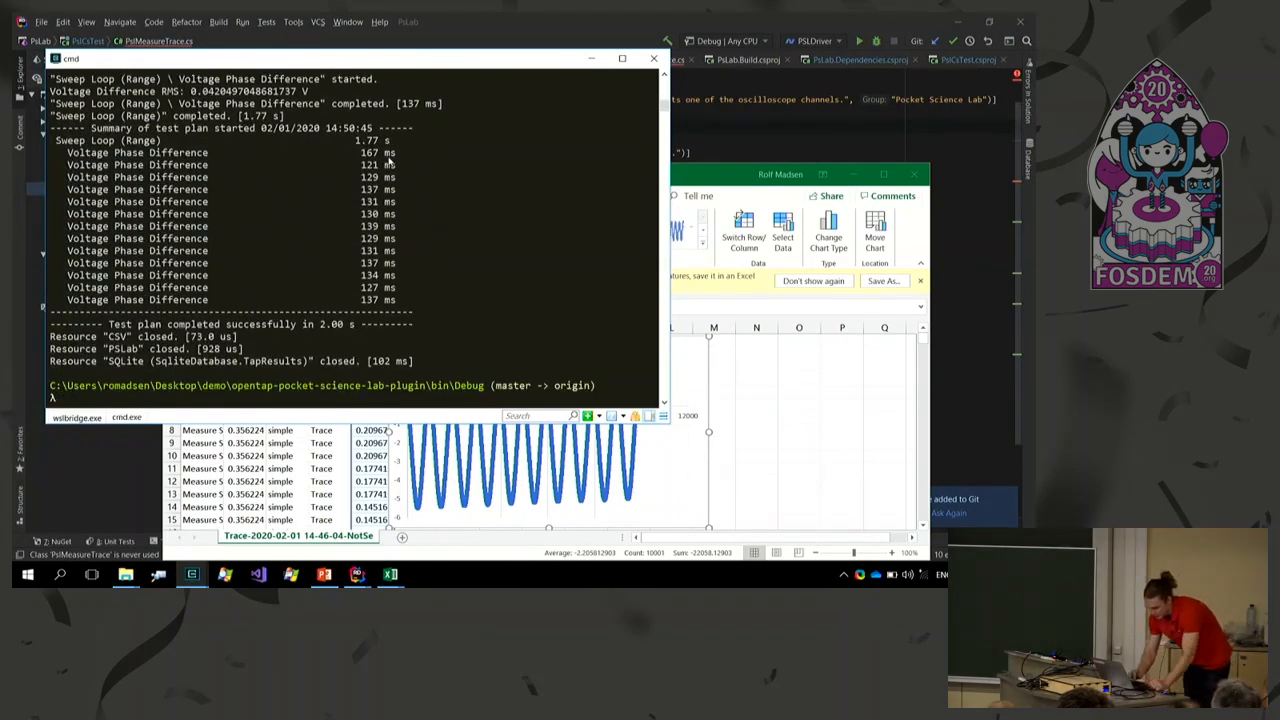
text(:)
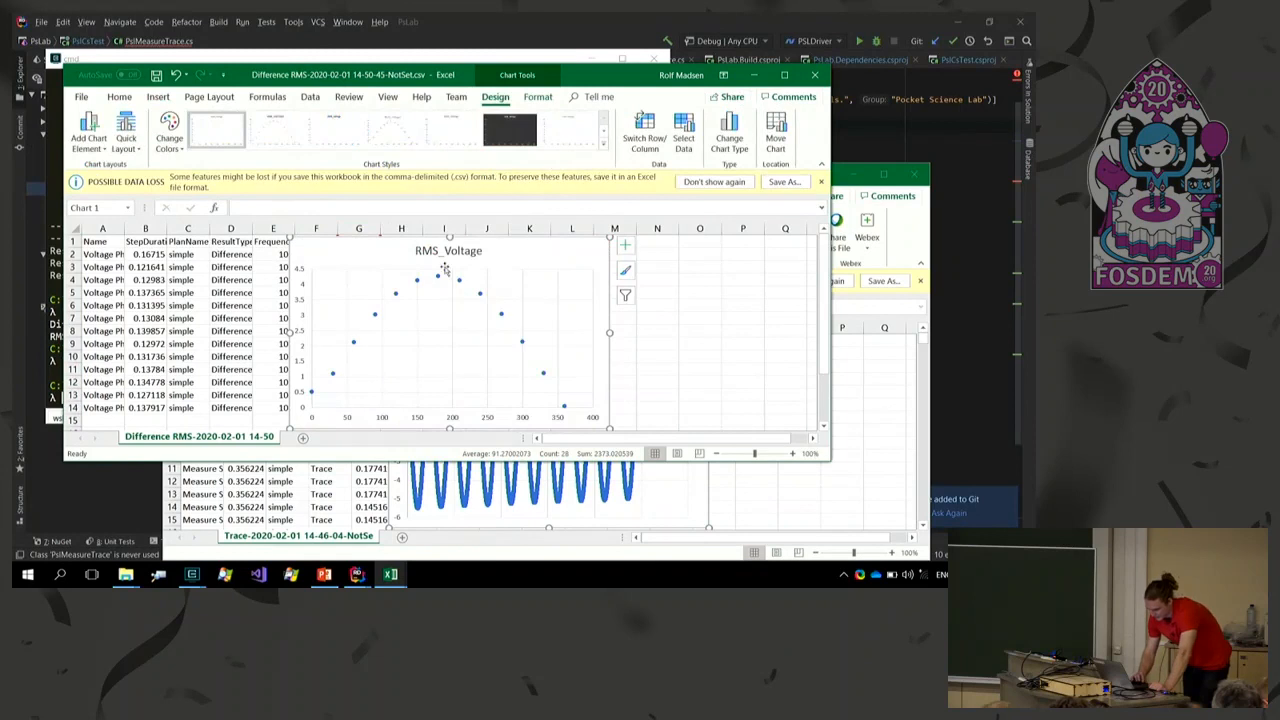
mouse_move(348, 396)
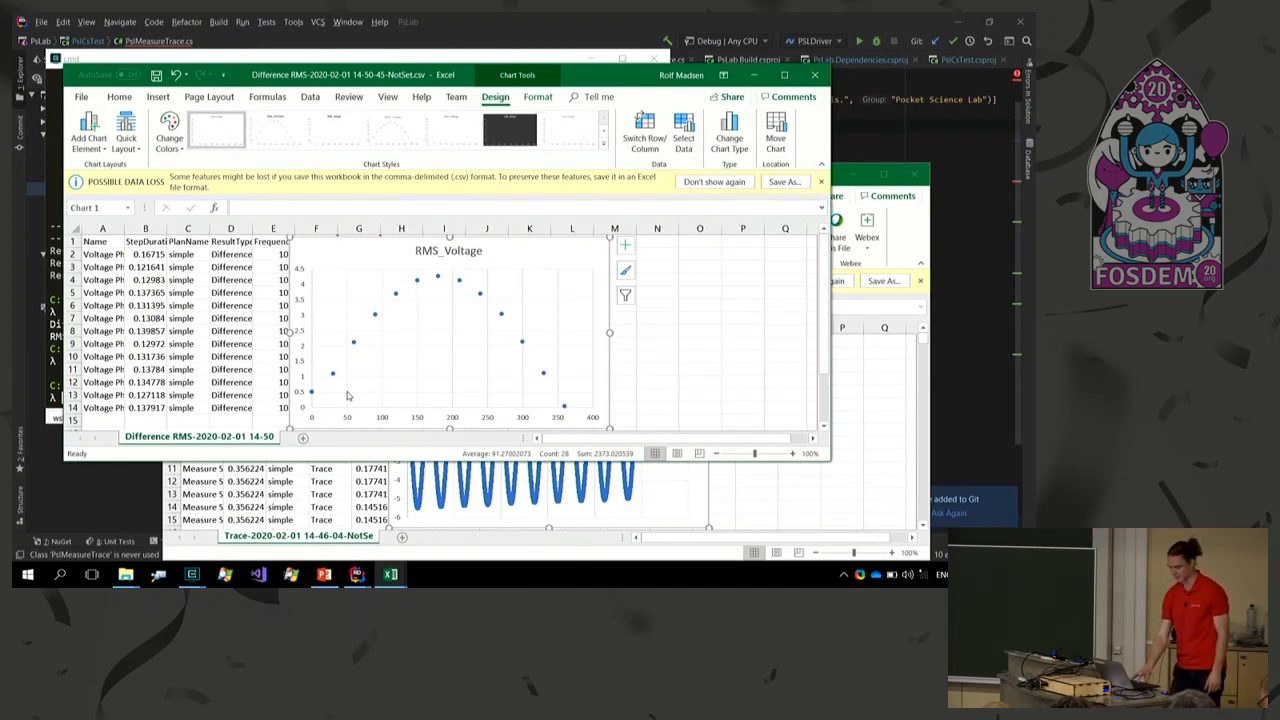
mouse_move(312, 396)
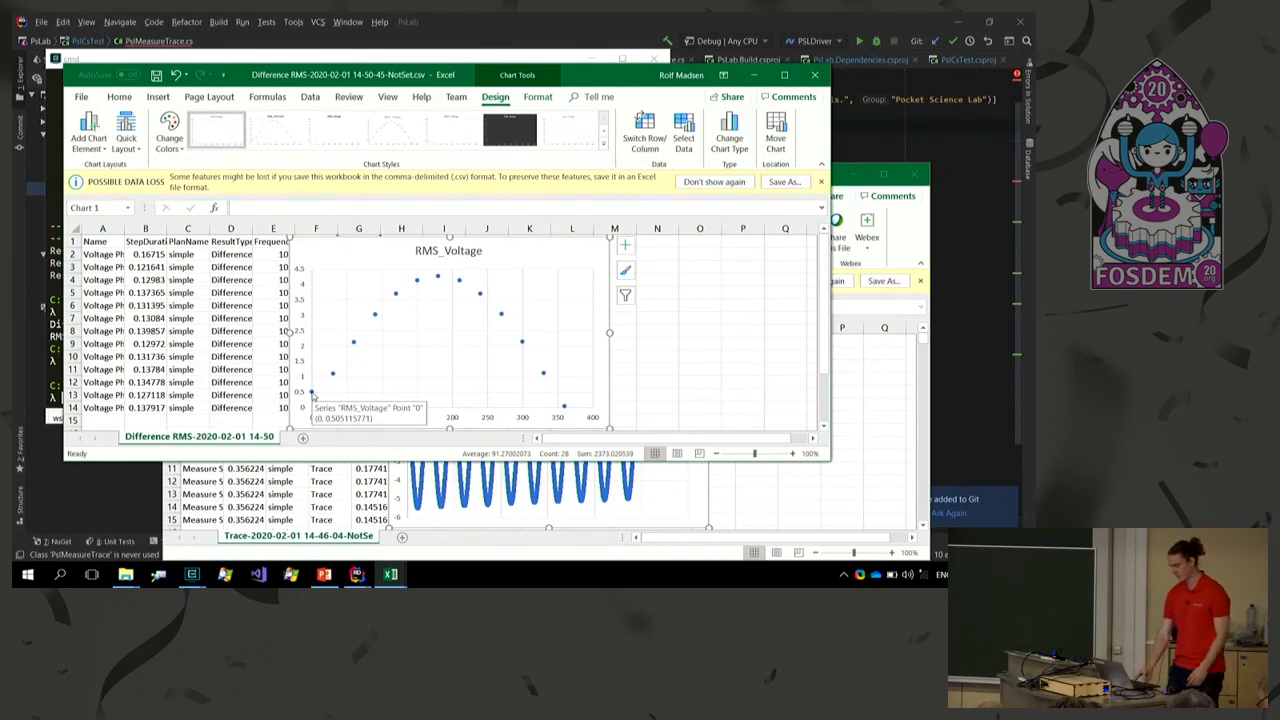
mouse_move(438, 284)
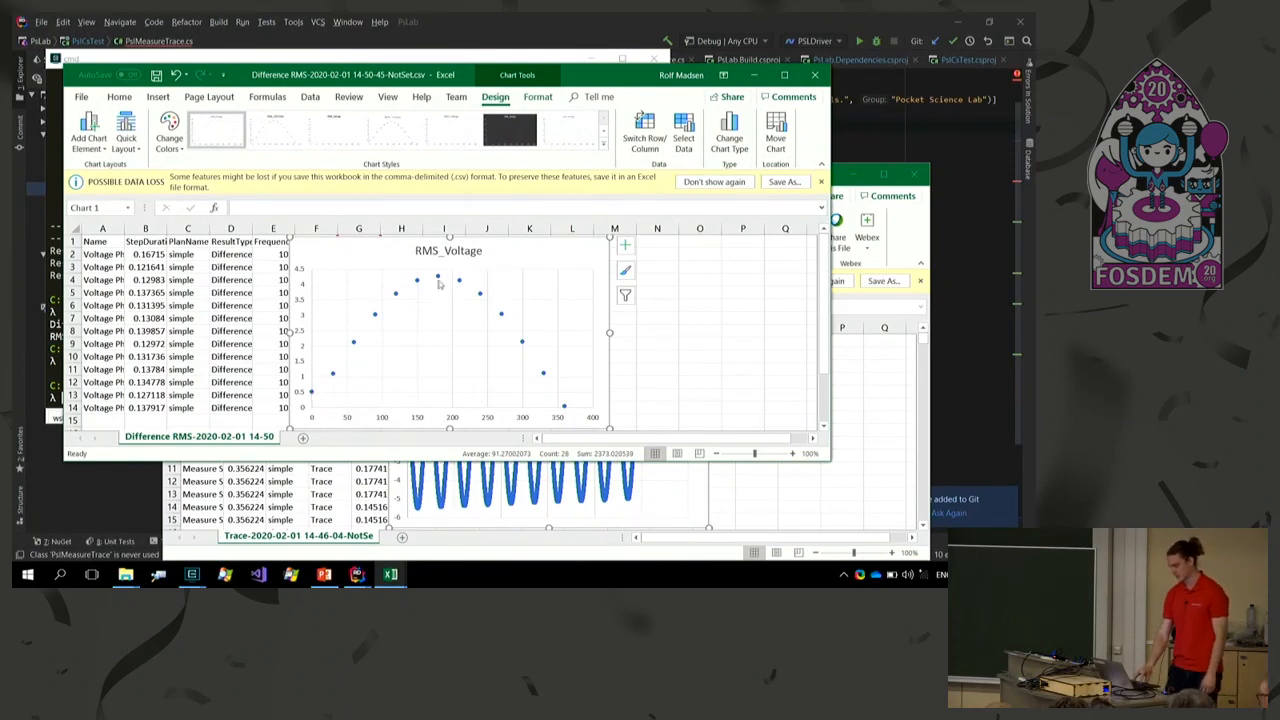
Select the plotted Difference RMS series in the scatter chart to check its formula.
click(436, 278)
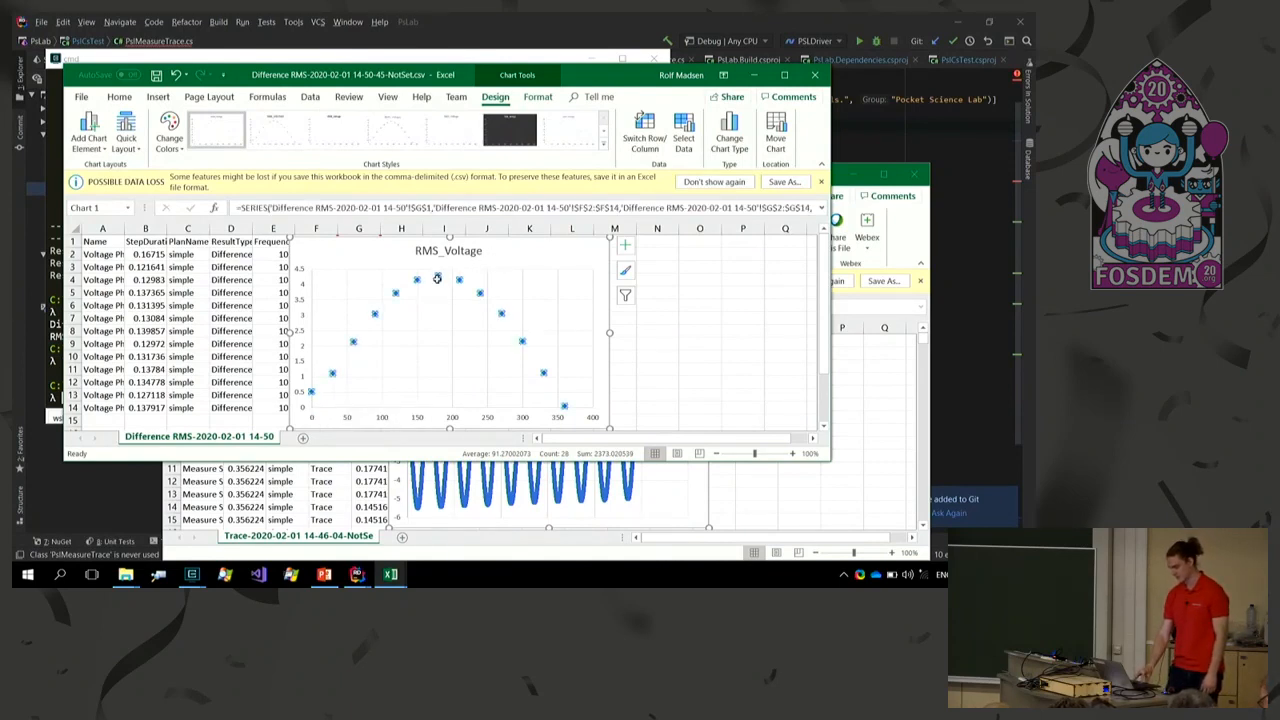
mouse_move(436, 278)
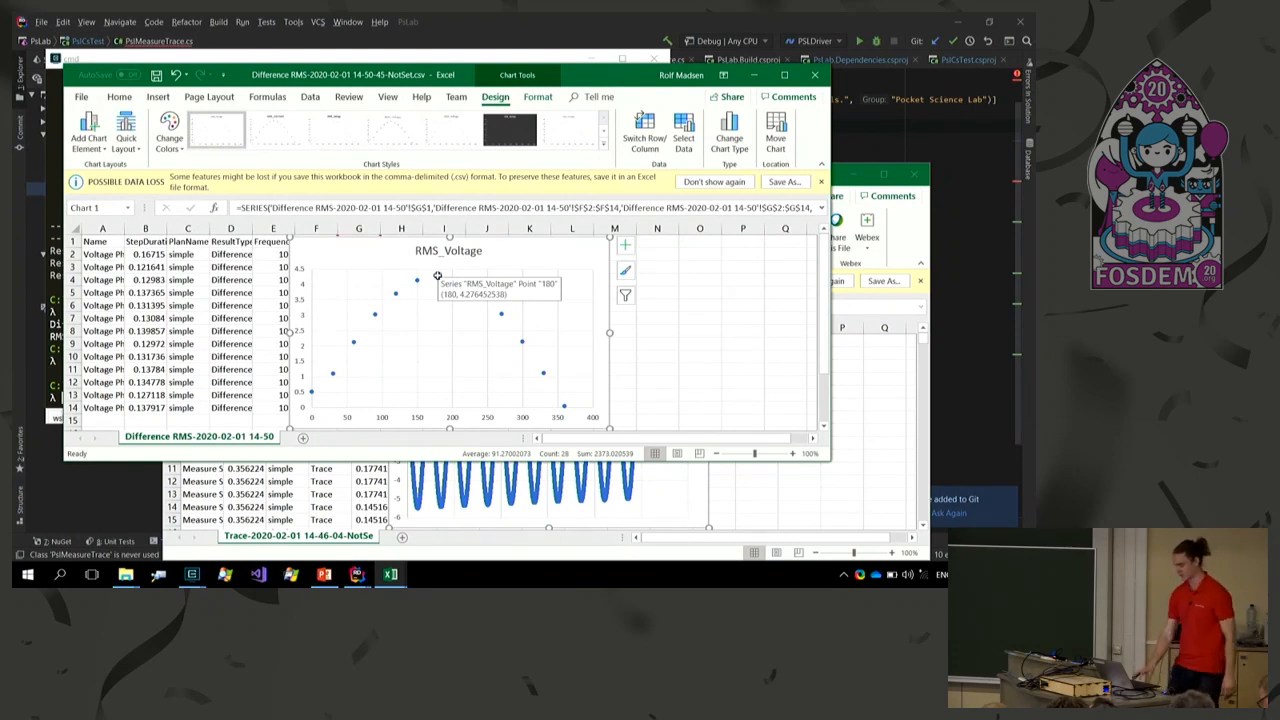
mouse_move(308, 272)
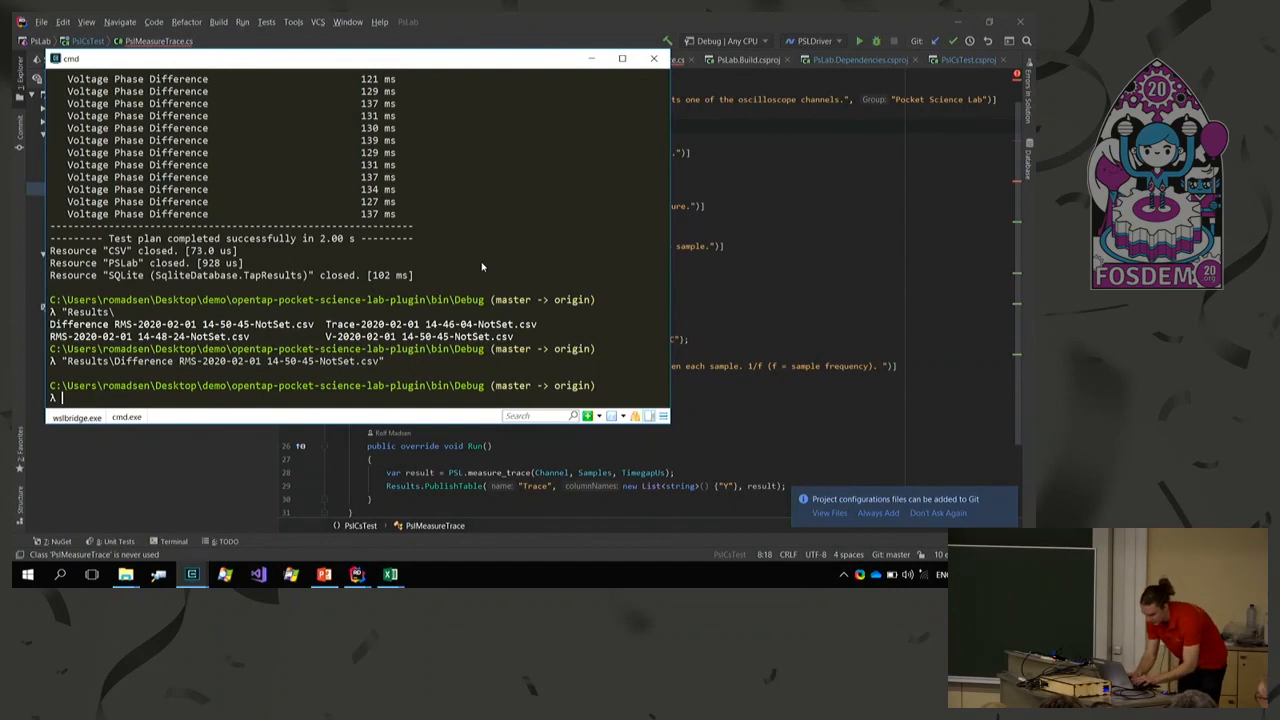
Enter 'tap package install CSV -r C:\LocalRepo --version any' at the prompt.
text(tap)
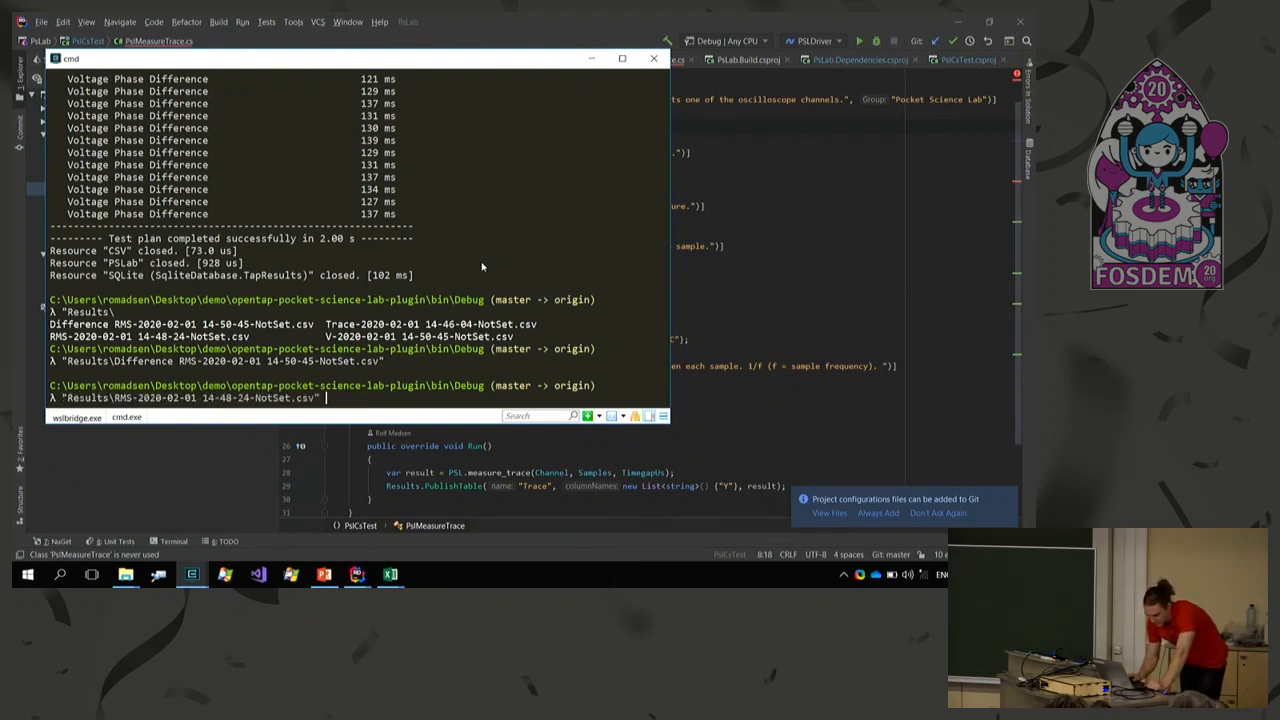
text(tap package install CSV -r C:\LocalRepo --version any)
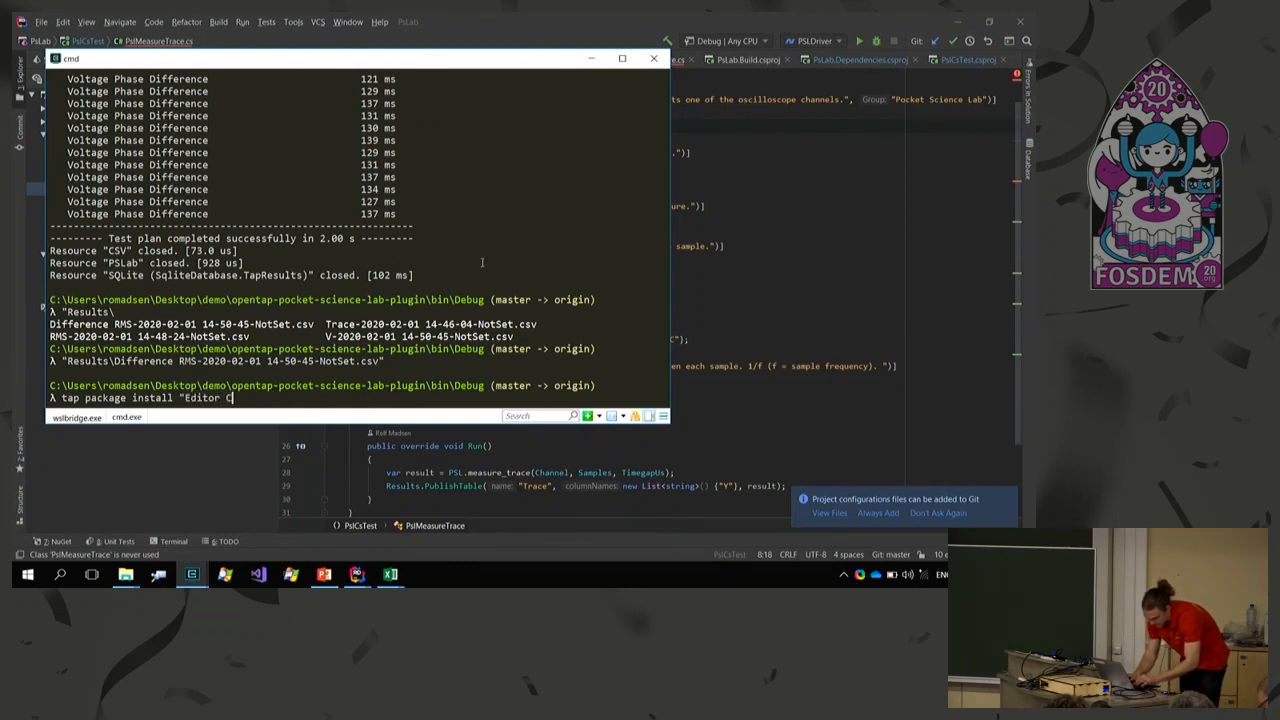
Install "Editor CE" and "Results Viewer CE" from C:\LocalRepo, accepting the UAC prompt.
text(E")
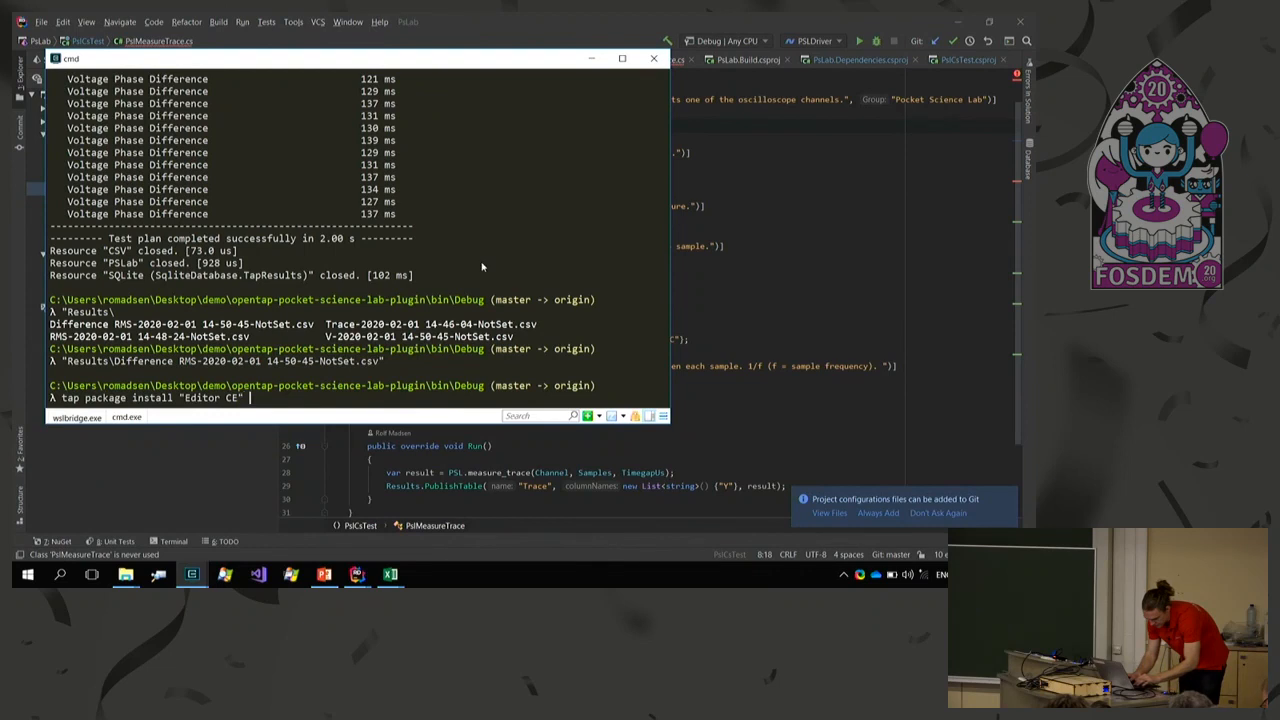
text(-r C:\)
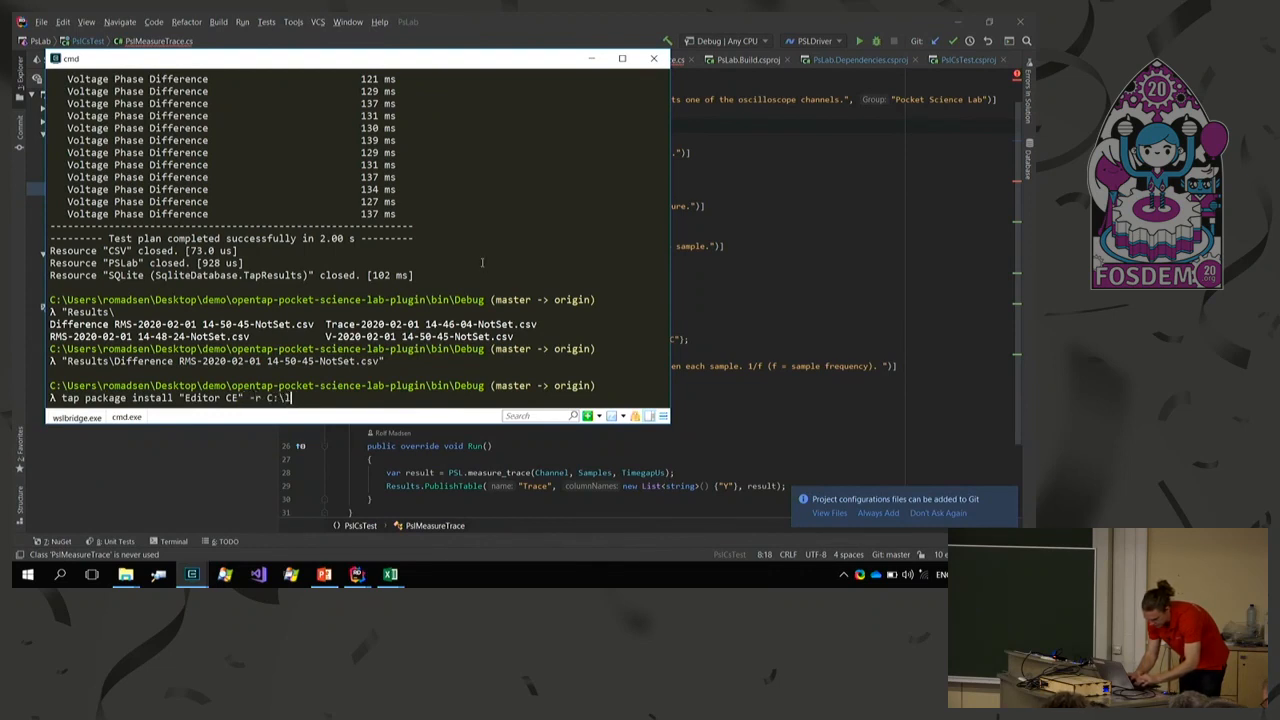
text(LocalRepo)
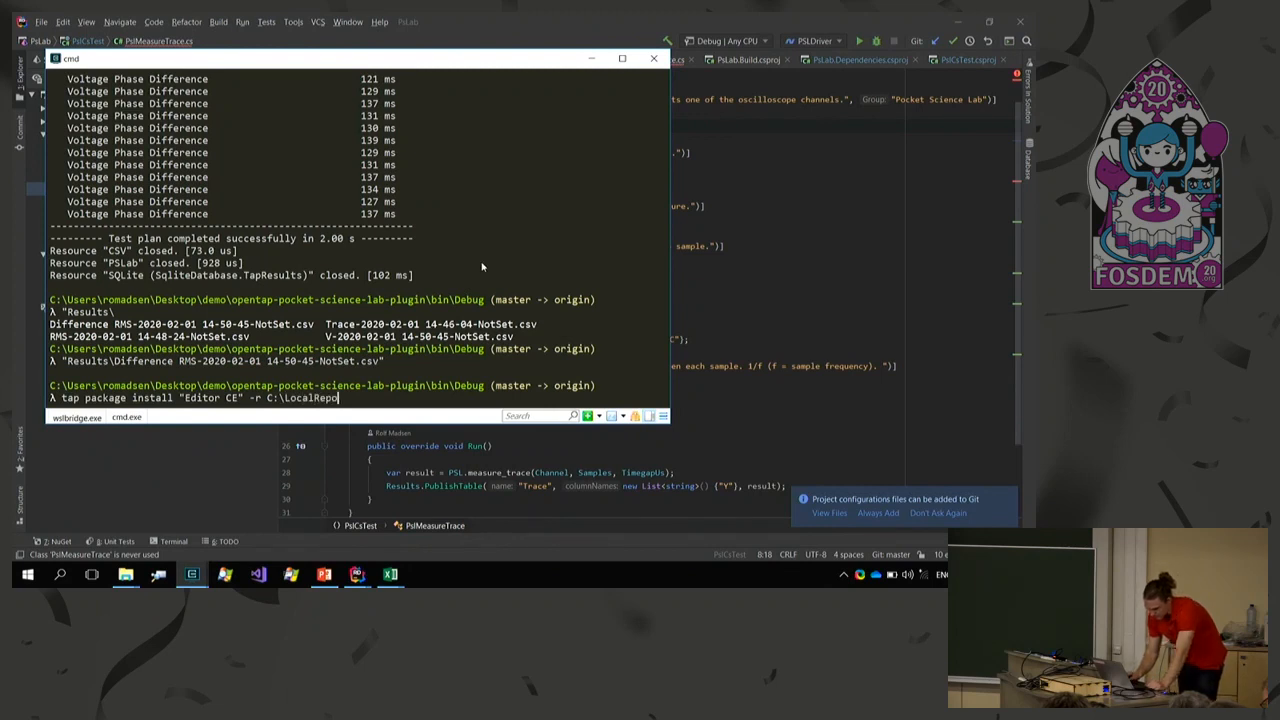
key(Return)
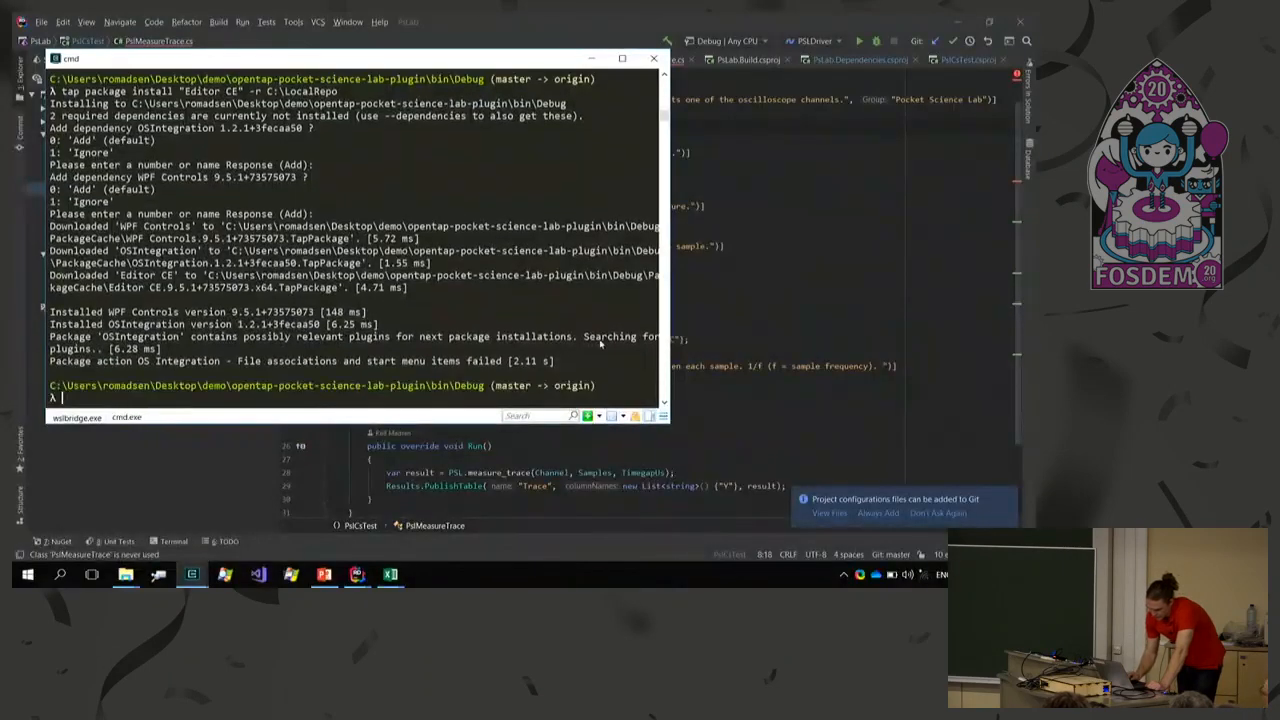
text(tap package install "Editor CE" -r C:\LocalRepo)
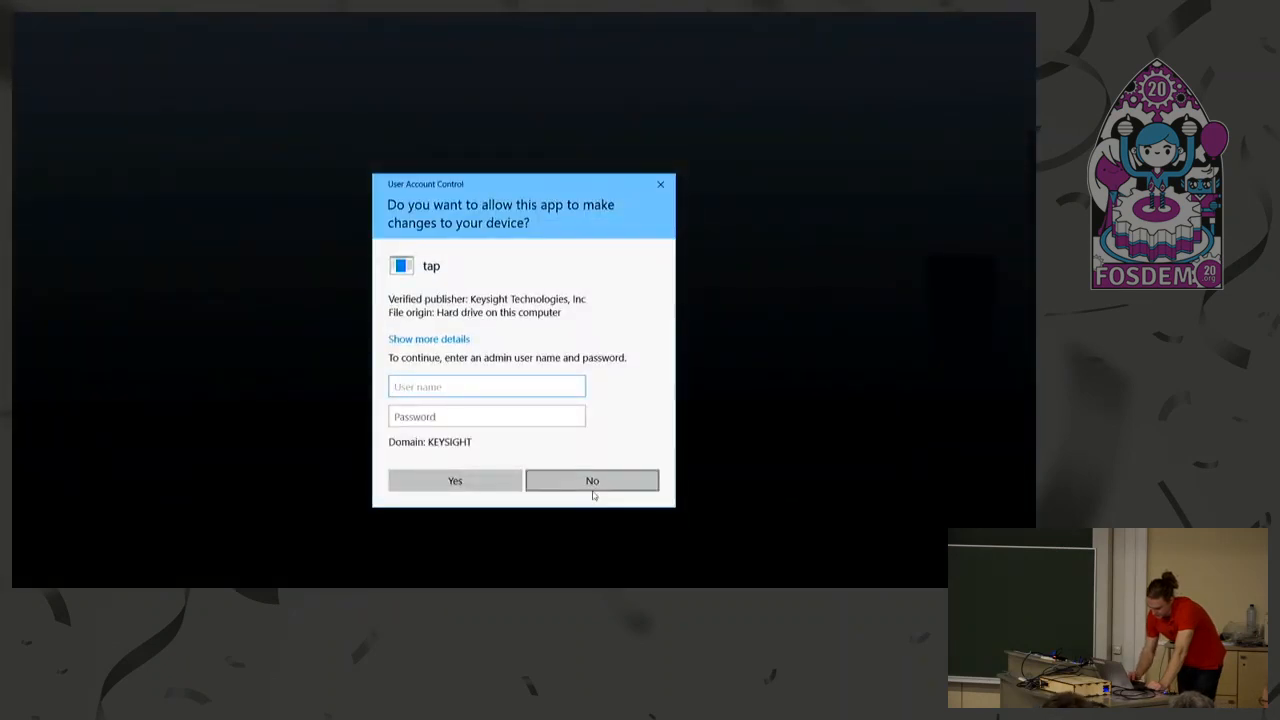
click(592, 480)
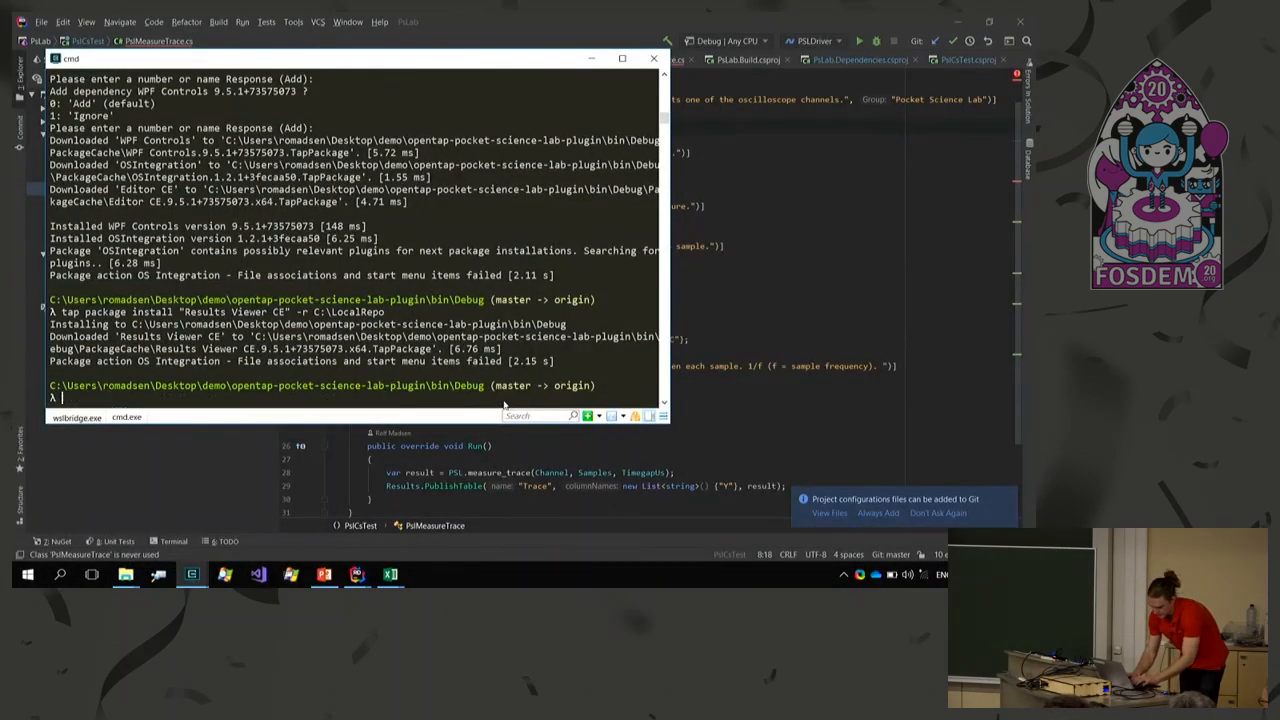
Launch the editor with 'tap editor --open simple' to load simple.TapPlan.
text(tap editor)
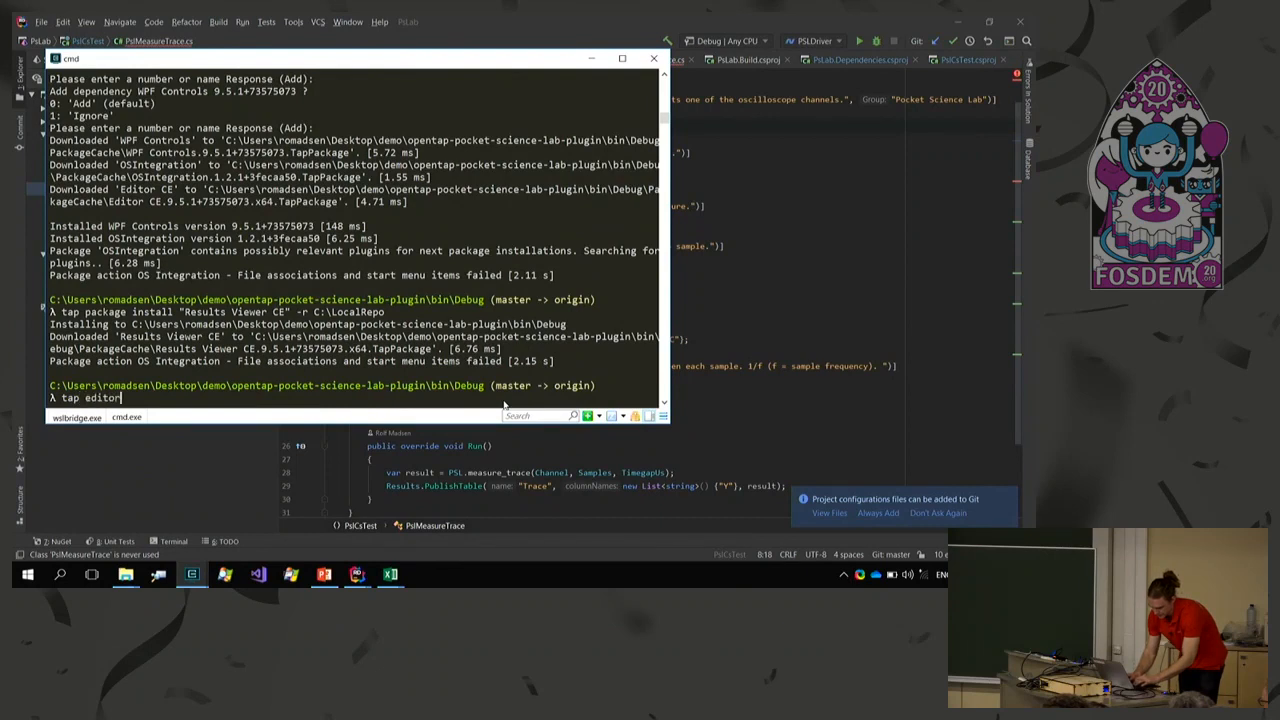
text(--open sim)
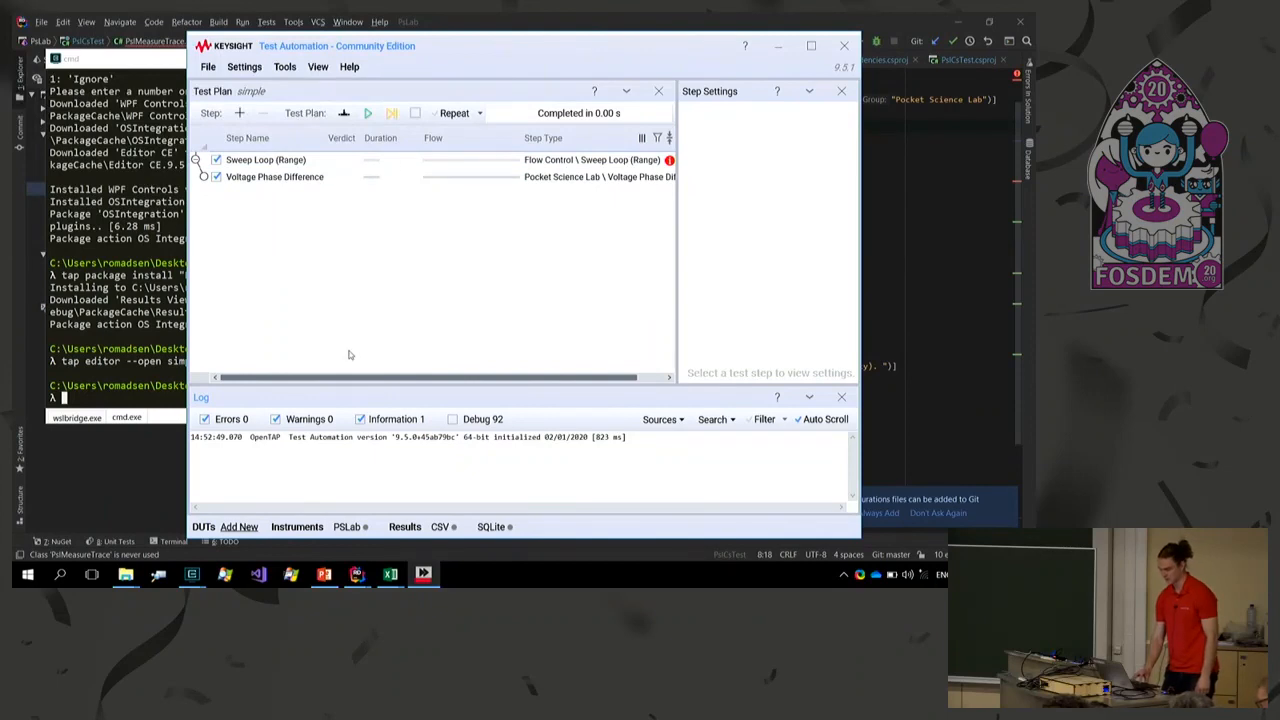
click(318, 66)
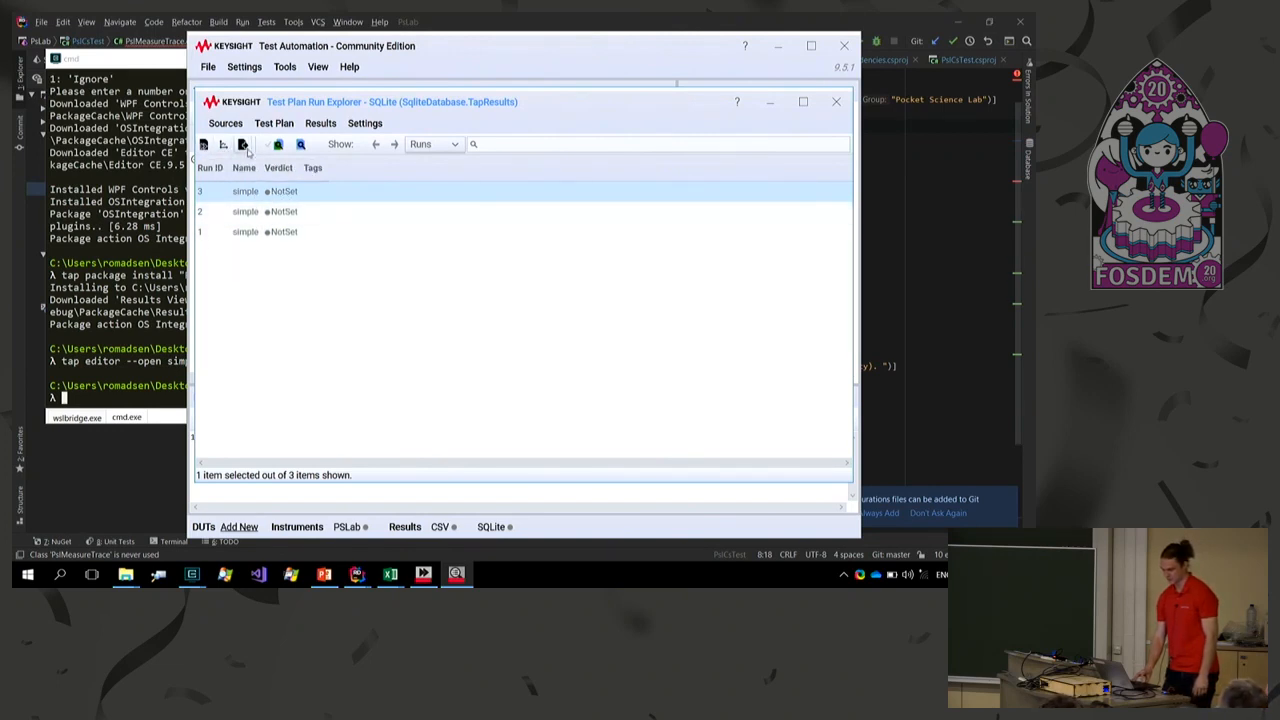
mouse_move(224, 144)
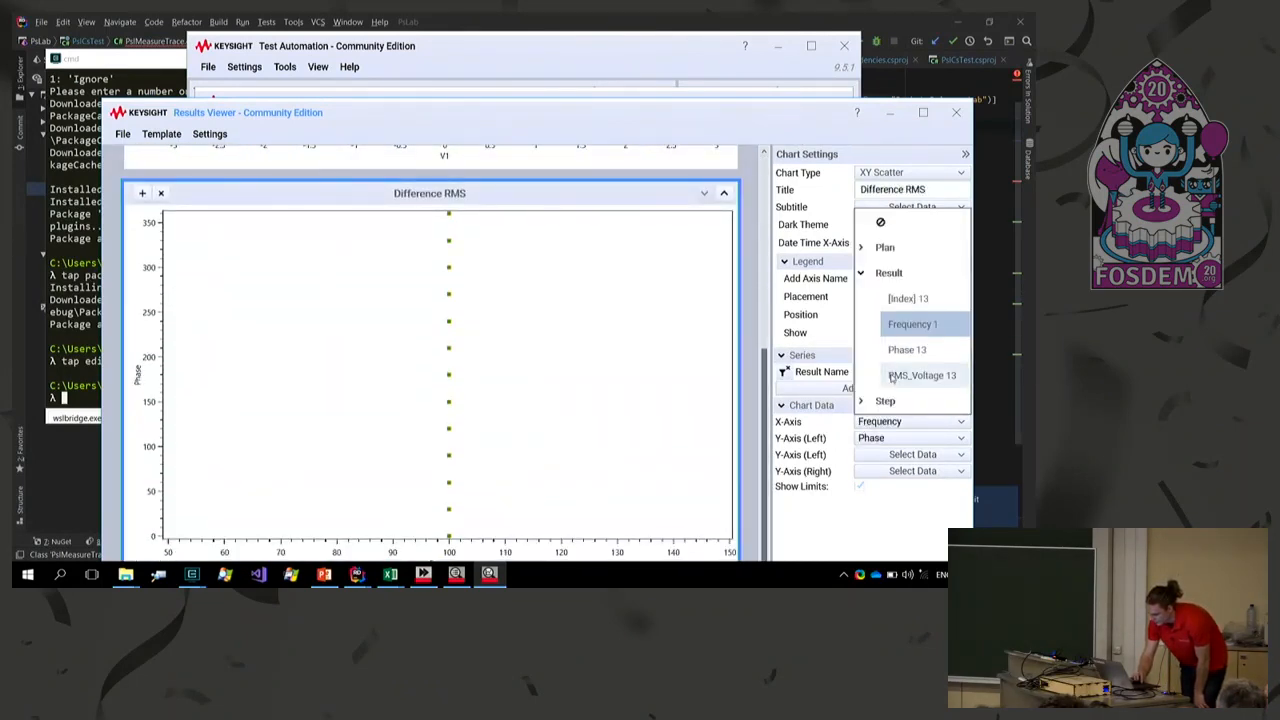
Chart the V voltage results split into separate series by phase.
click(906, 376)
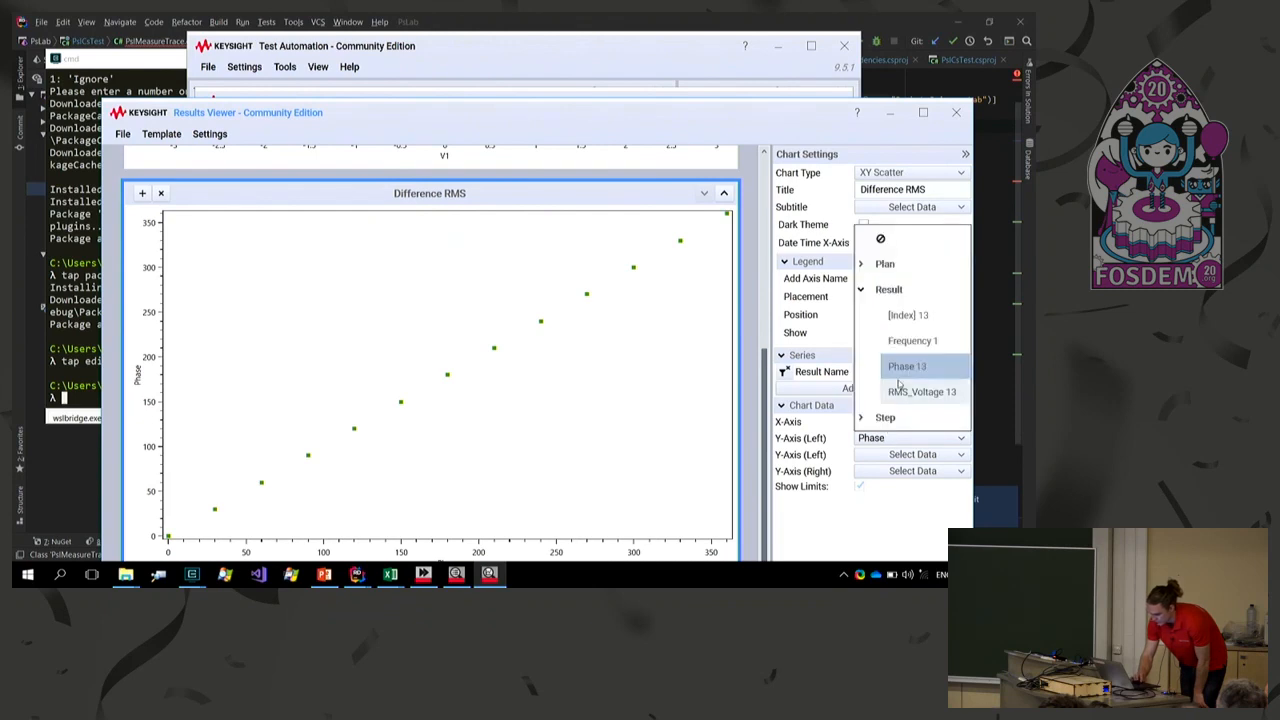
click(904, 370)
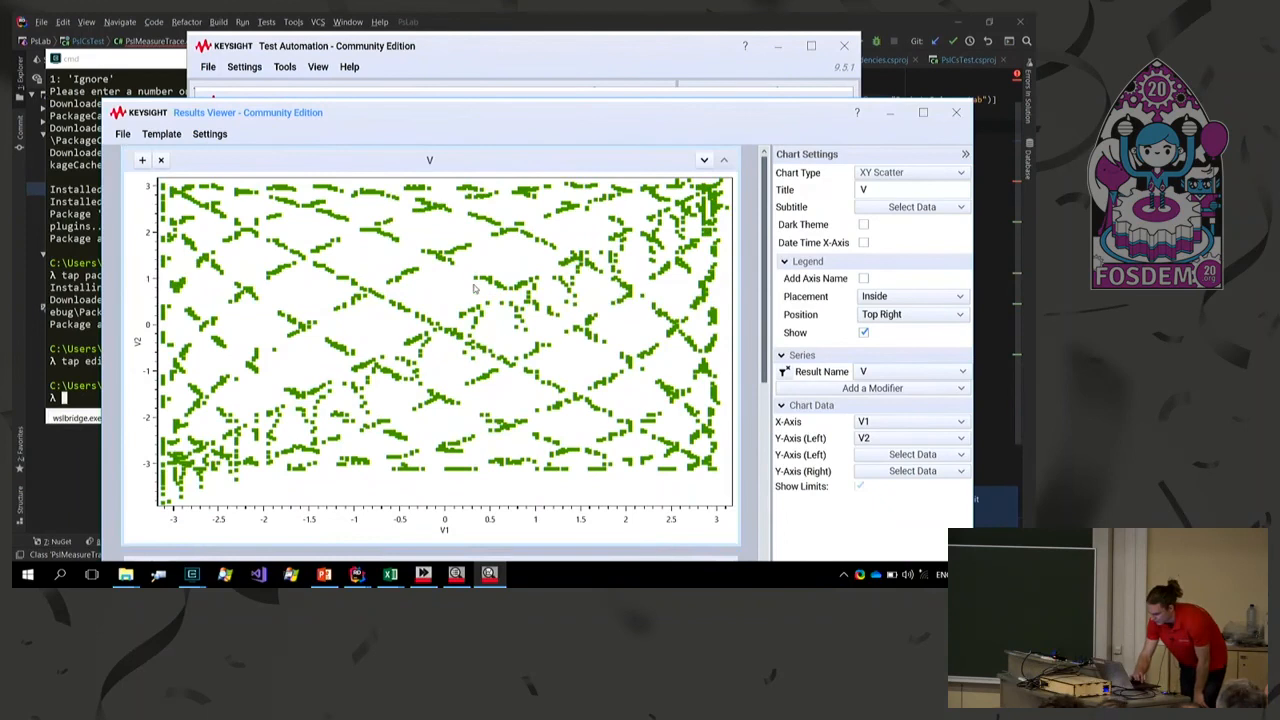
click(960, 370)
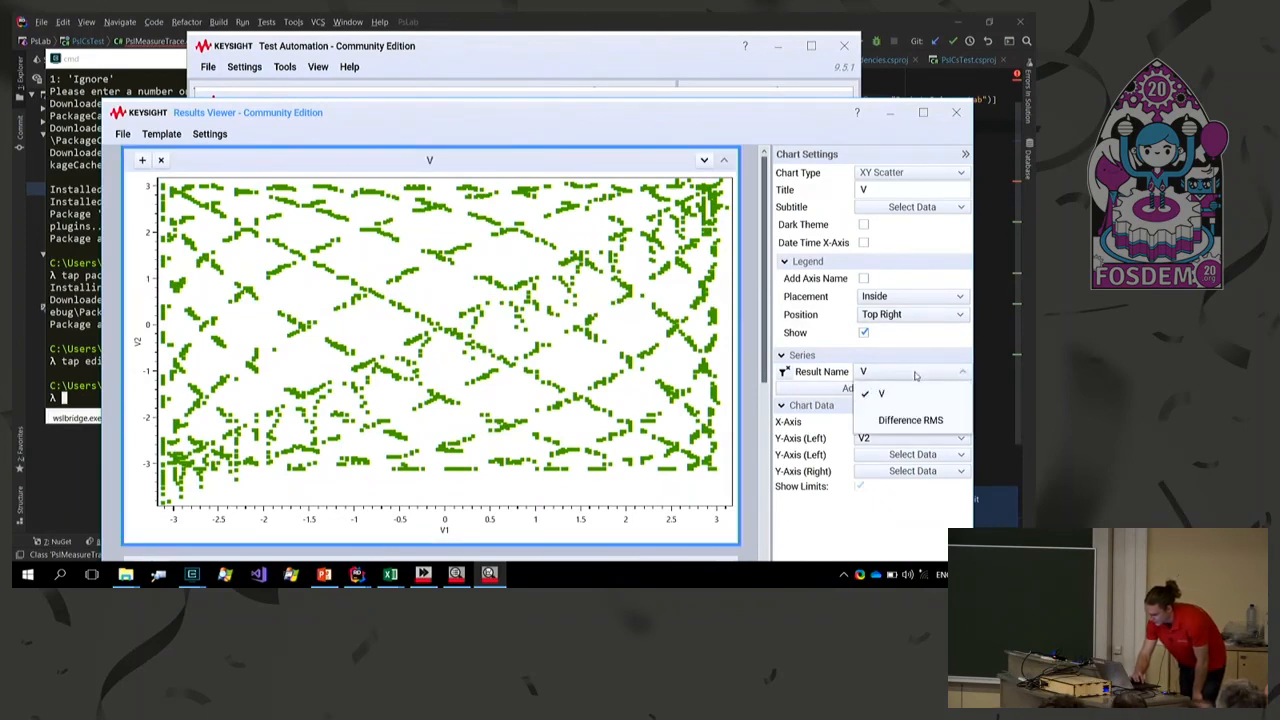
click(872, 388)
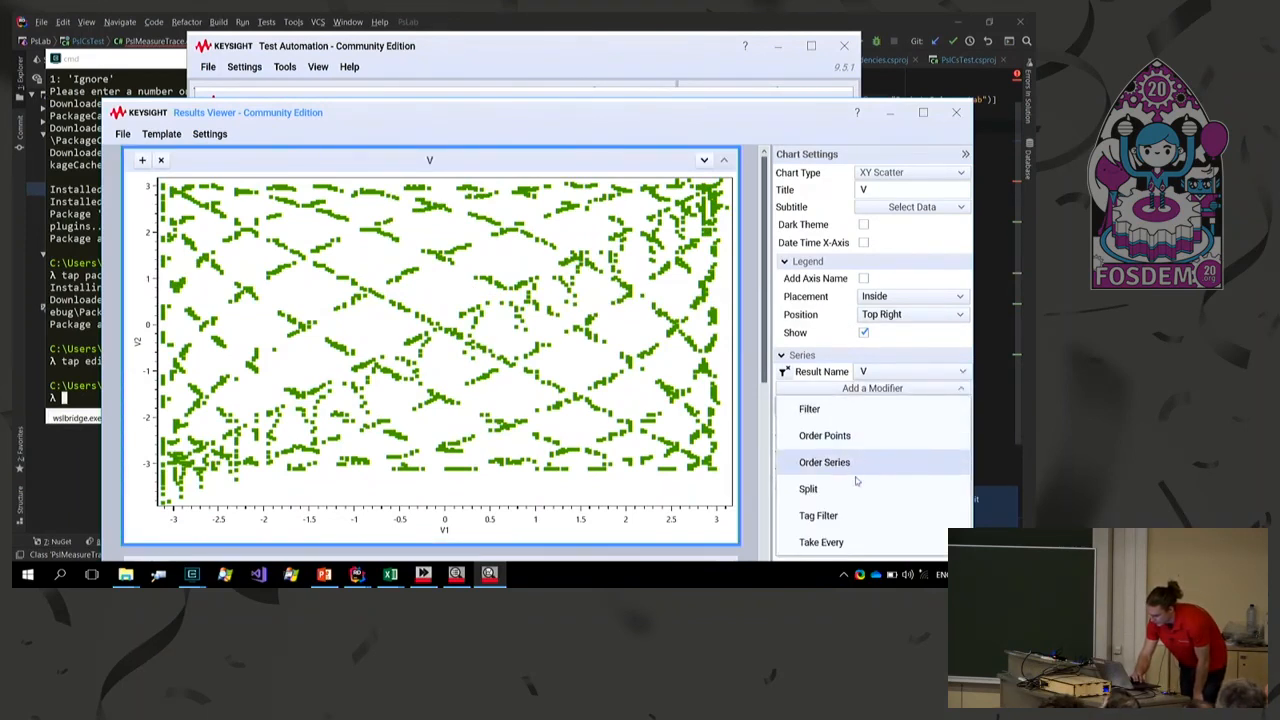
click(808, 488)
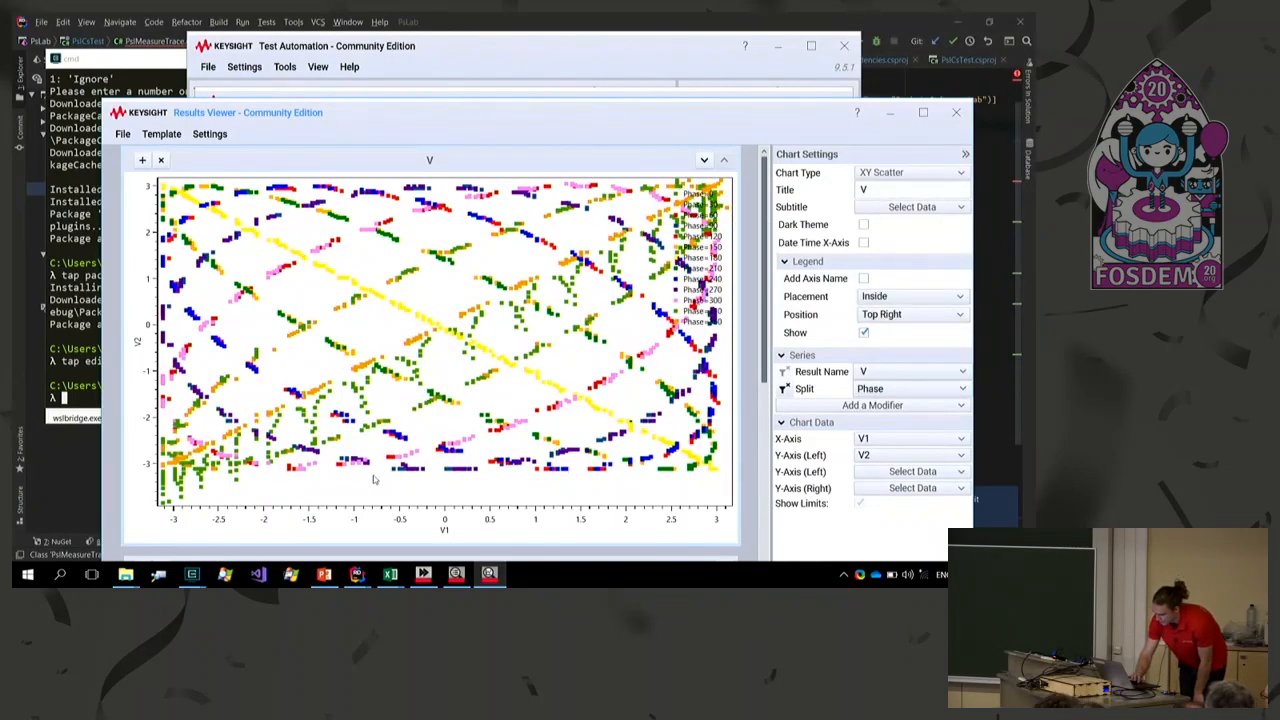
Set the chart type to XY Line so V2 vs V1 draws as connected curves.
click(910, 172)
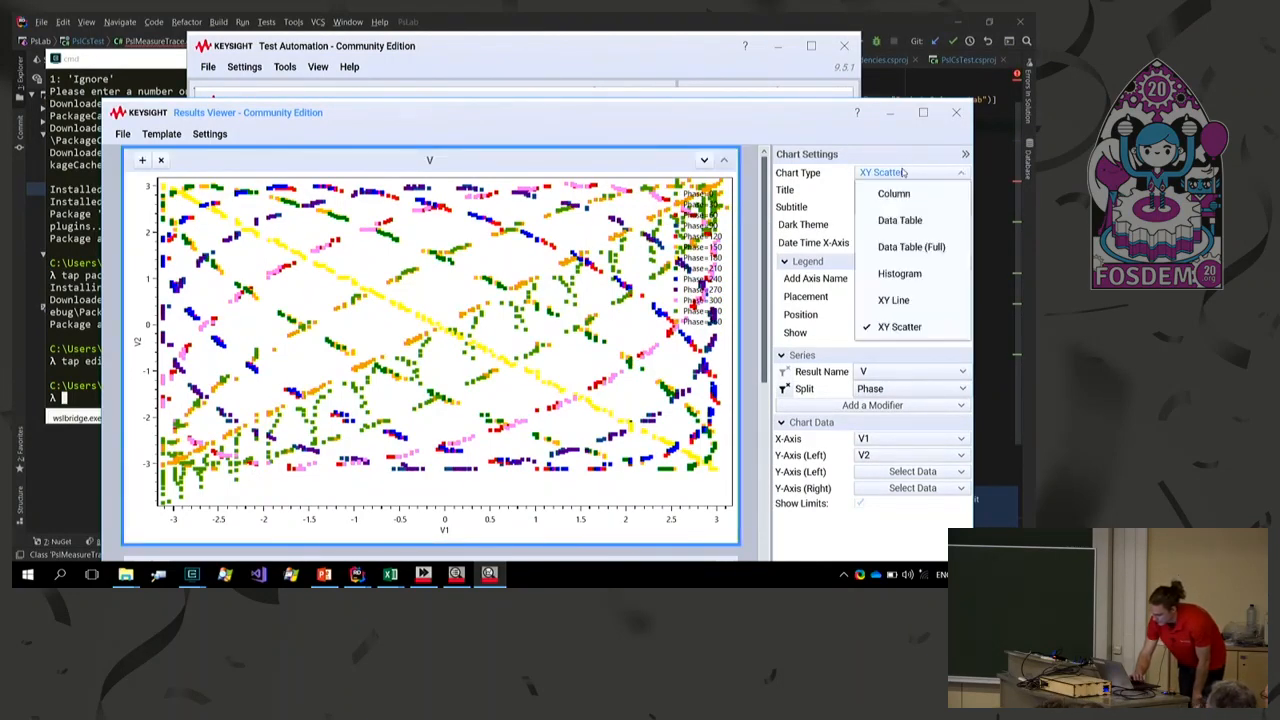
click(892, 300)
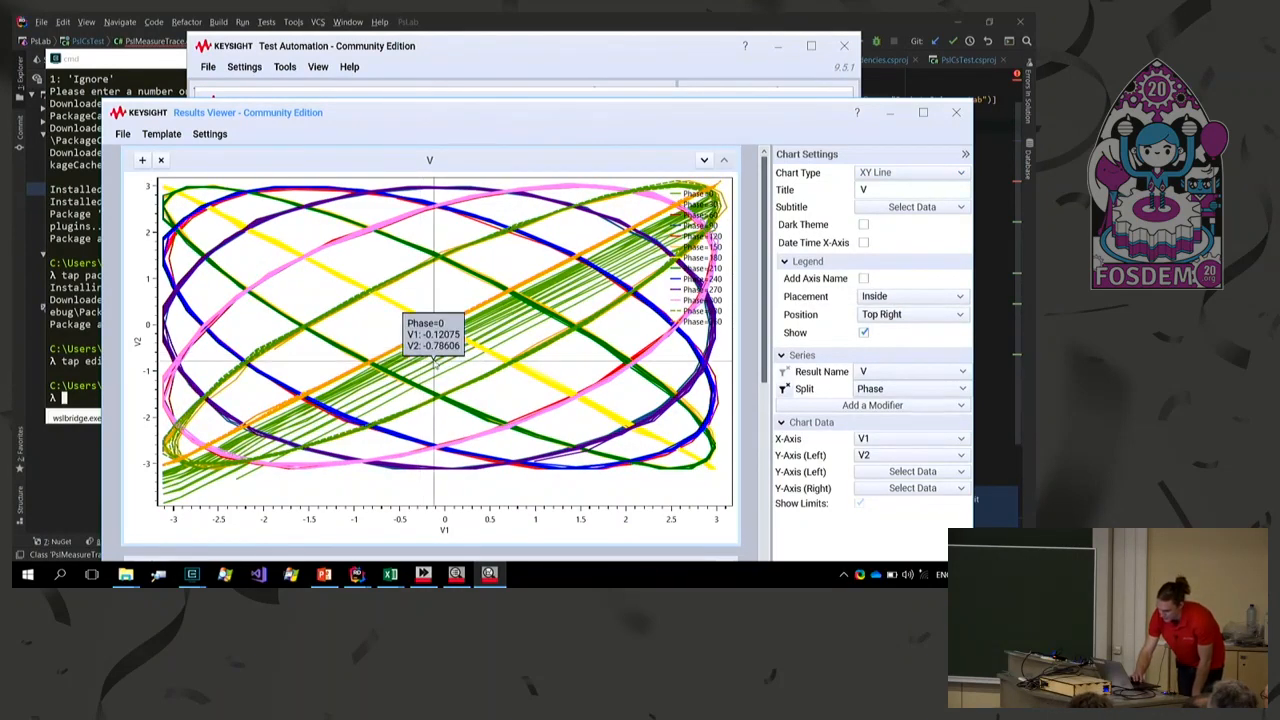
mouse_move(330, 370)
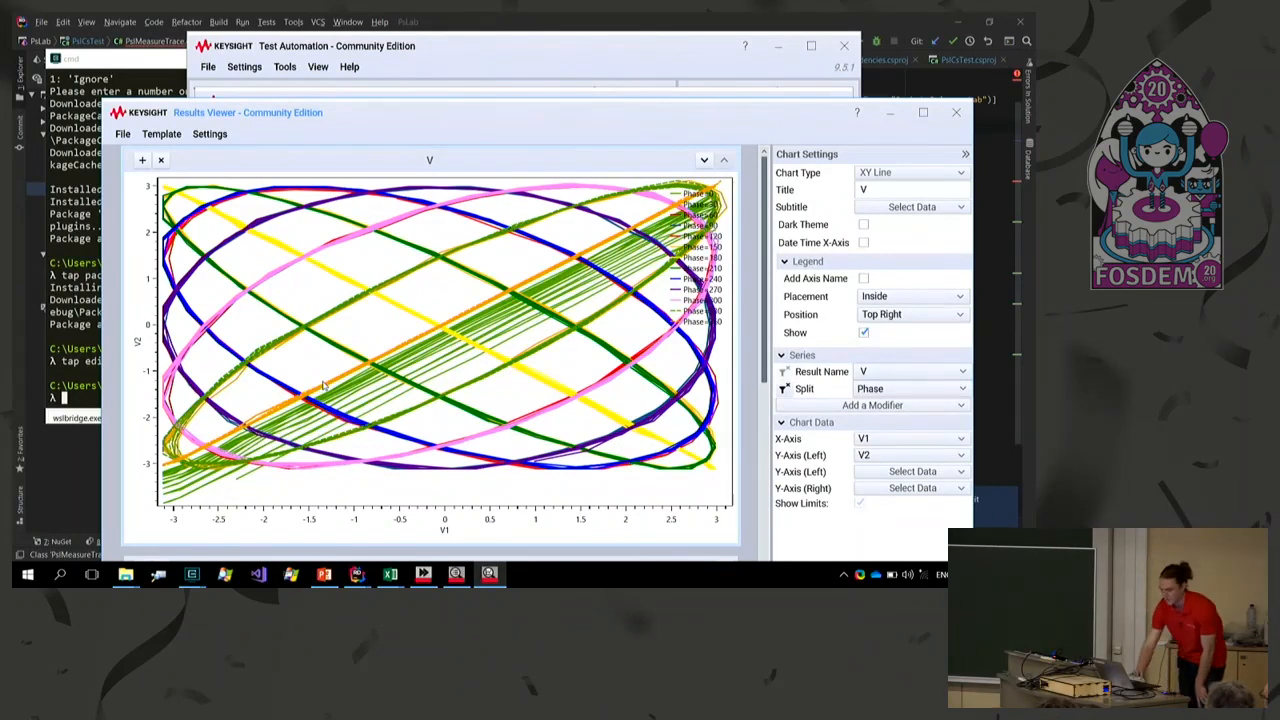
mouse_move(276, 356)
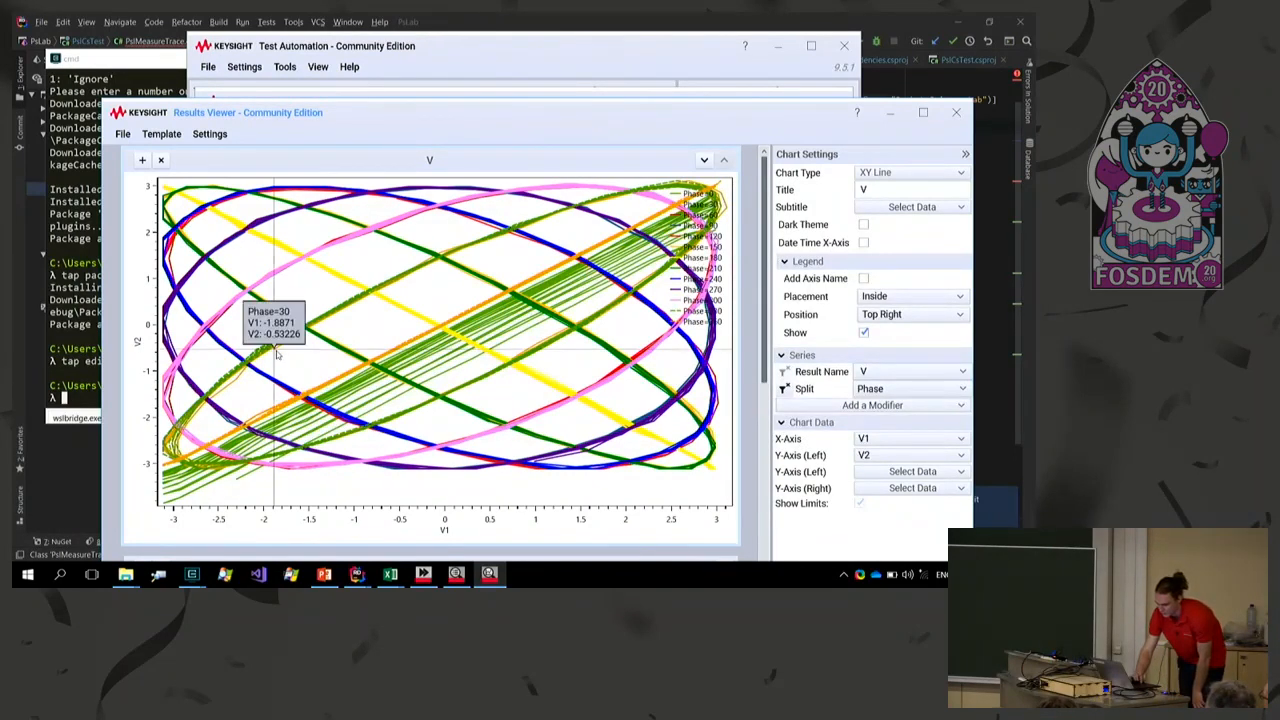
mouse_move(232, 318)
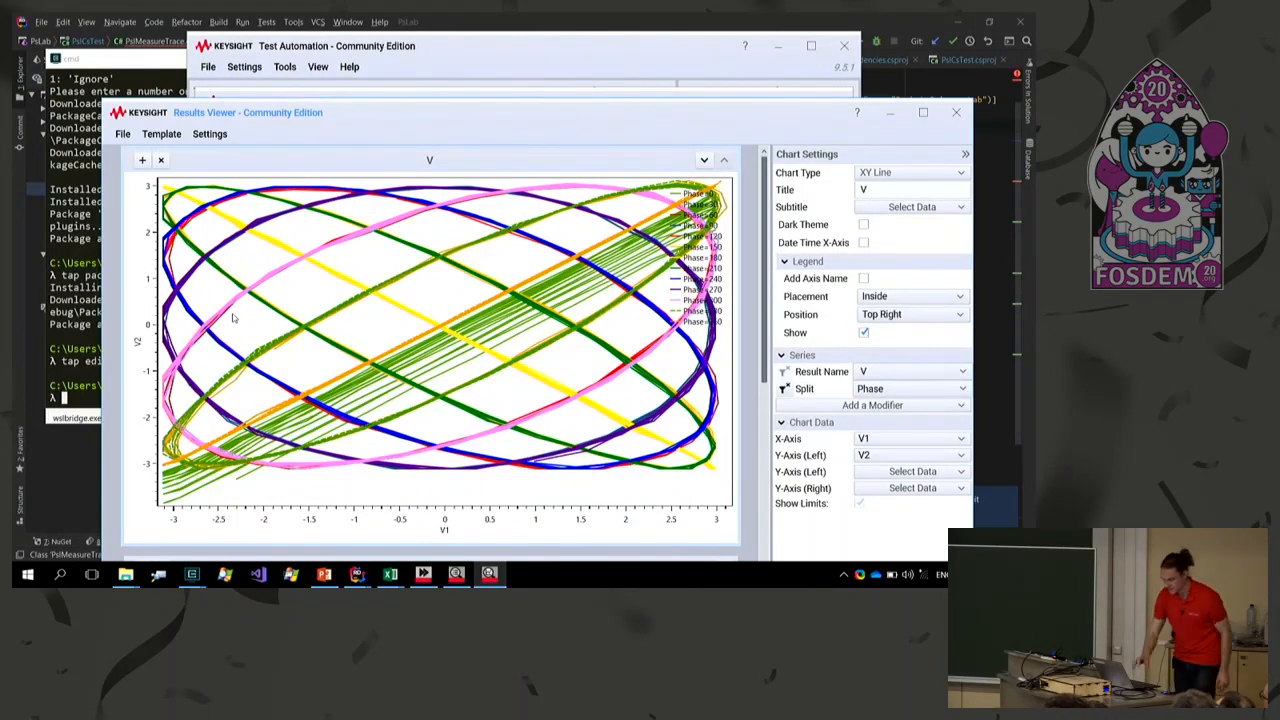
mouse_move(276, 252)
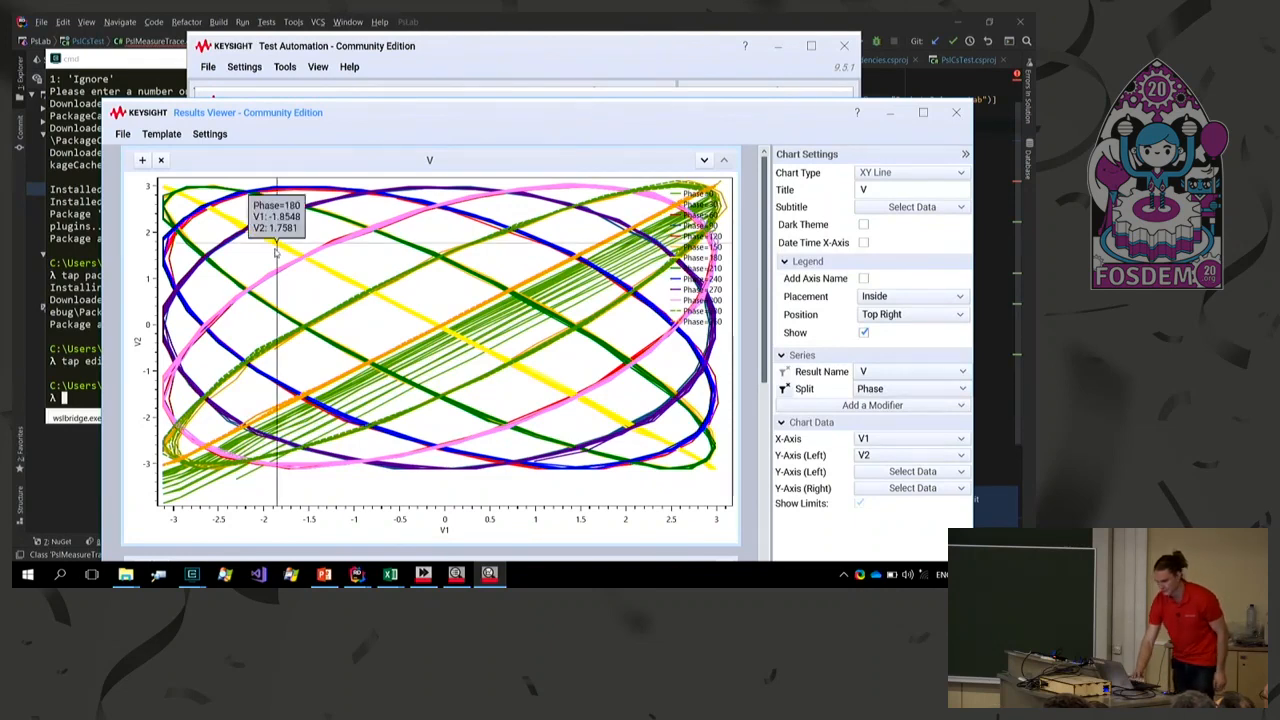
mouse_move(276, 252)
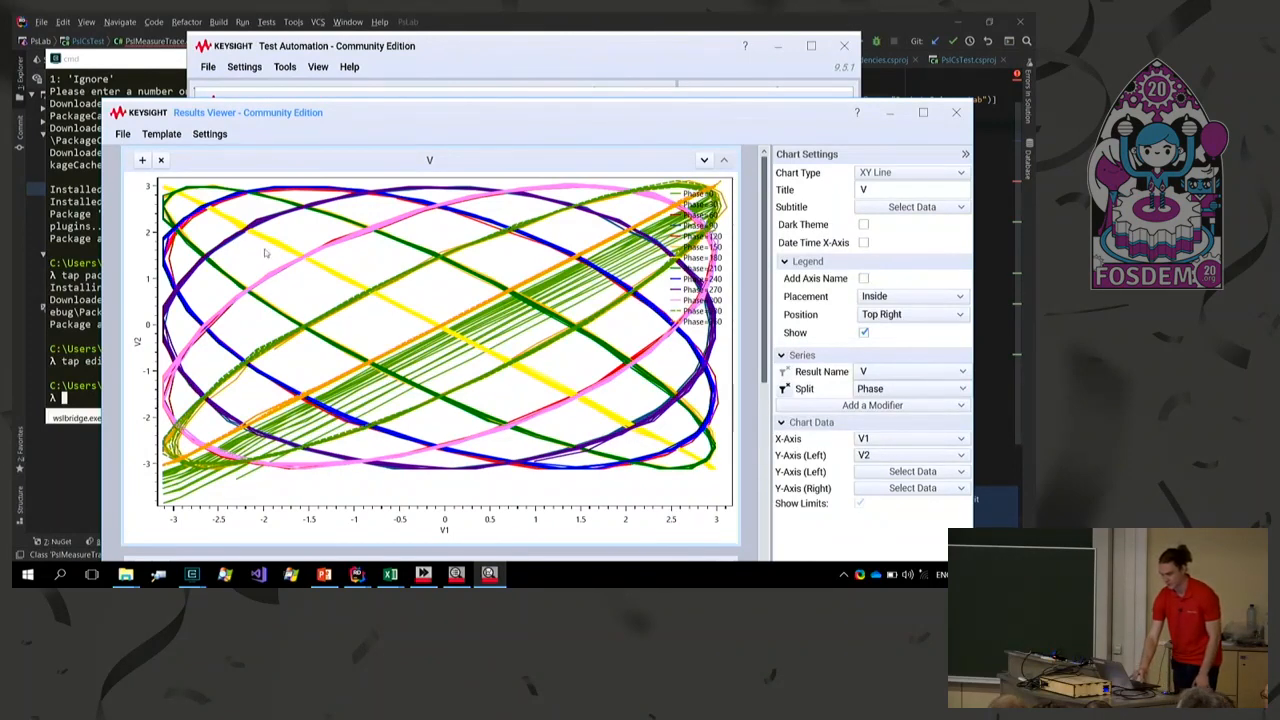
mouse_move(230, 244)
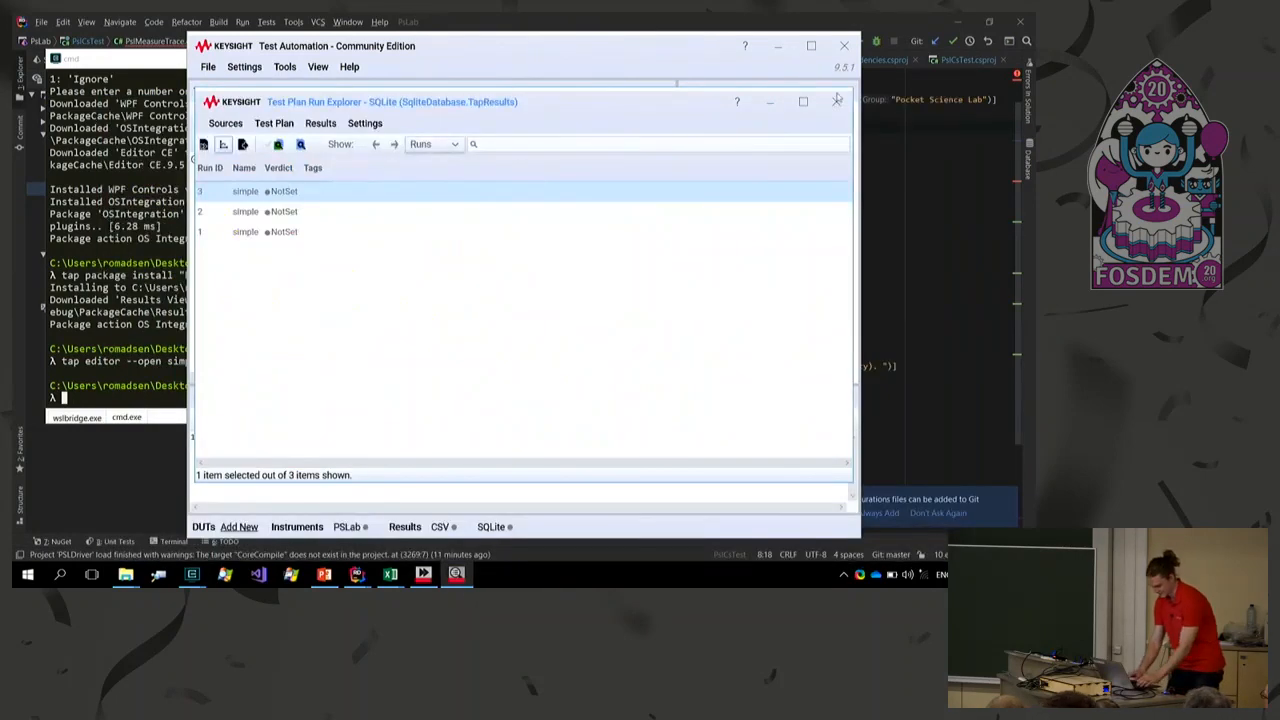
Switch back to the PowerPoint presentation on the Demo Time slide.
key(alt+tab)
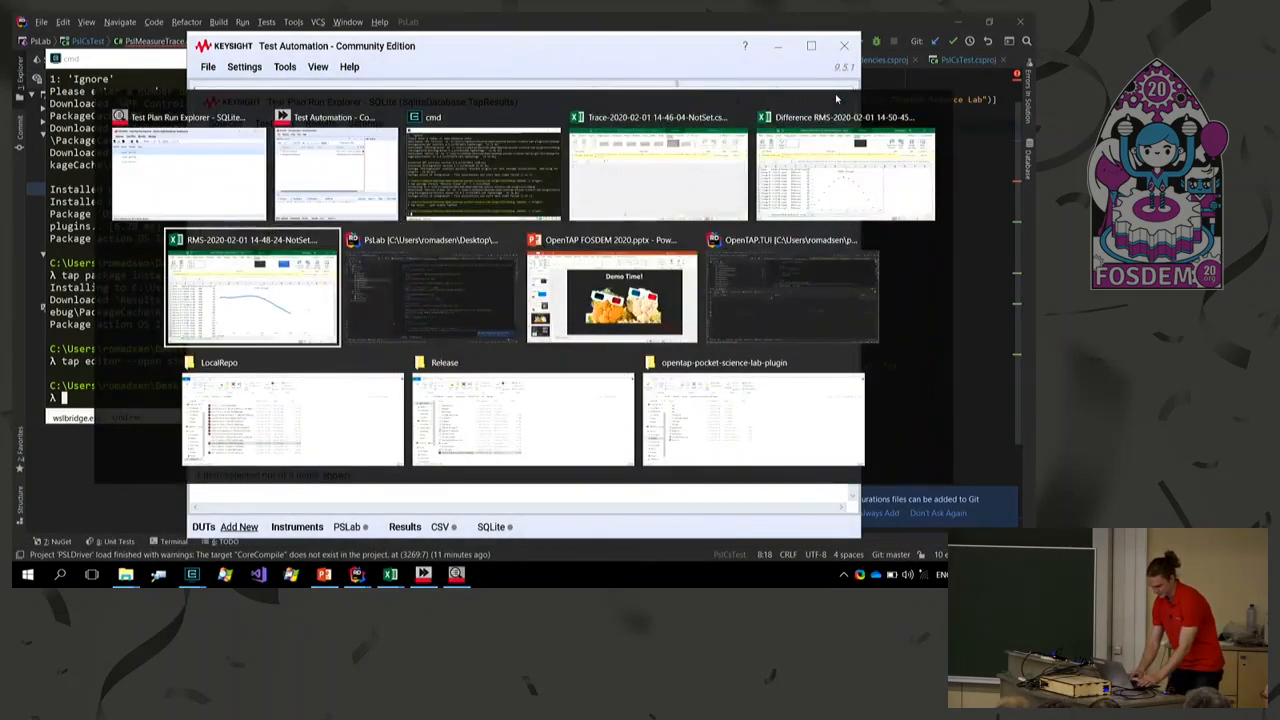
click(612, 296)
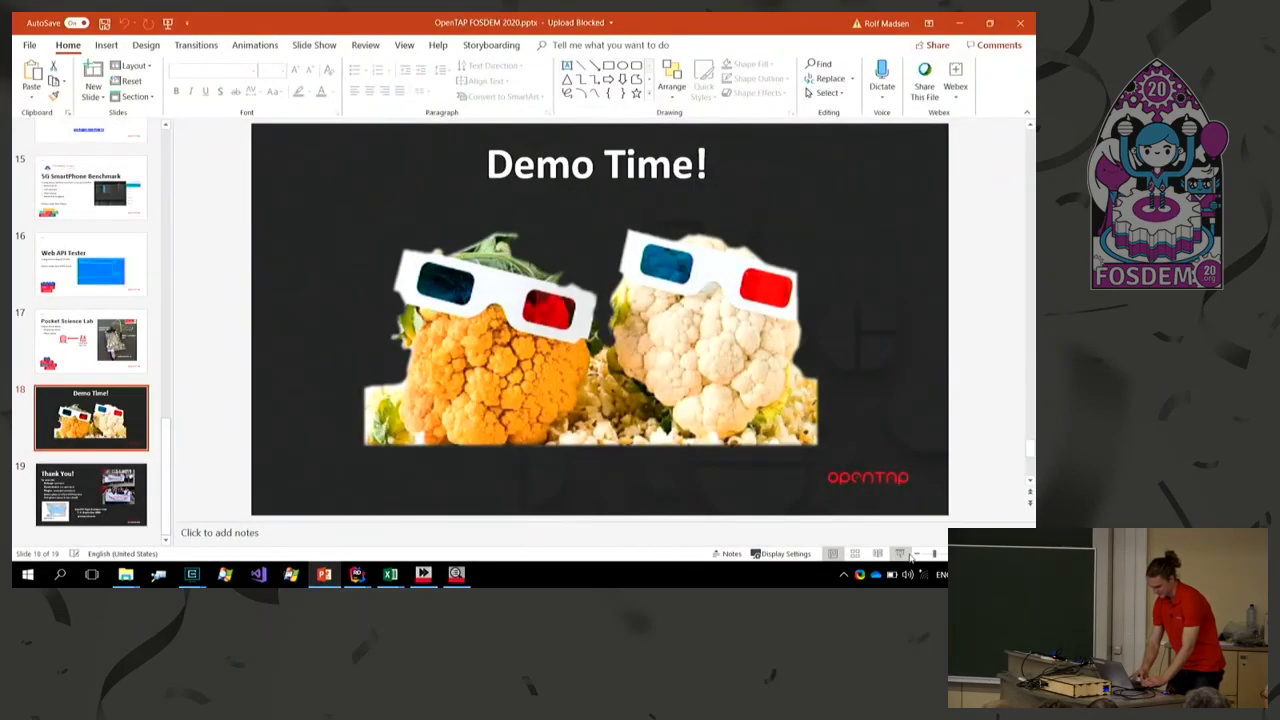